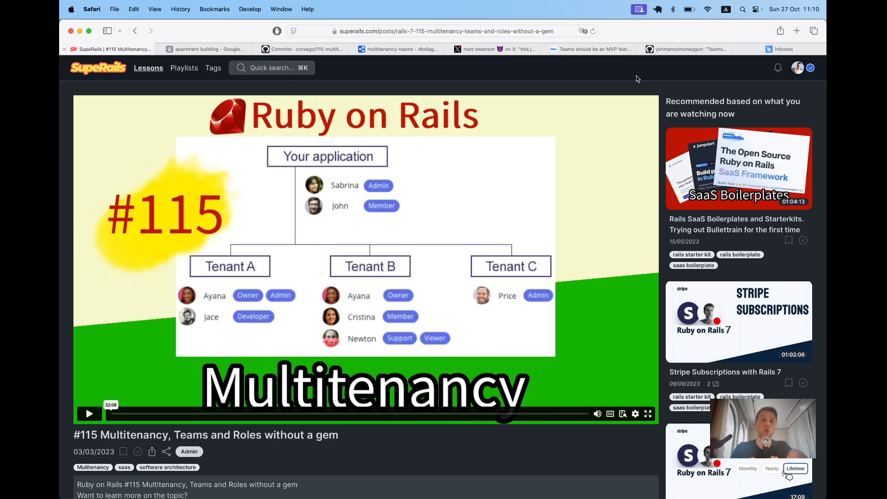
Return to the multitenancy lesson, then review the 115-multitenancy-routes-rows commit history from the top.
left_click(206, 49)
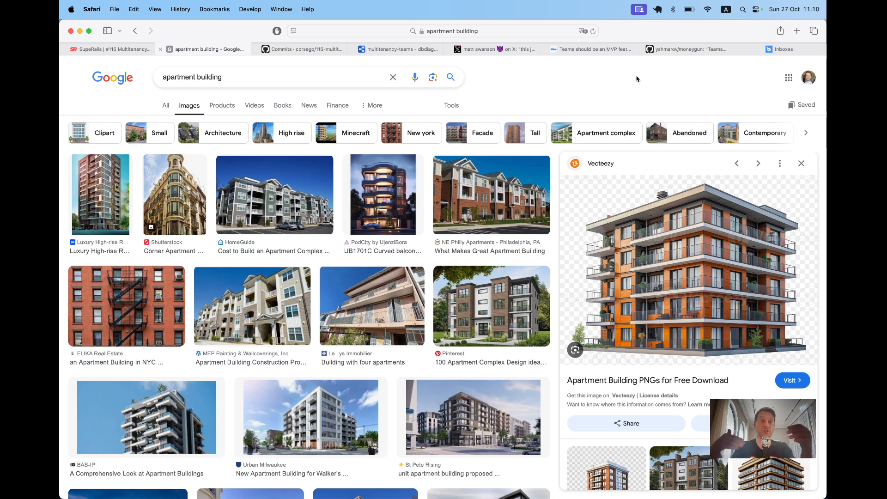
left_click(111, 49)
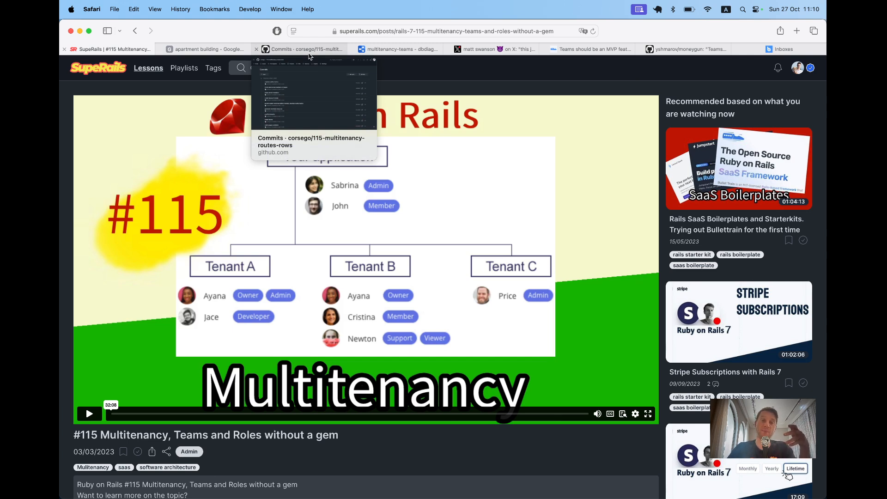
left_click(304, 49)
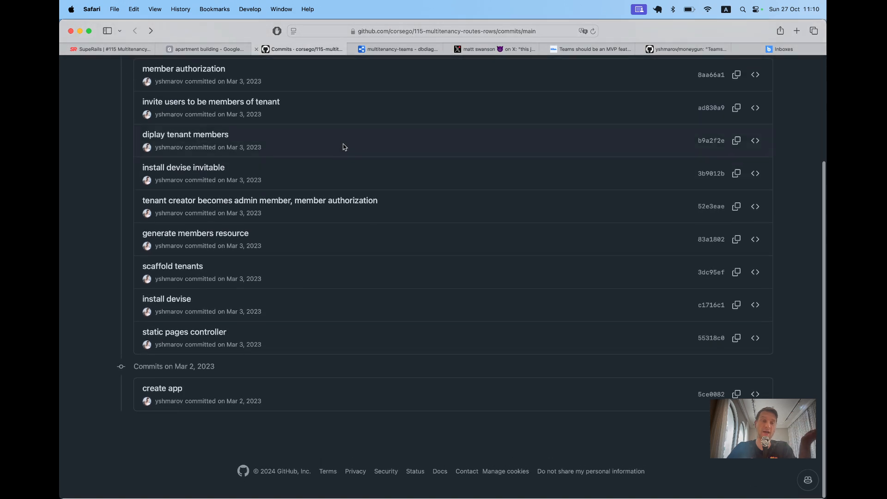
scroll("up", 3)
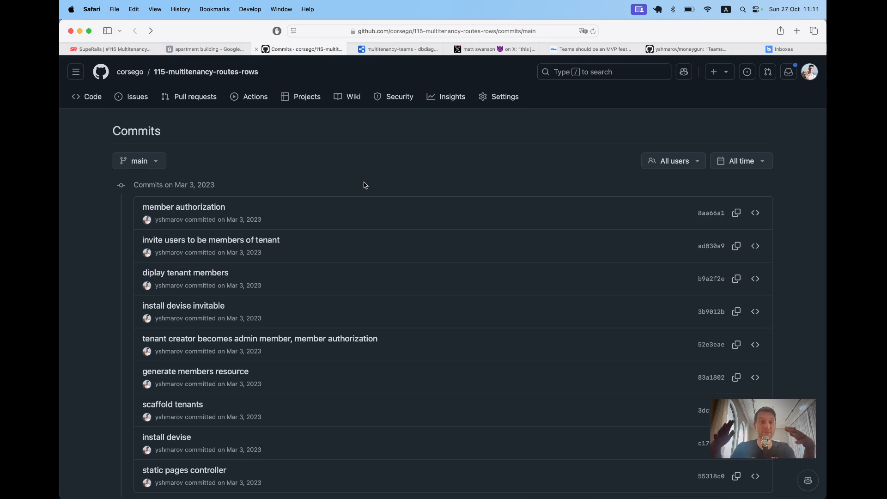
left_click(402, 49)
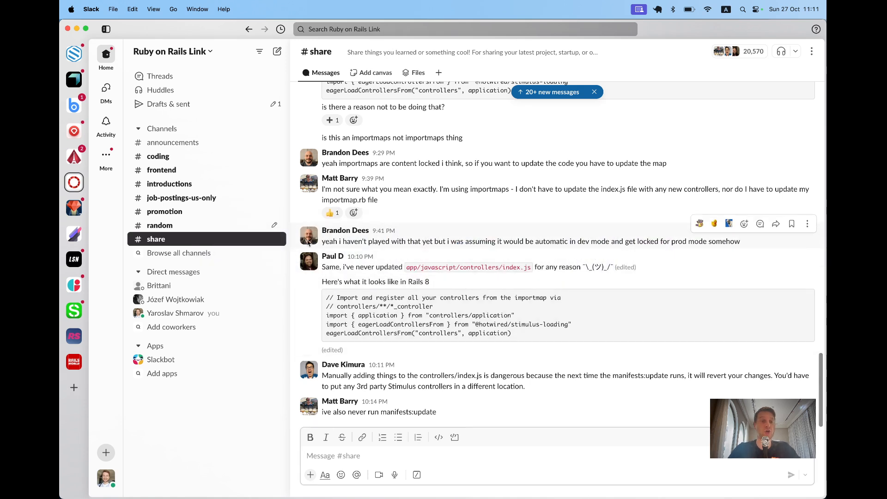
mouse_move(74, 130)
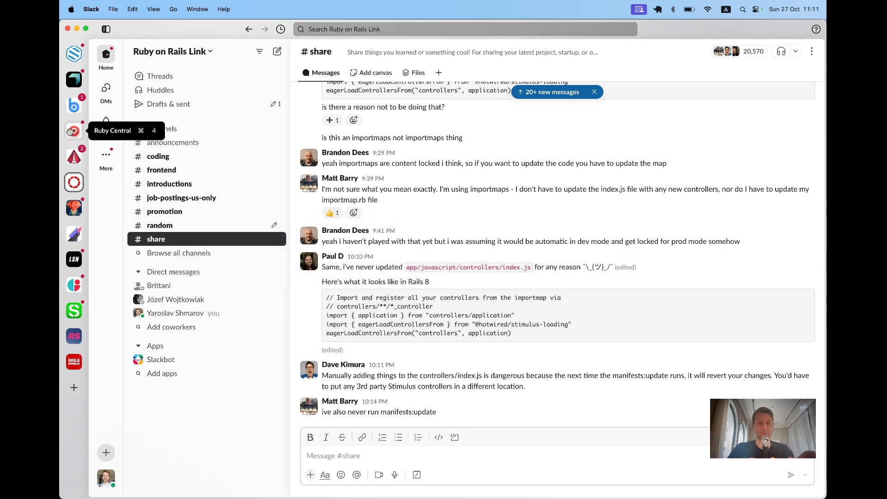
mouse_move(394, 175)
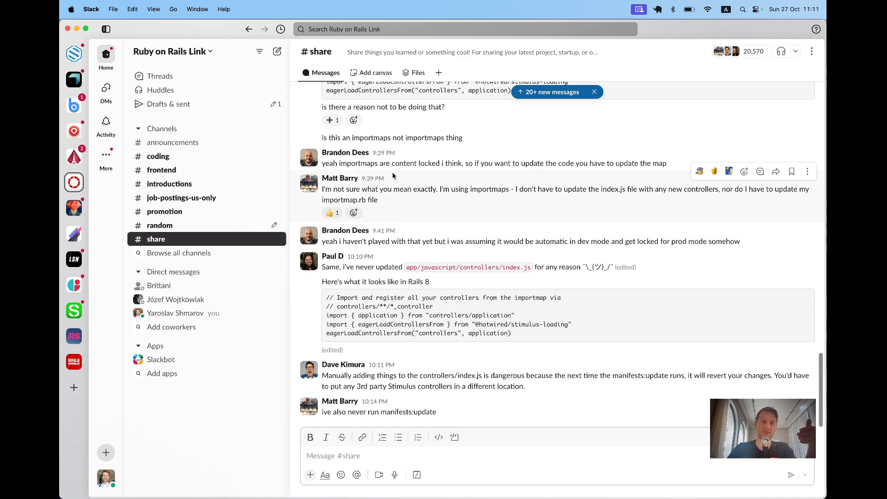
mouse_move(170, 161)
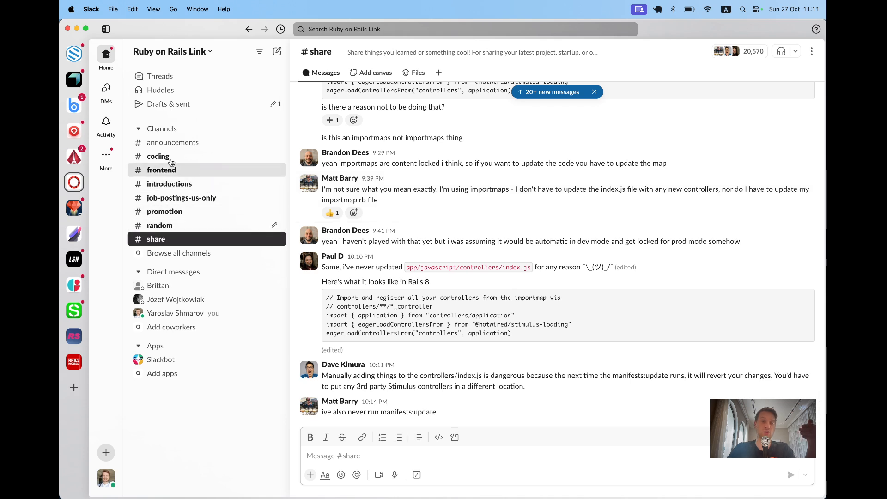
mouse_move(74, 156)
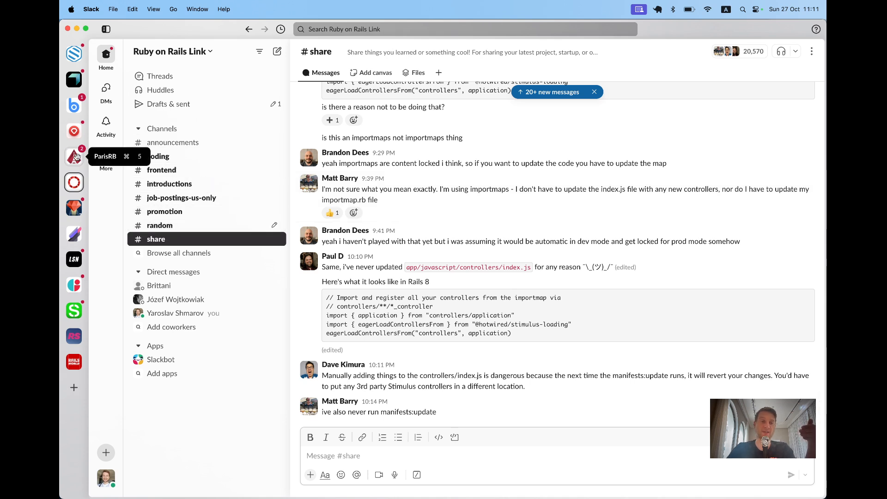
left_click(74, 156)
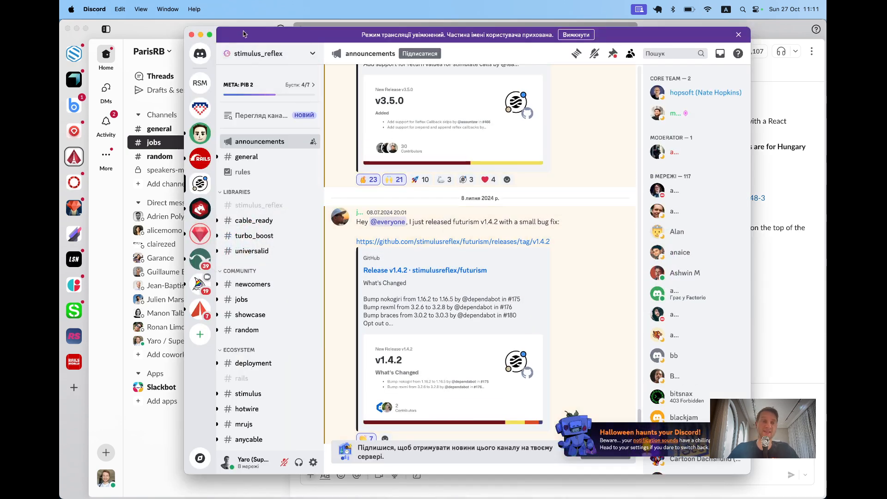
Browse the Masilotti.com and Ruby on Rails Discord servers.
left_click(200, 159)
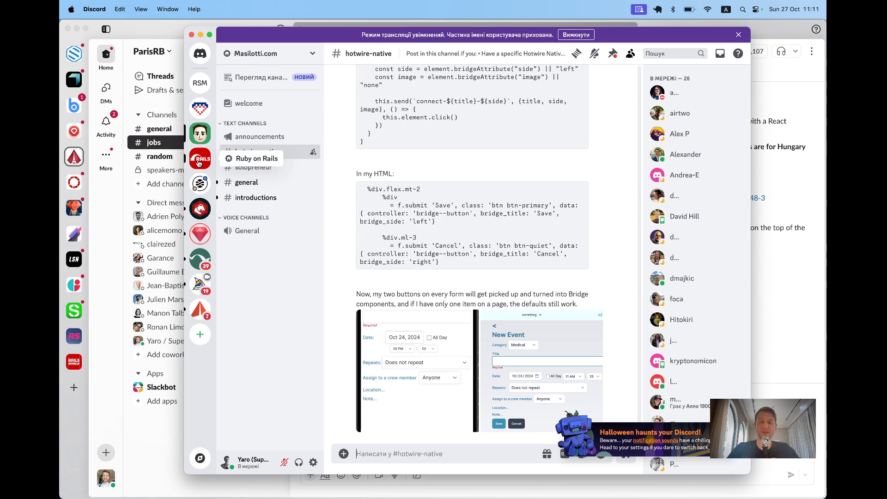
left_click(199, 158)
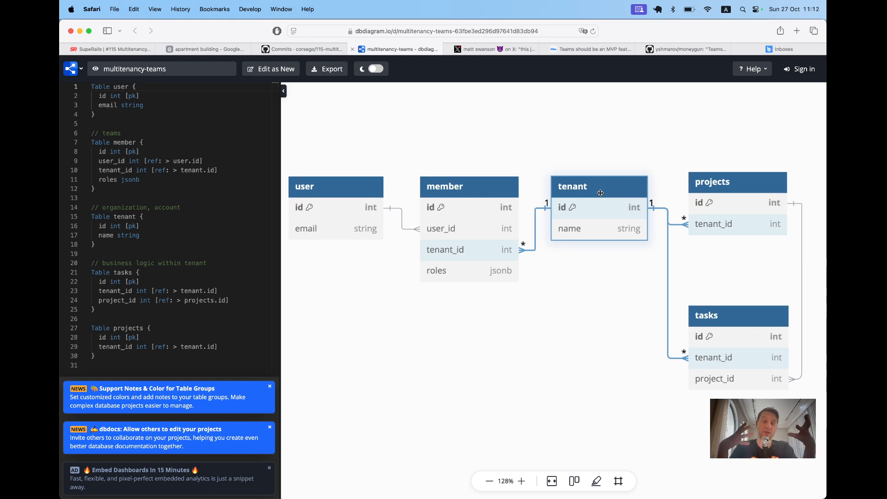
Compare the account_memberships join-table tweet with the diagram, then open the Bullet Train Teams article.
left_click(488, 49)
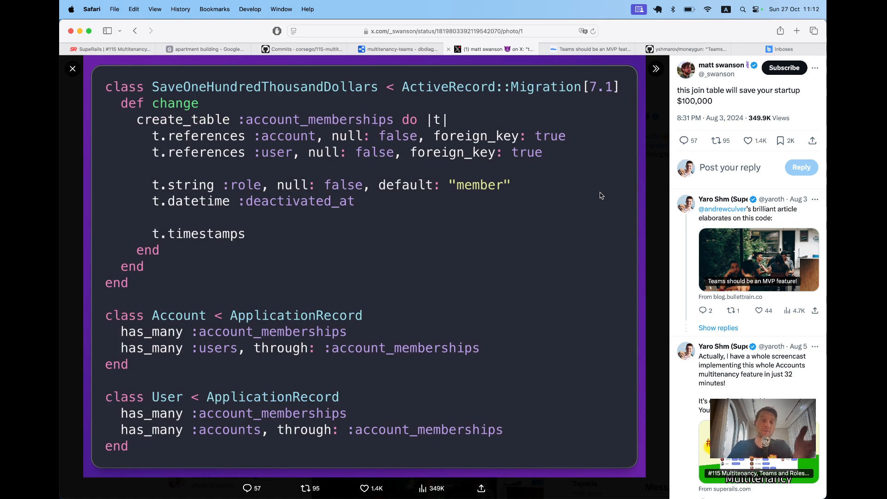
left_click(403, 49)
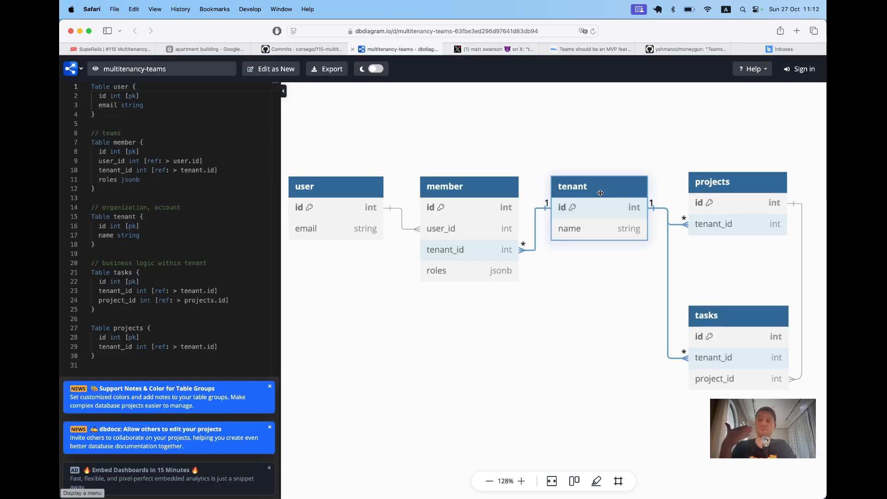
left_click(487, 49)
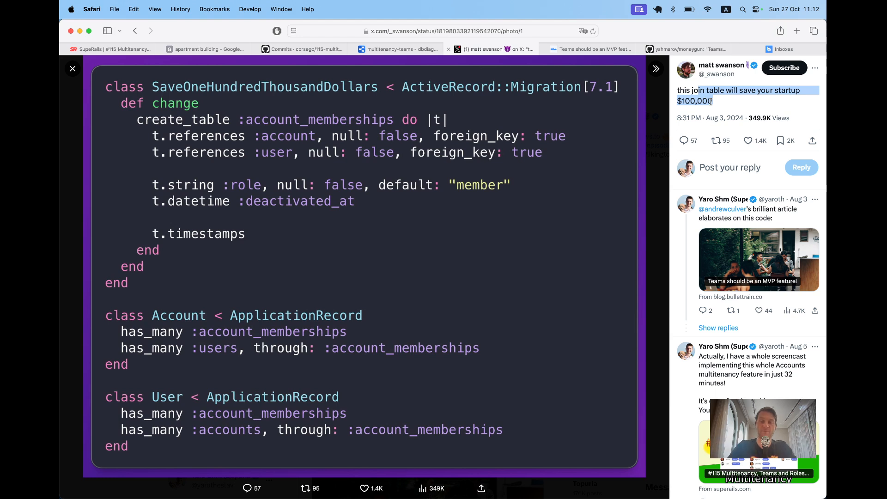
left_click(593, 49)
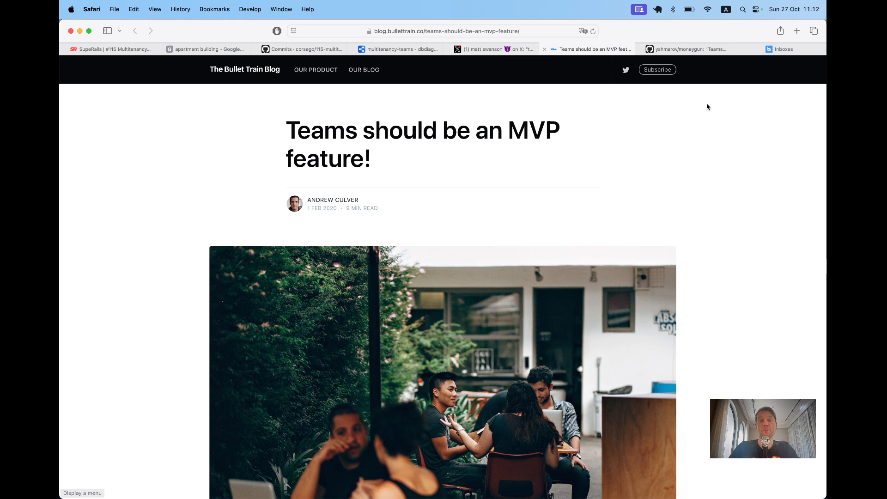
mouse_move(687, 145)
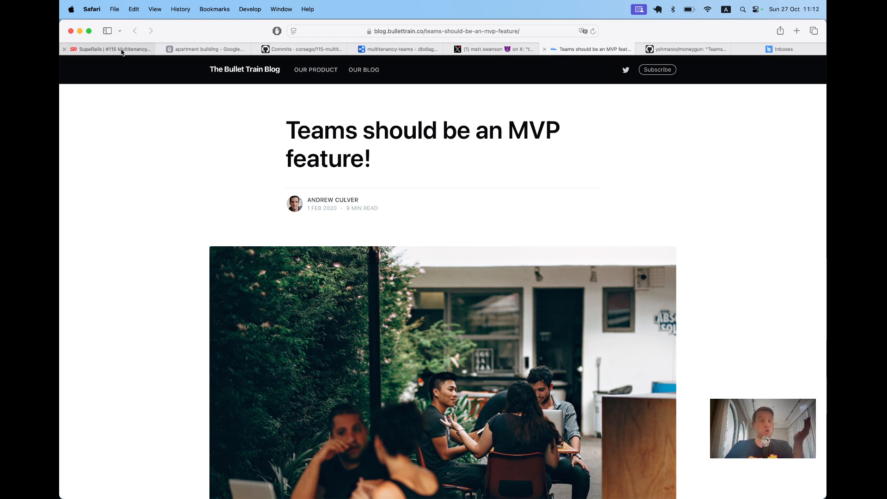
Go back to the SupeRails #115 Multitenancy, Teams and Roles lesson page.
left_click(111, 50)
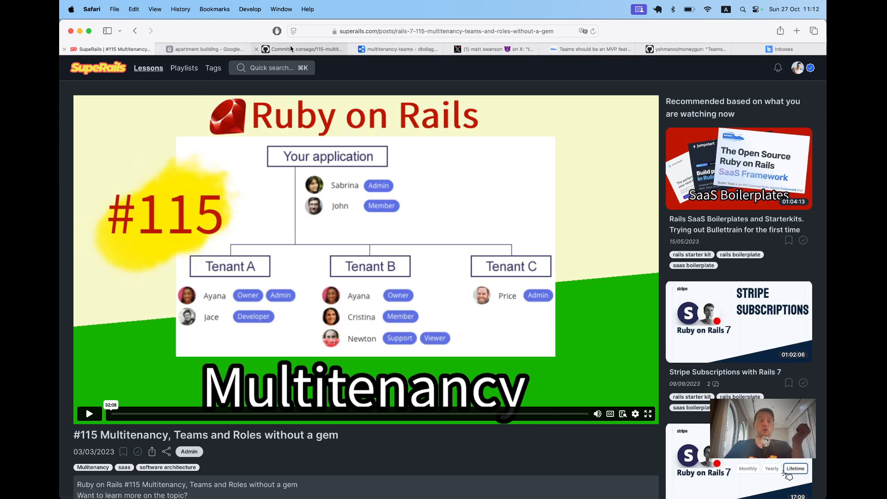
Scroll down through the 115-multitenancy-routes-rows commit history.
left_click(303, 49)
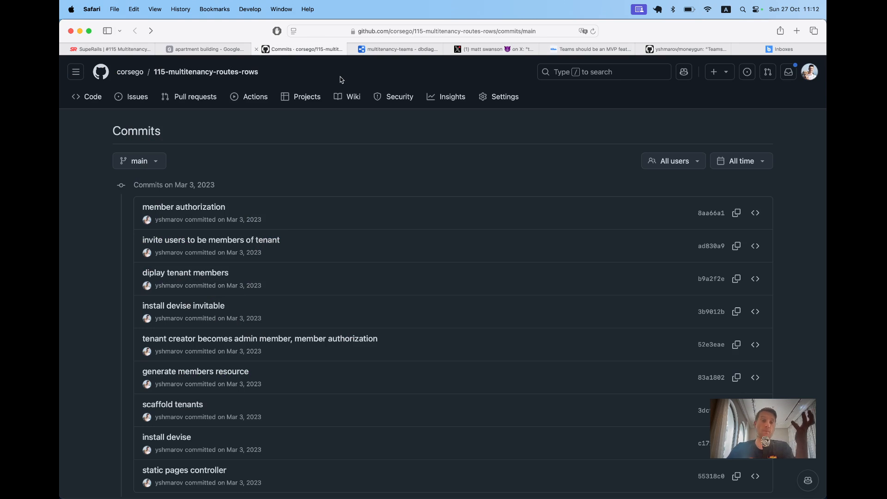
scroll("down", 3)
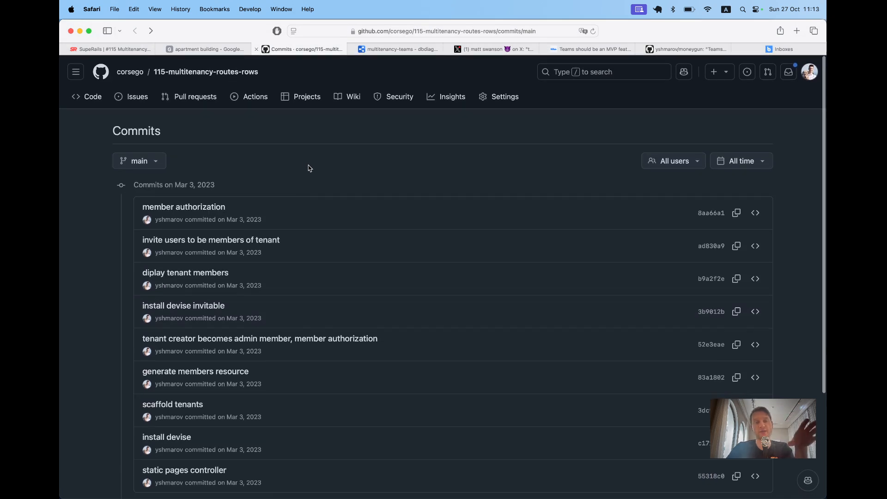
scroll("down", 3)
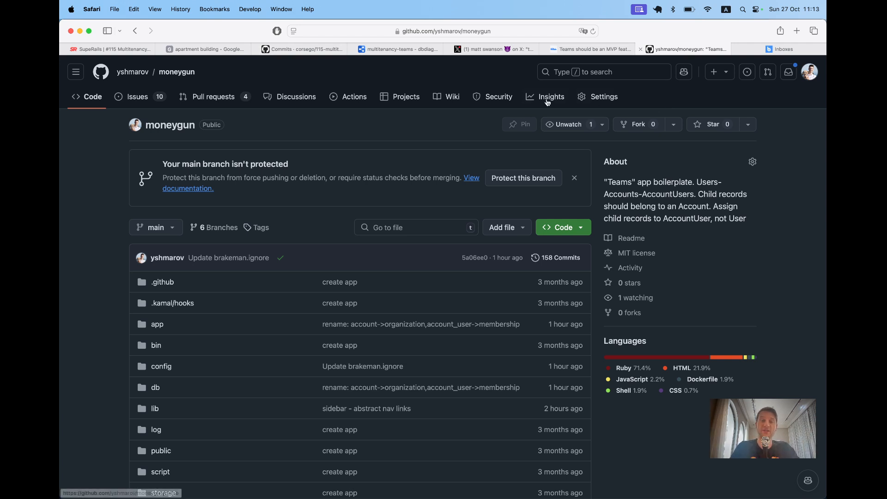
Compare the moneygun repository against the multitenancy-teams diagram, then open localhost:3000.
left_click(401, 49)
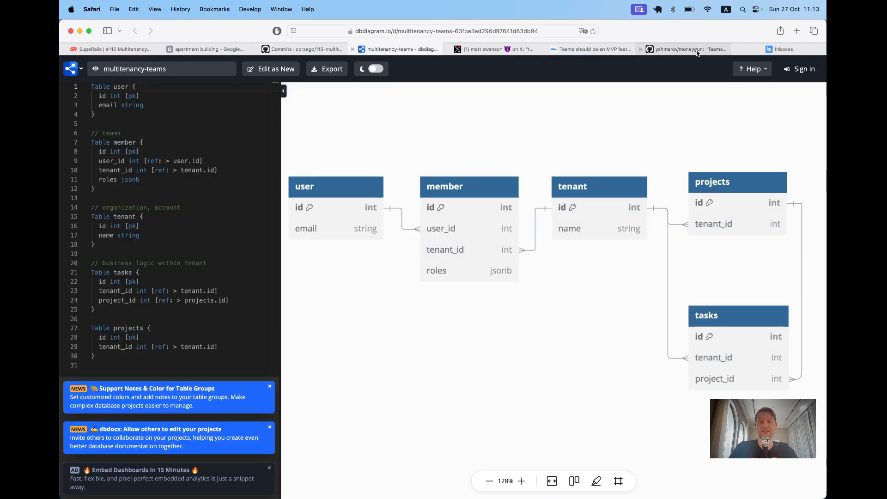
left_click(688, 49)
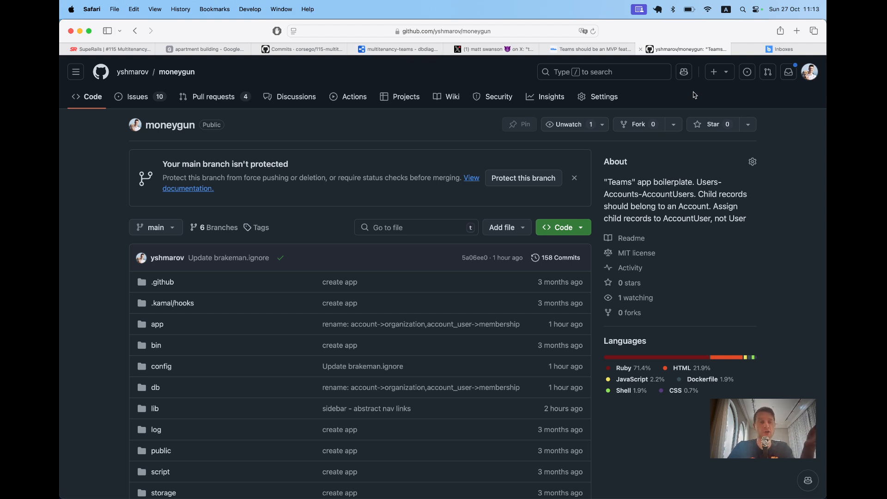
left_click(403, 49)
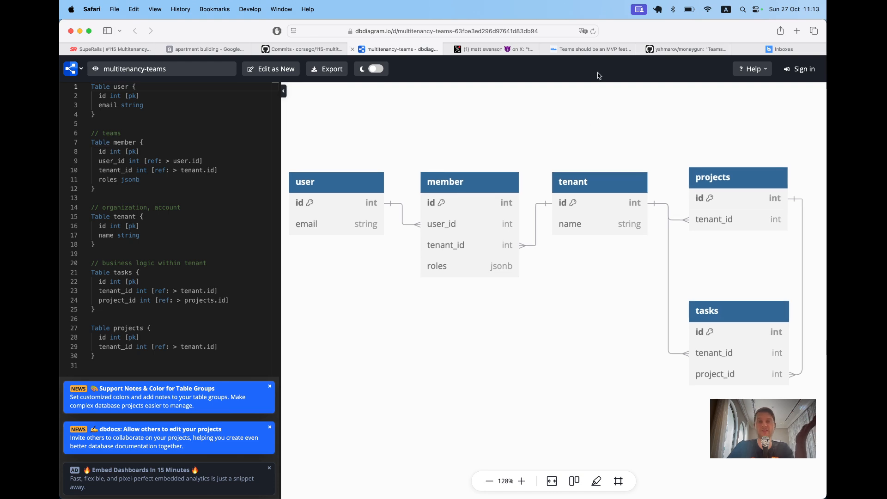
left_click(684, 49)
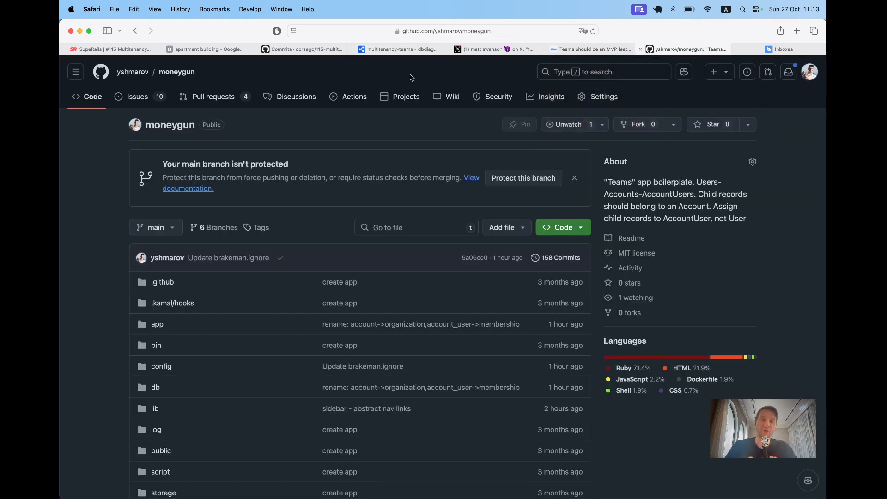
left_click(783, 49)
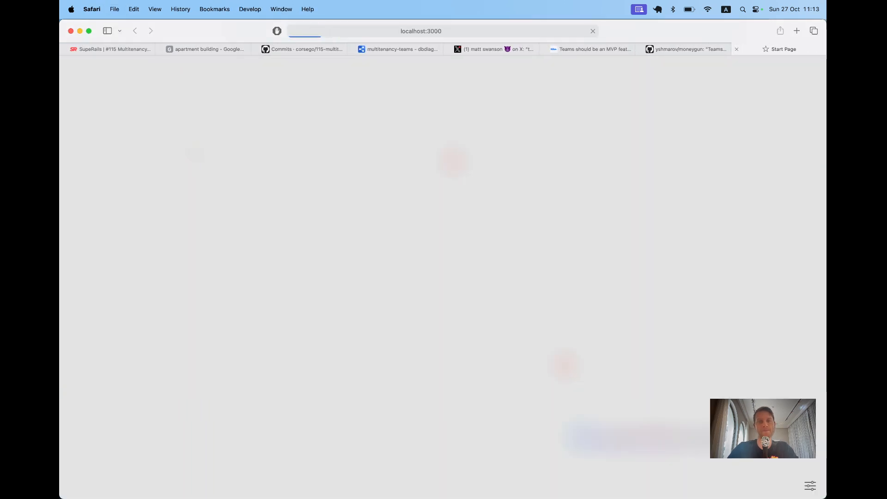
Start the Rails server with bin/dev in the moneygun terminal.
key("cmd+tab")
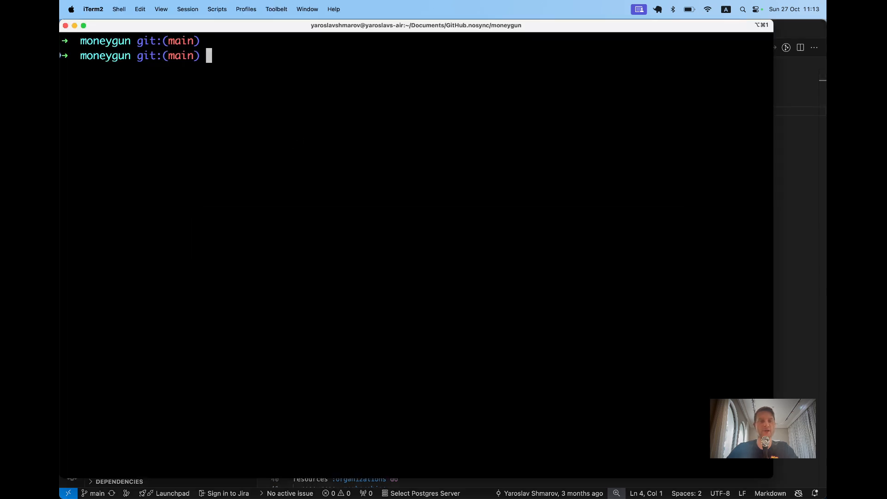
type("bin/dev")
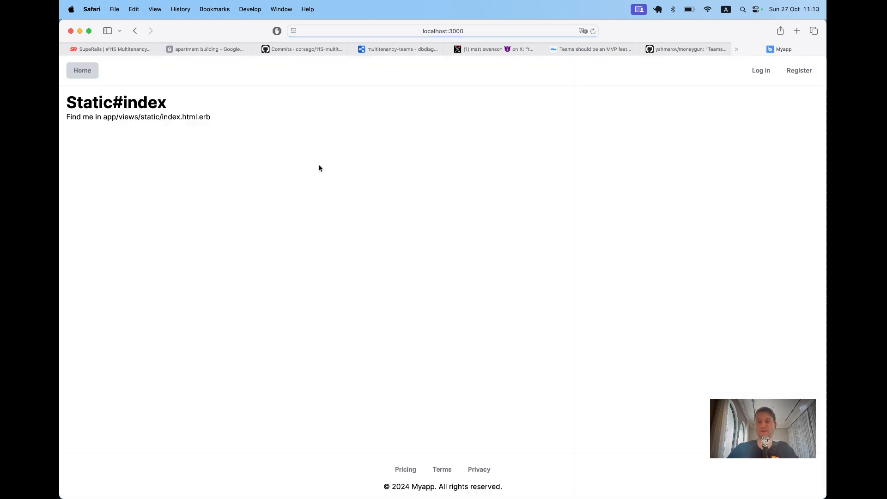
Register a new account through Moneygun's sign-up form.
left_click(798, 70)
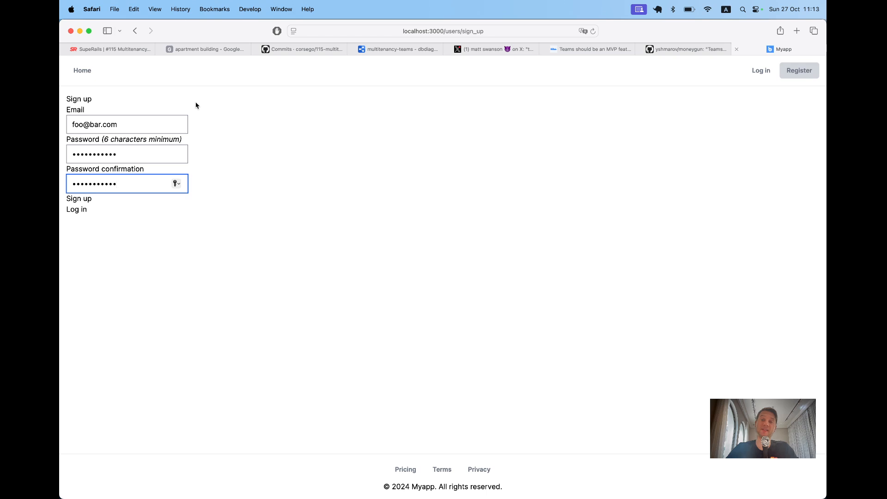
left_click(79, 198)
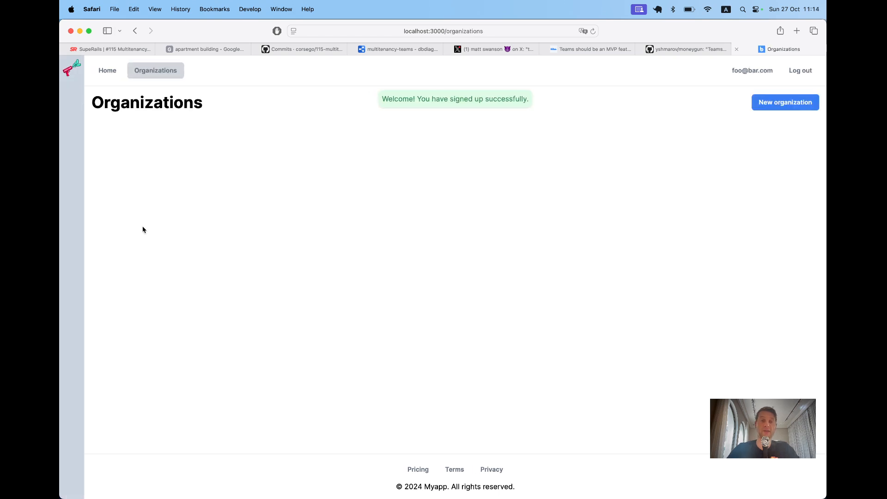
mouse_move(179, 209)
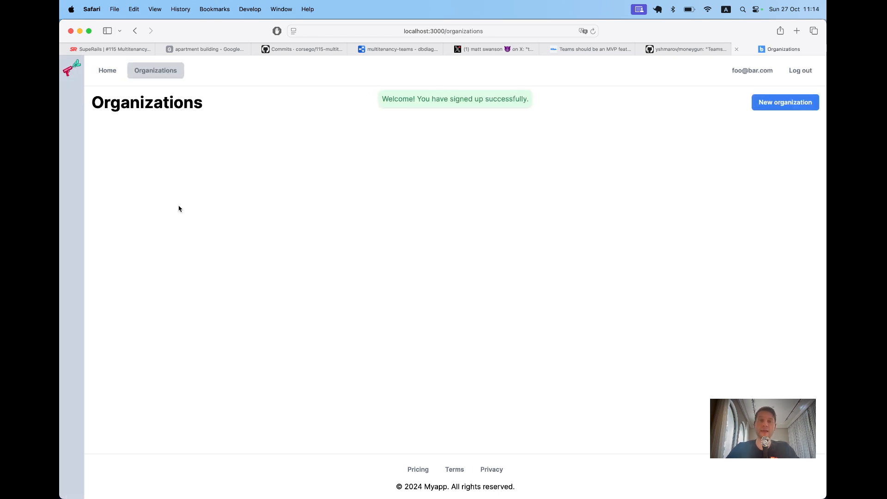
mouse_move(547, 108)
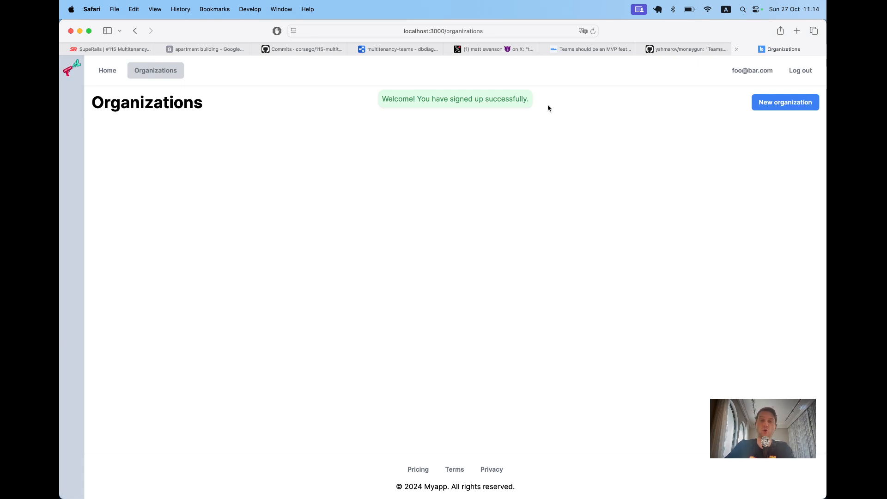
Create the 'SupeRails' organization and view its Memberships page listing the admin.
left_click(785, 102)
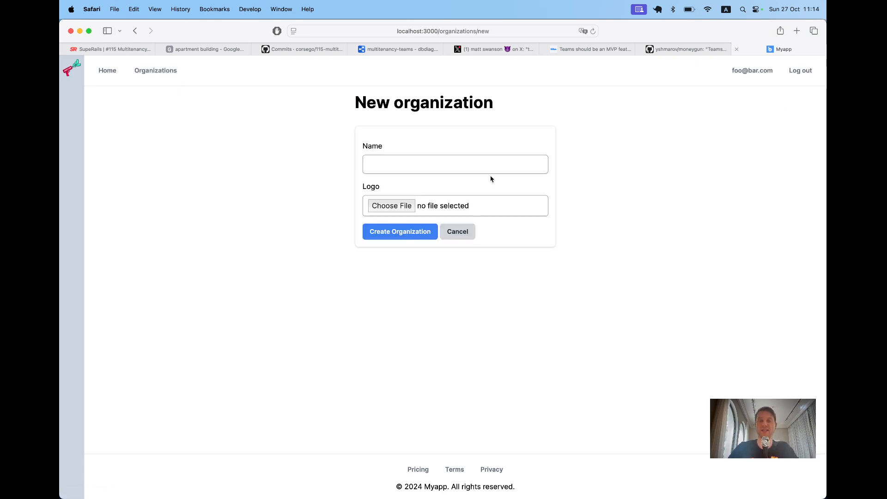
type("SupeRails")
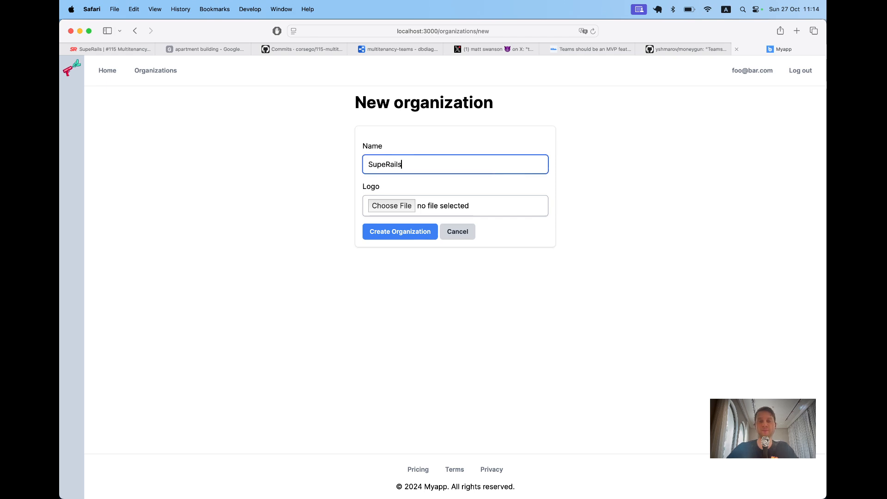
left_click(400, 232)
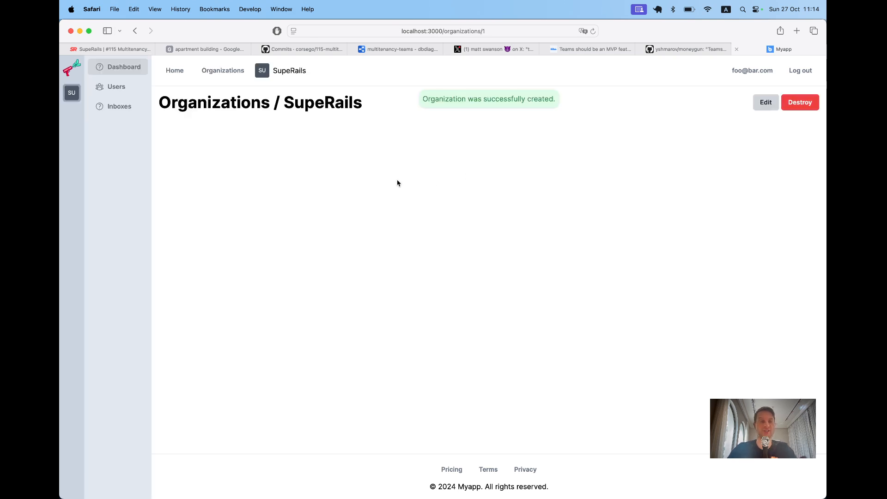
mouse_move(206, 135)
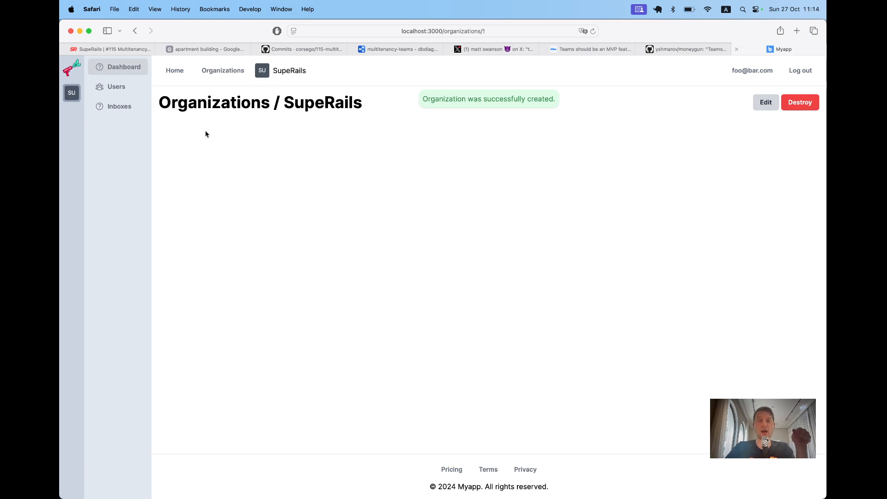
left_click(116, 87)
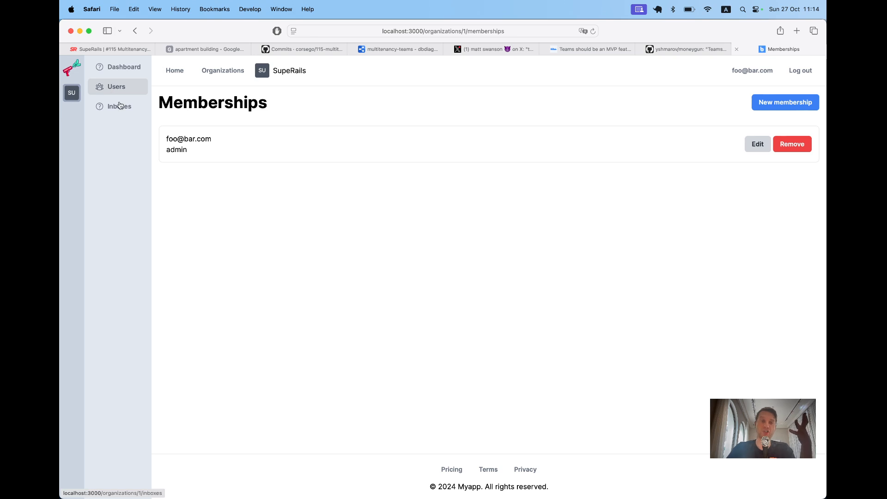
Create a SupeRails inbox named 'Which episodes do you waNT IN THE FUTURE/' and revisit Inboxes.
left_click(119, 107)
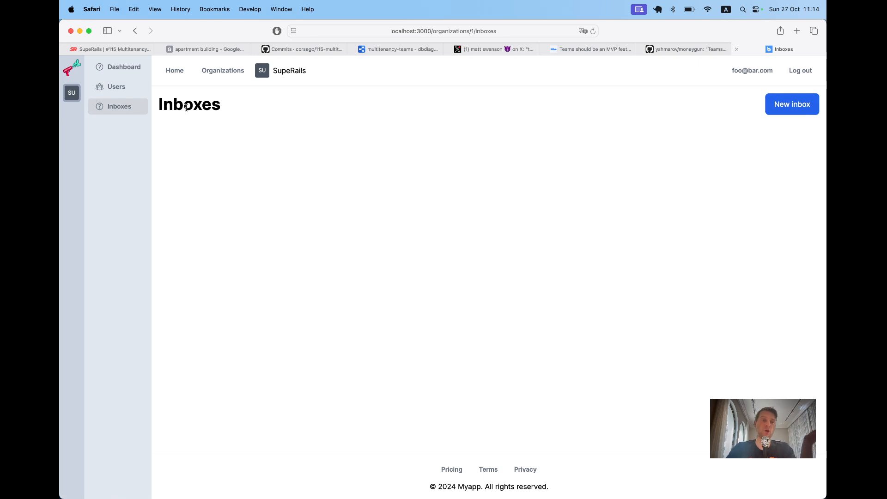
left_click(791, 104)
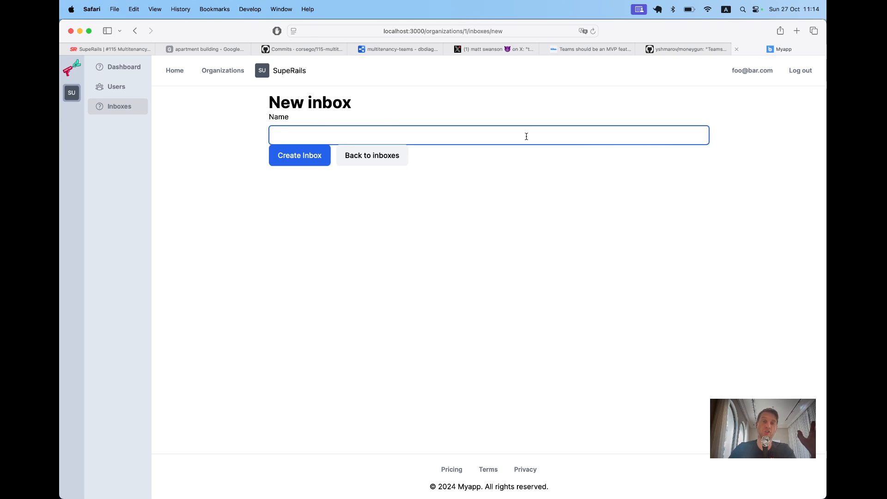
type("W")
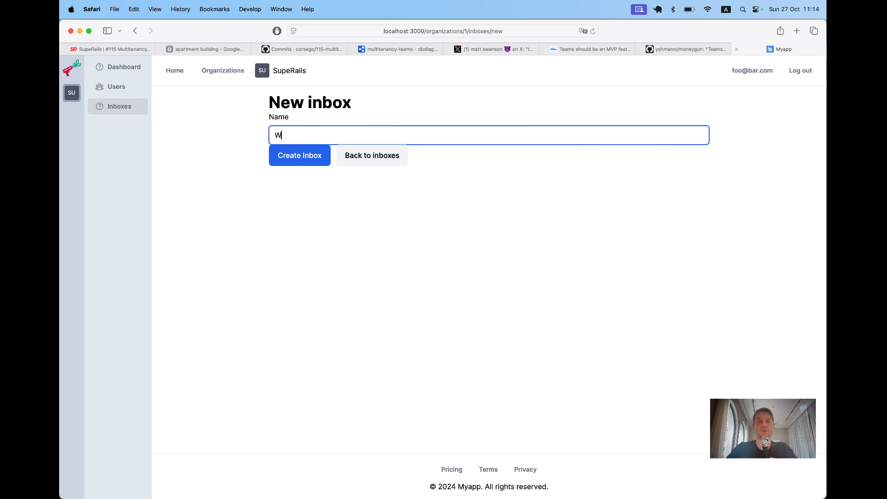
type("hich episodes")
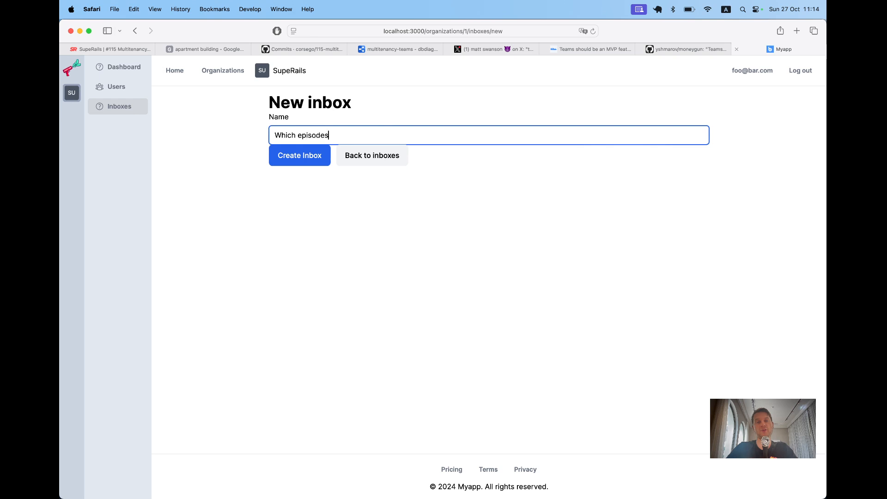
type("do you waNT")
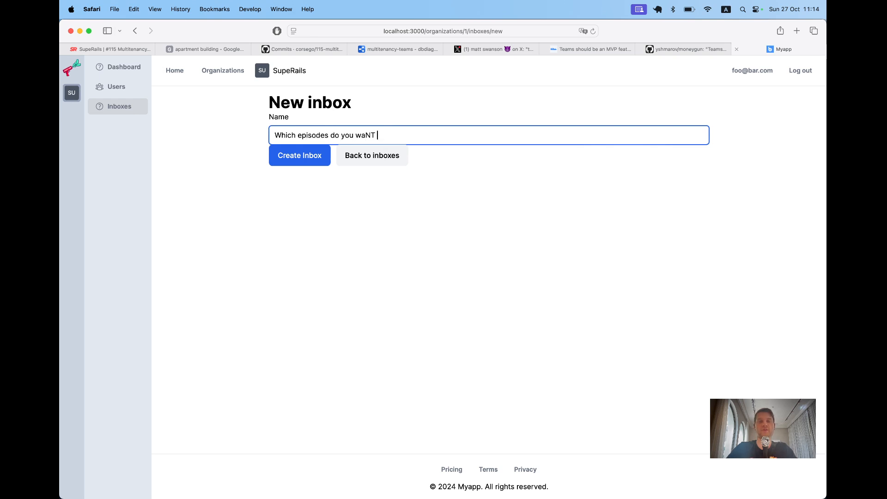
type("IN THE FUTURE/")
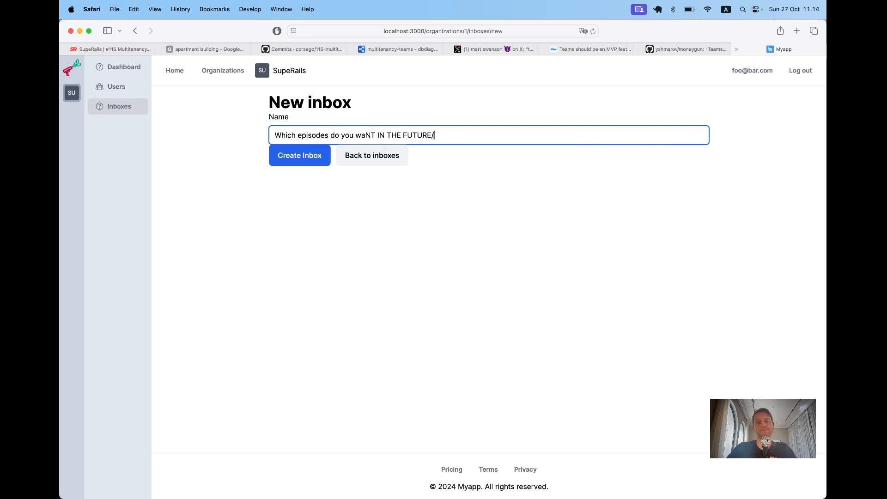
left_click(299, 155)
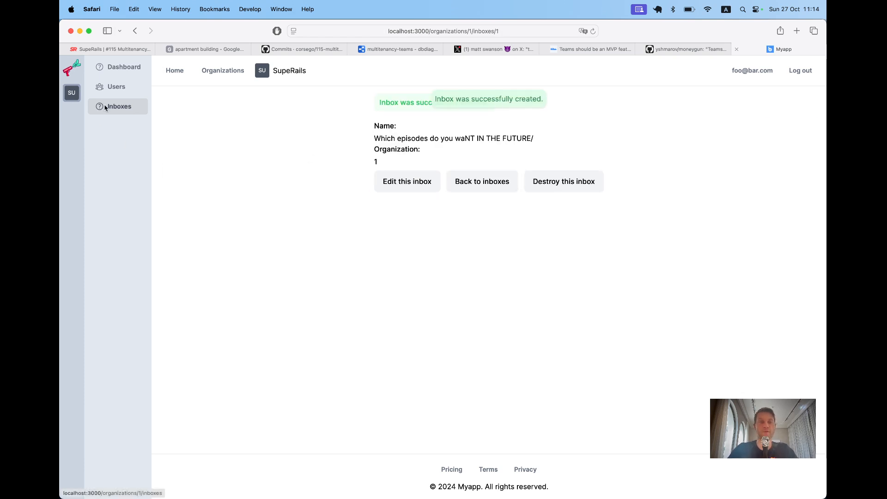
left_click(118, 106)
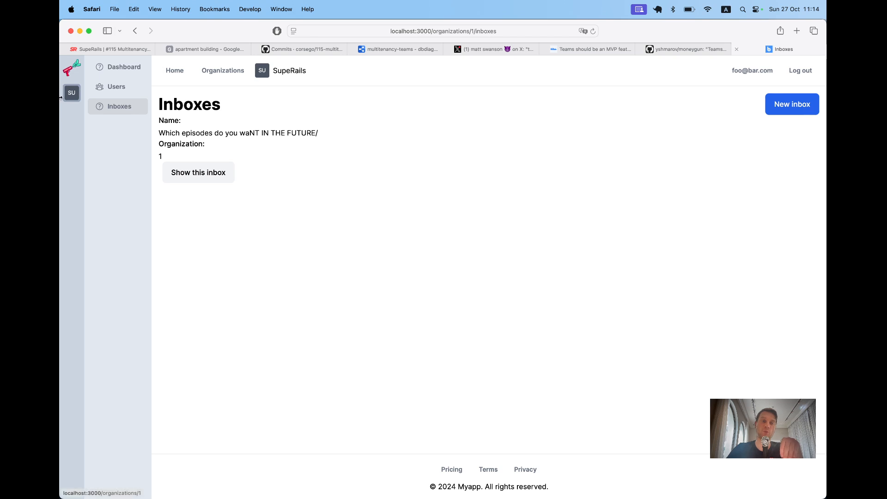
mouse_move(134, 89)
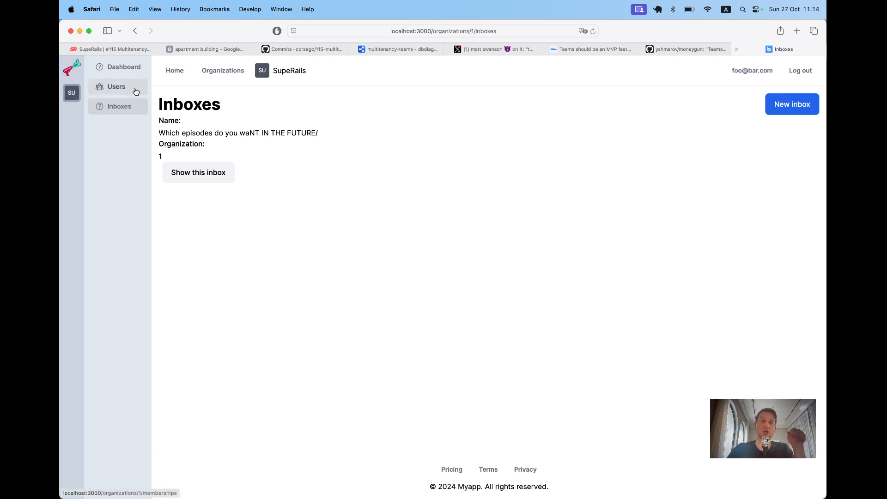
left_click(116, 87)
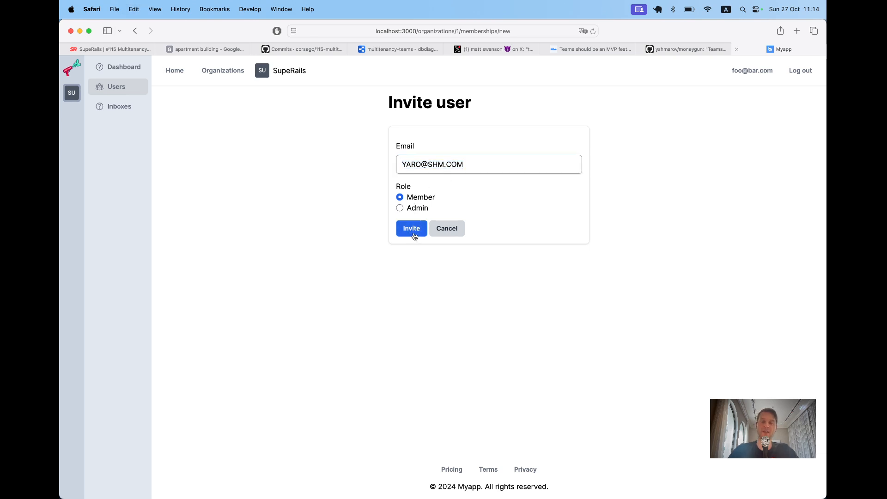
left_click(411, 228)
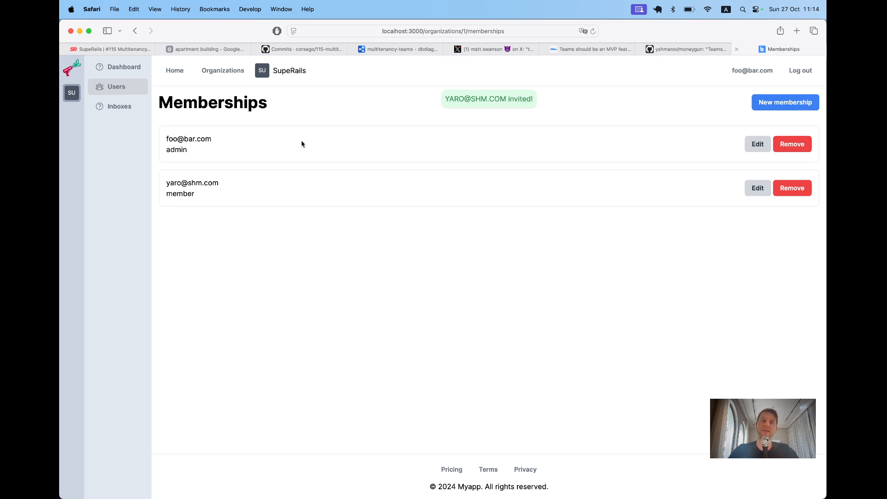
mouse_move(182, 206)
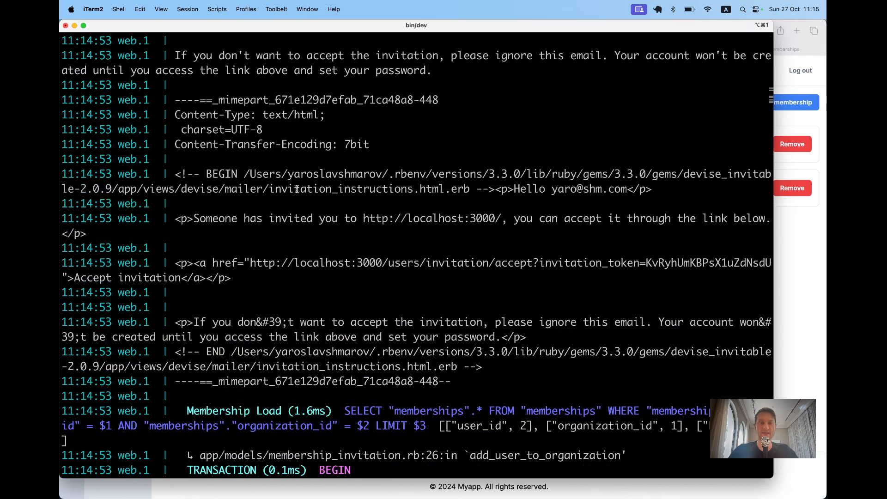
Select the invitation accept URL in the server log's mailer output.
left_click_drag(251, 263, 747, 262)
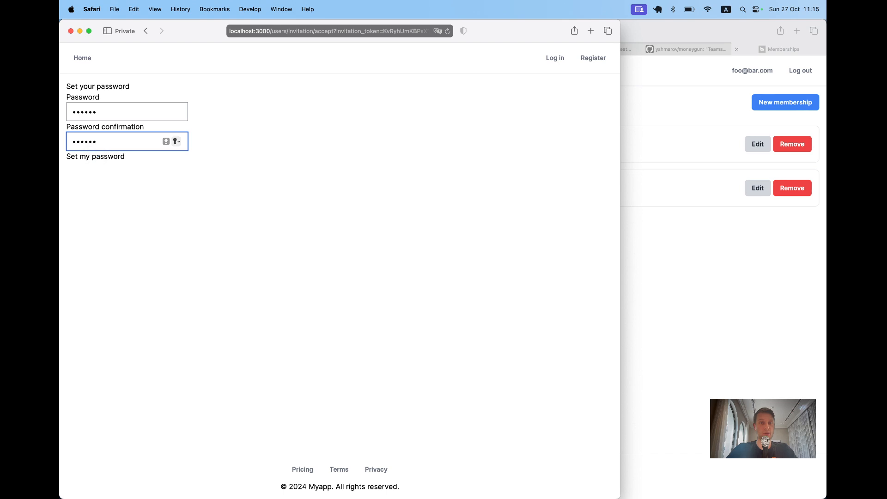
Set the invited user's password, sign in, and open the SupeRails organization.
left_click(95, 156)
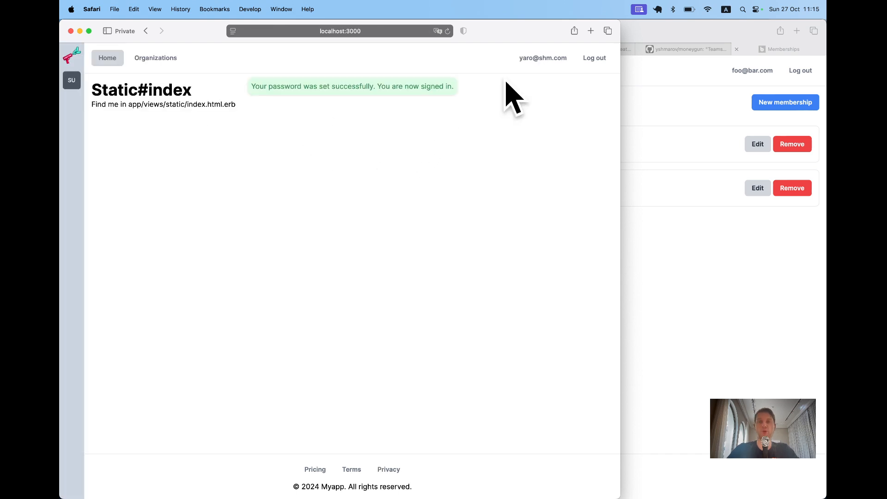
mouse_move(72, 85)
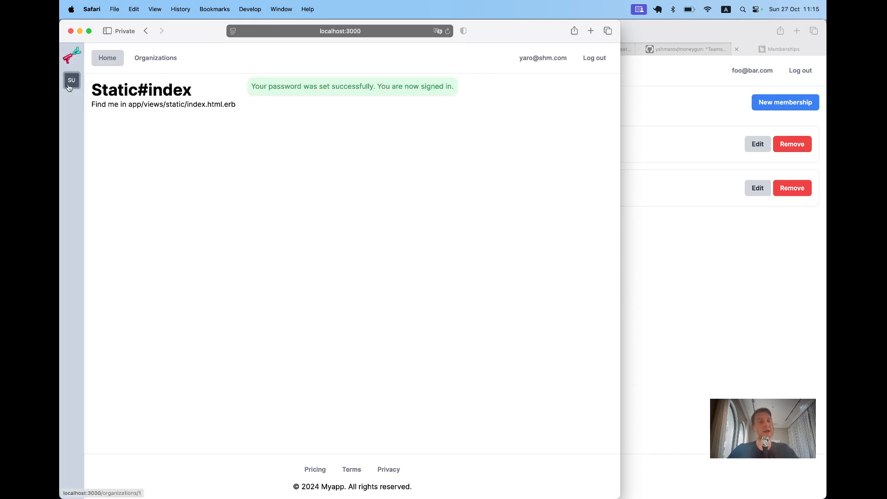
left_click(72, 80)
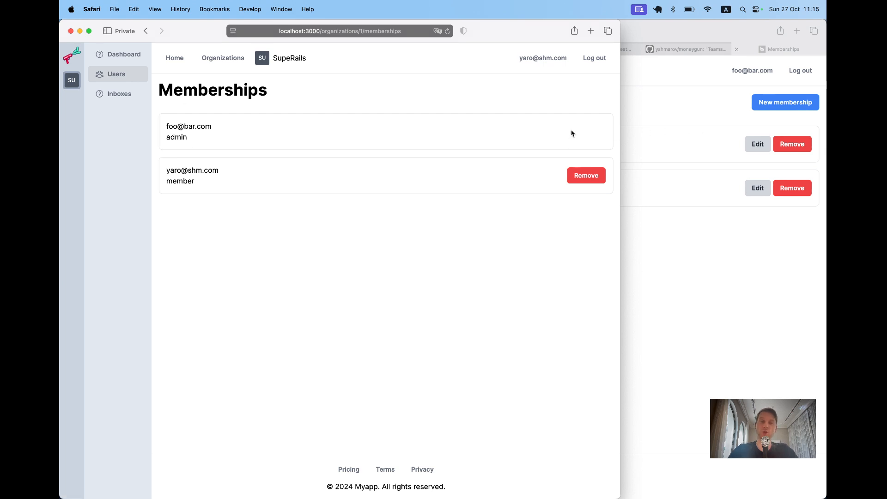
mouse_move(523, 140)
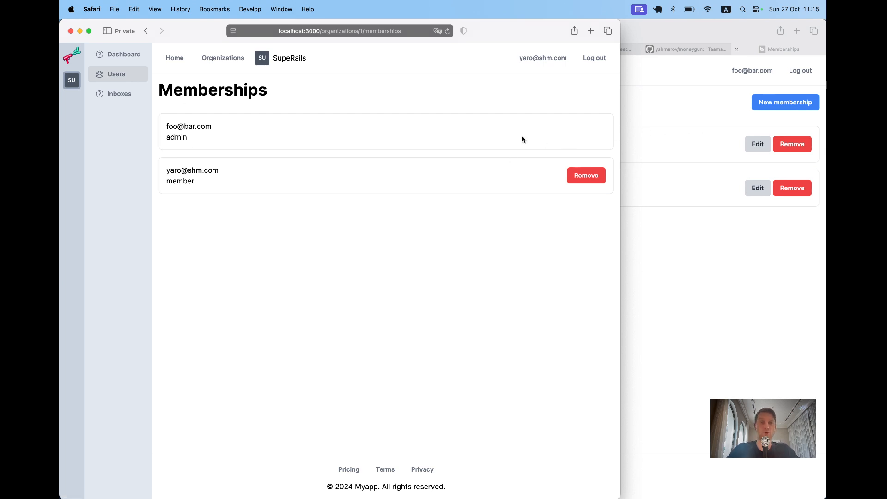
mouse_move(518, 149)
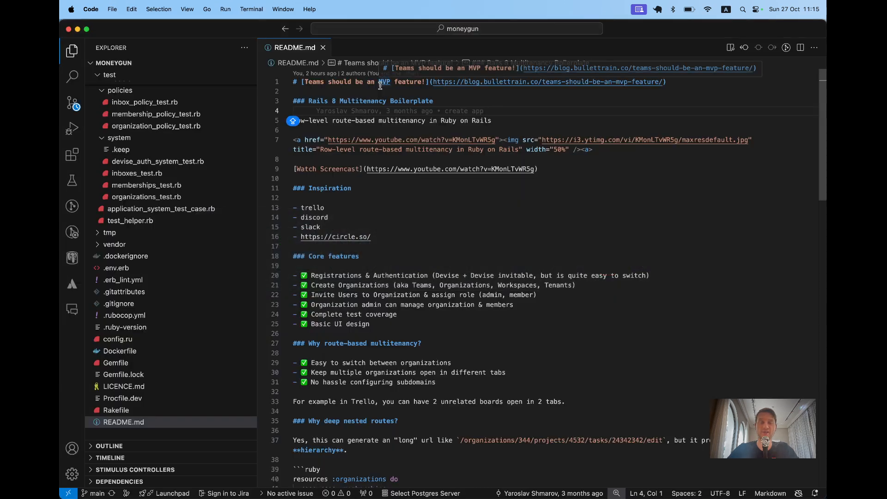
Return to the member's Memberships page showing the not-authorized notice.
left_click(144, 102)
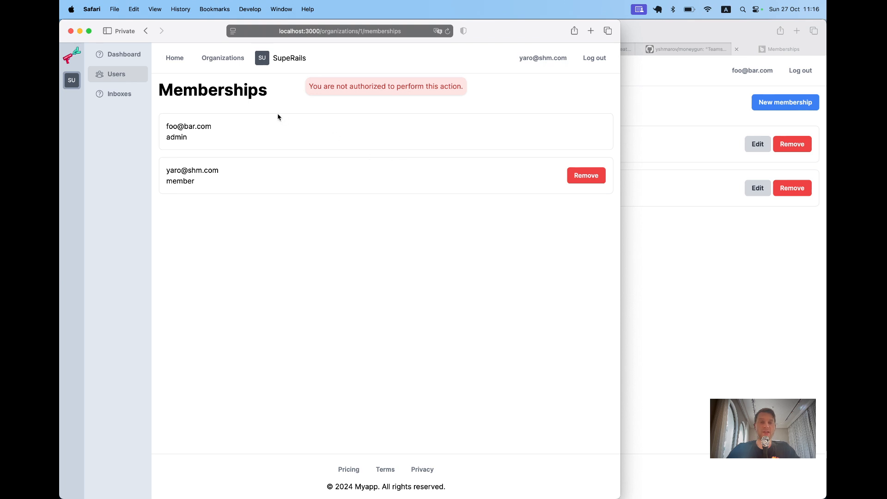
As the member, rename the inbox to end with 'FUTURE???' and save it.
left_click(119, 94)
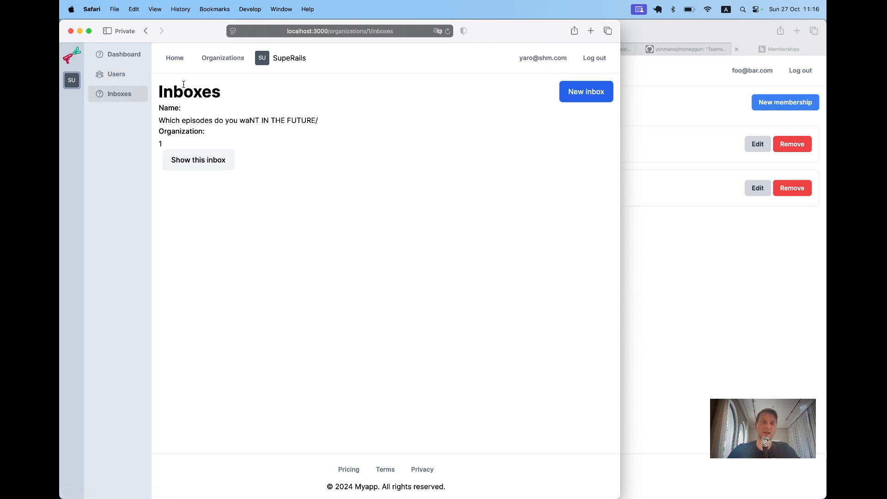
left_click(198, 160)
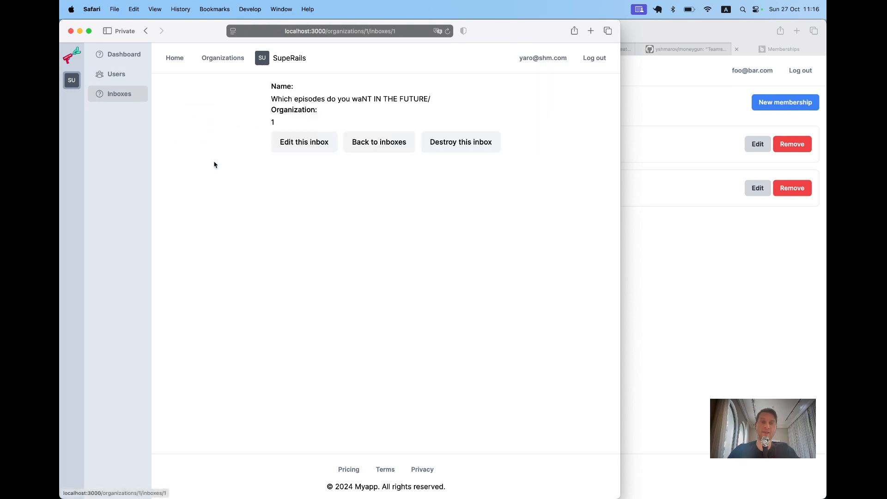
left_click(304, 142)
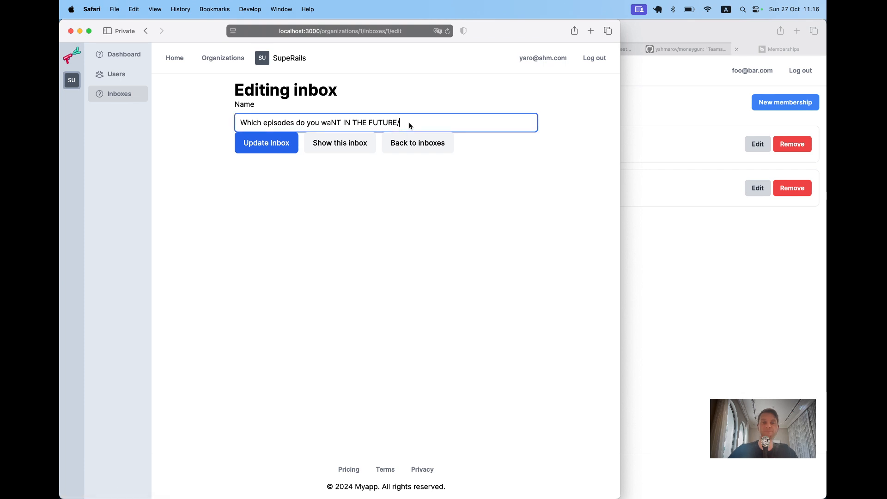
left_click(266, 143)
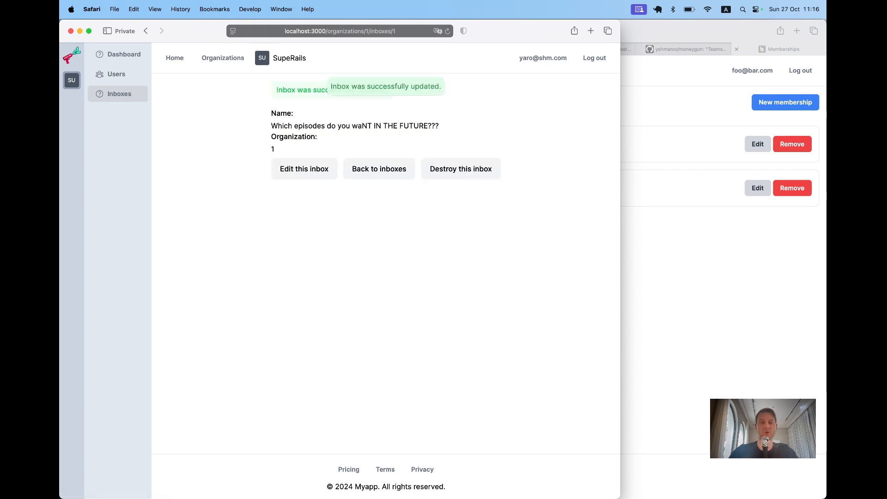
mouse_move(179, 142)
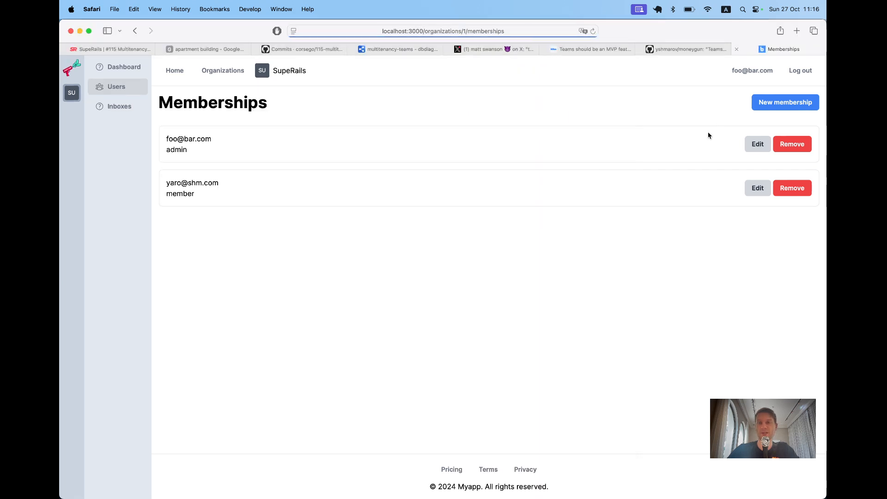
left_click(756, 143)
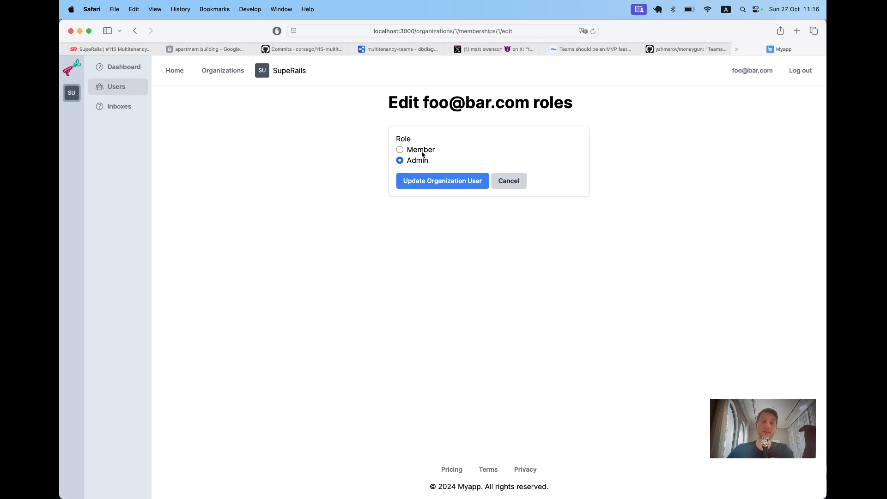
left_click(441, 180)
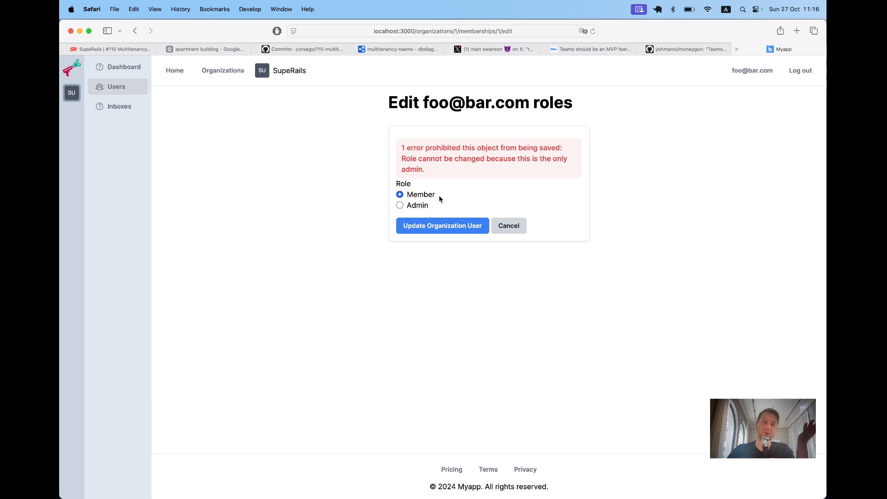
mouse_move(440, 155)
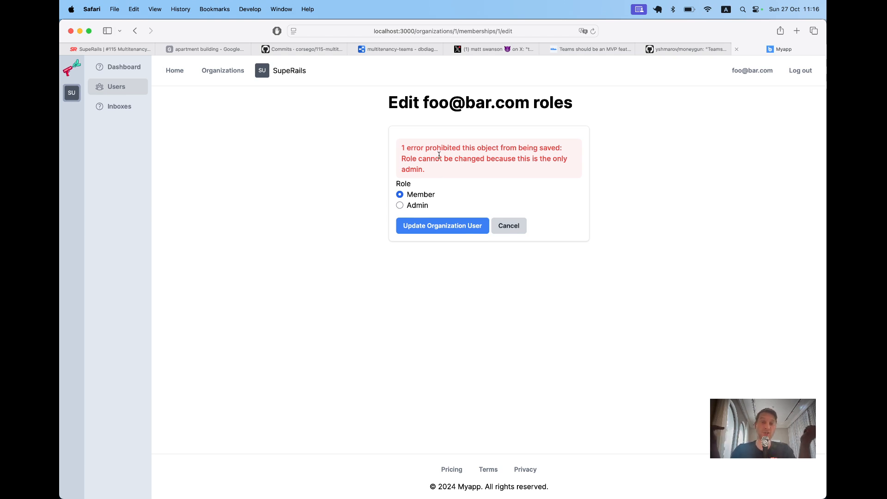
left_click(508, 225)
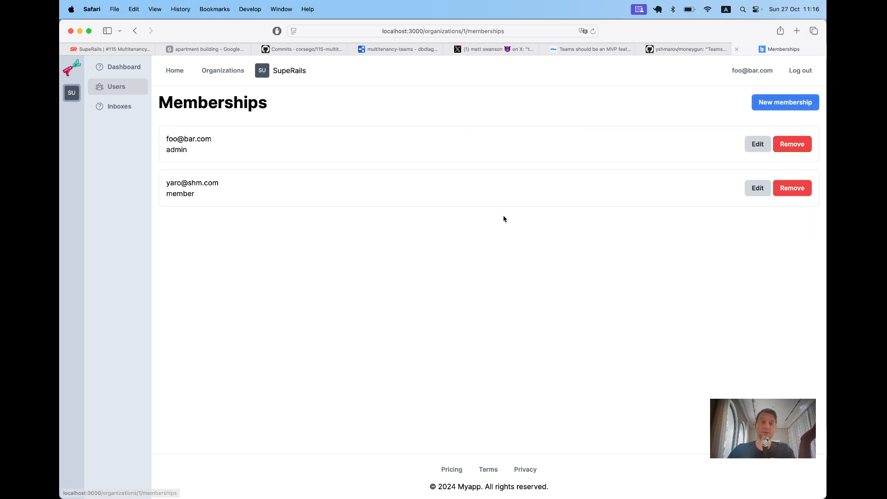
mouse_move(522, 222)
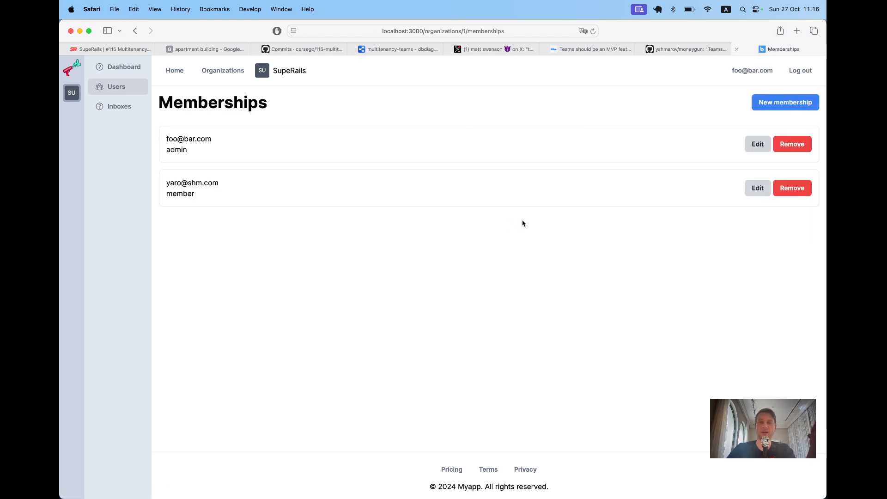
mouse_move(532, 108)
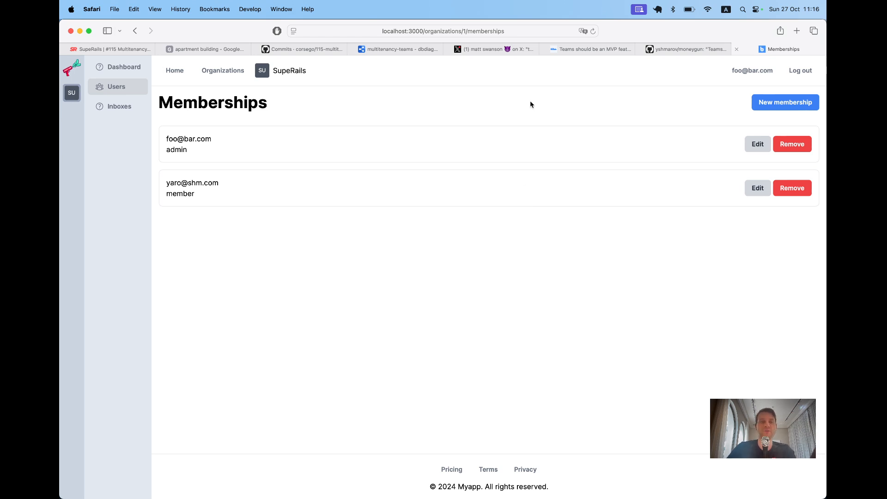
mouse_move(757, 145)
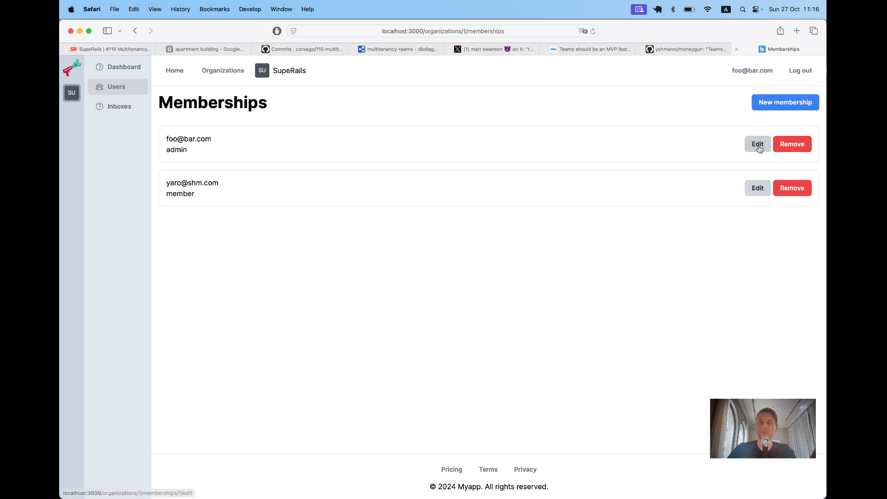
left_click(757, 143)
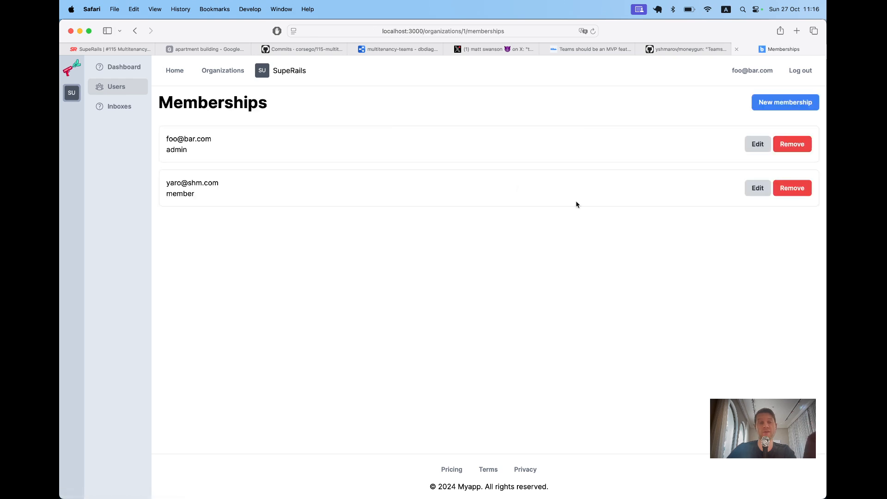
left_click(756, 188)
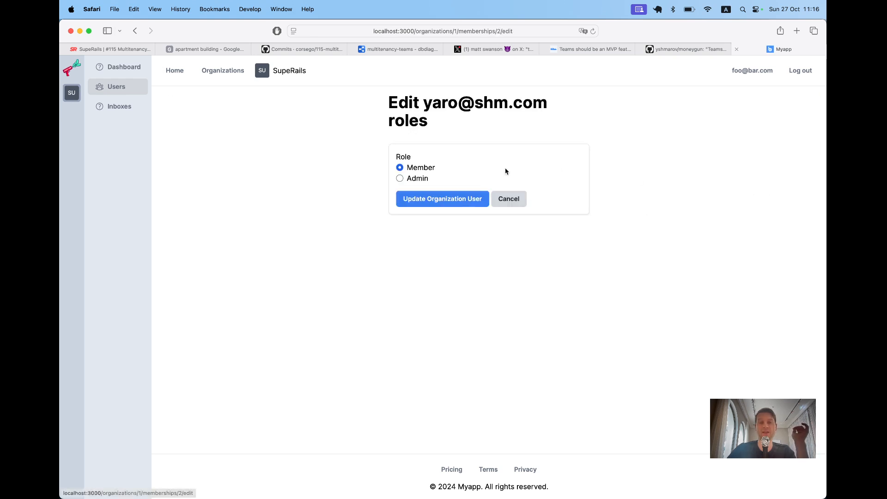
left_click(399, 178)
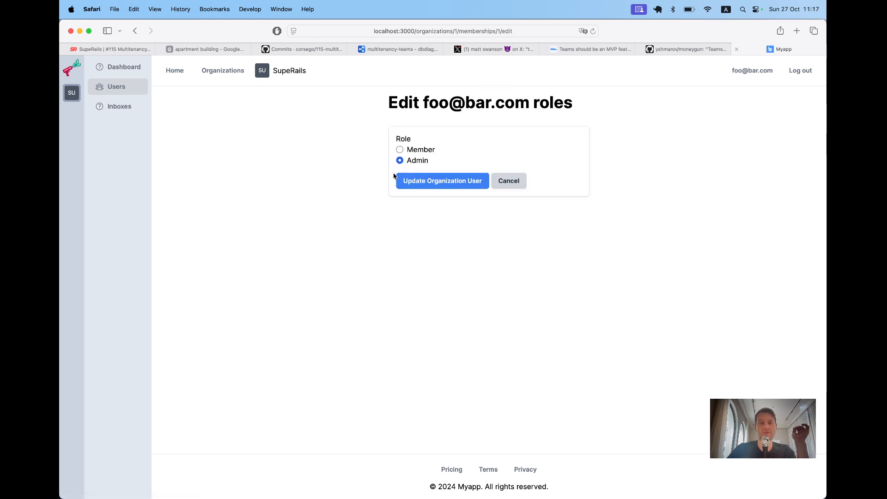
left_click(442, 180)
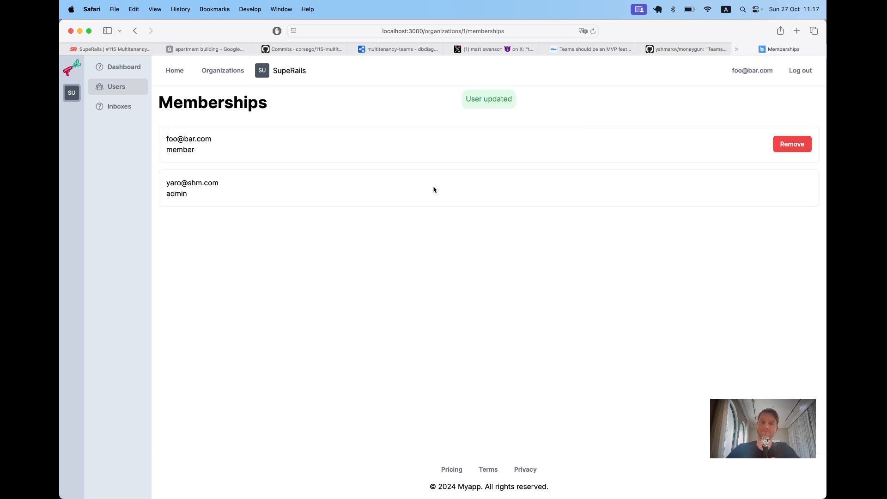
mouse_move(305, 120)
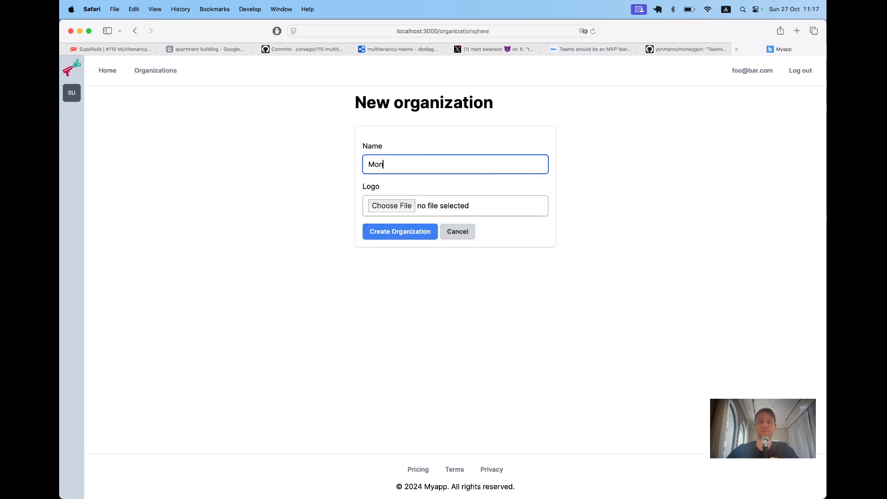
Create the Moneygun organization and review memberships in Moneygun and SupeRails.
left_click(399, 231)
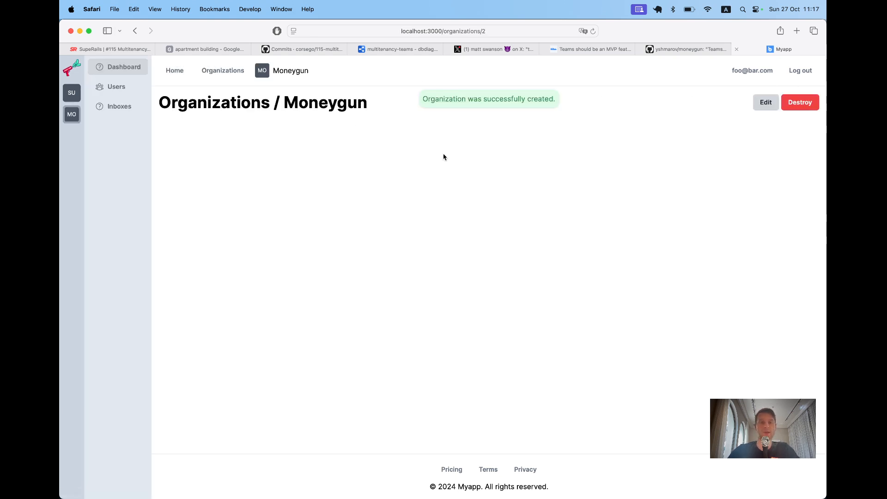
mouse_move(113, 93)
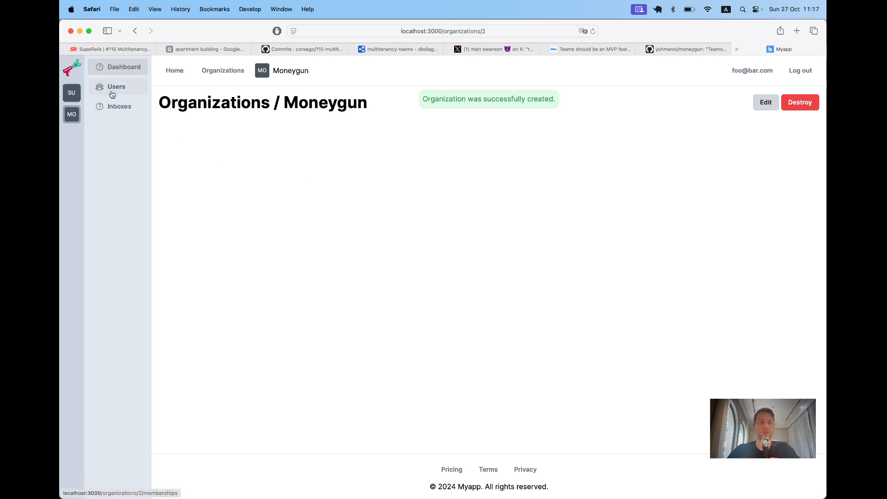
left_click(117, 86)
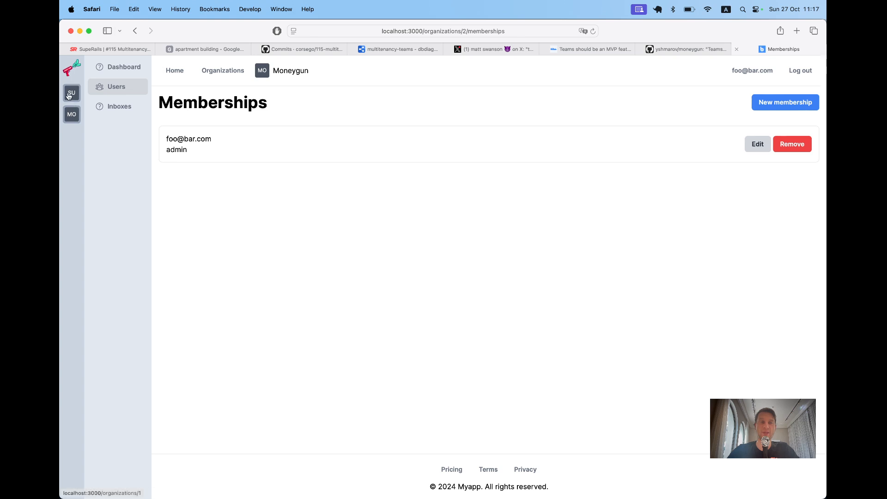
left_click(72, 92)
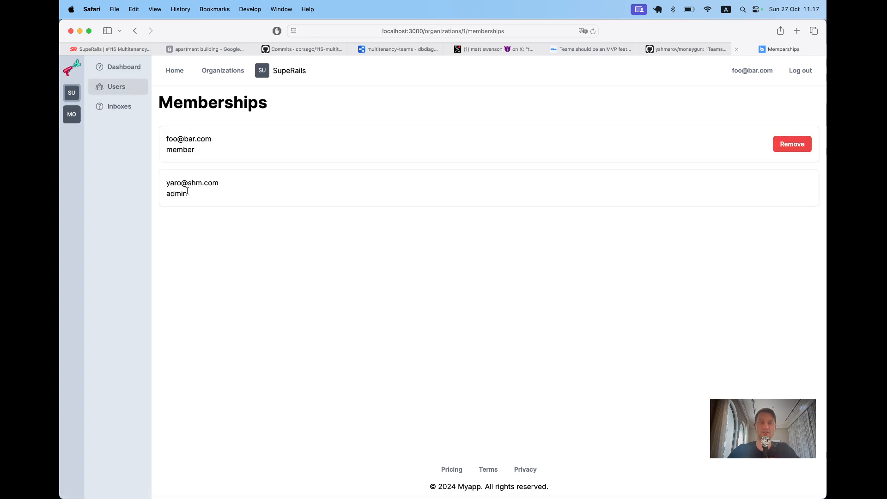
double_click(180, 149)
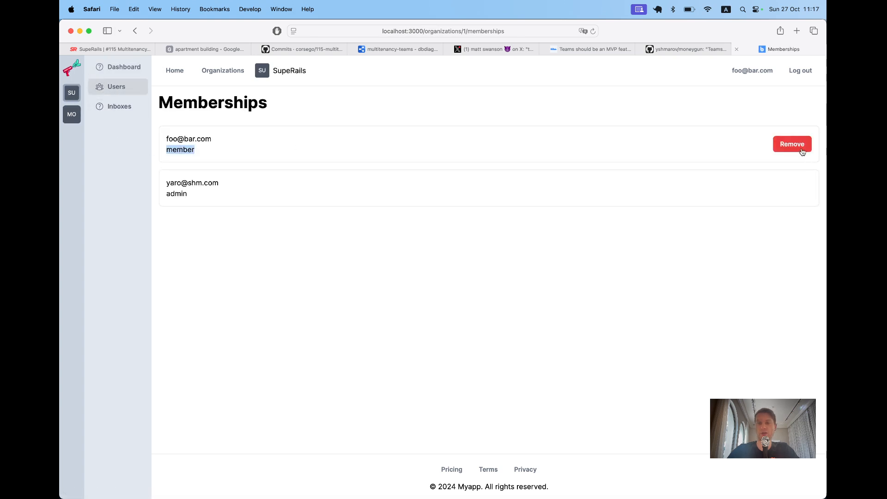
left_click(118, 106)
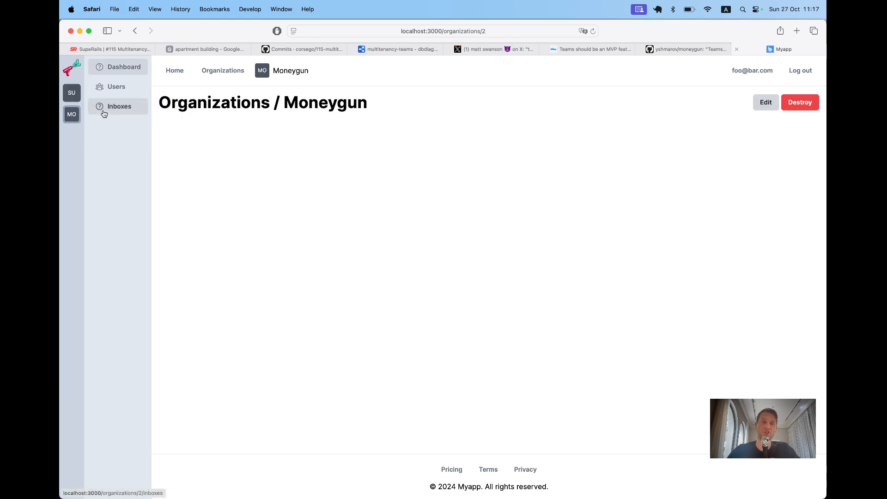
Browse Moneygun's empty Inboxes, glance at Discord, and open the application layout template.
left_click(118, 106)
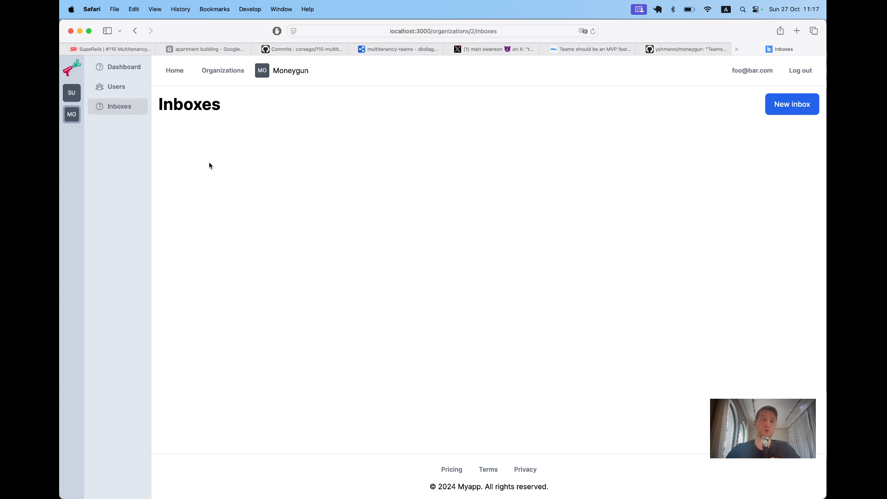
mouse_move(212, 169)
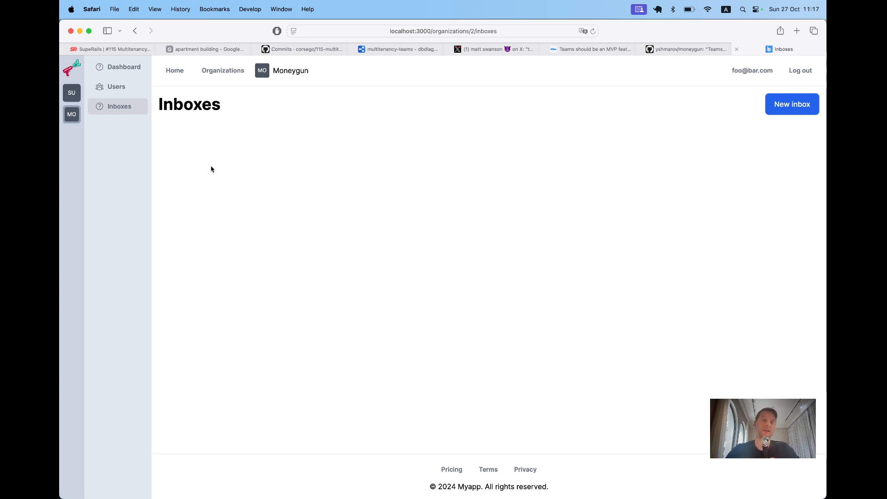
left_click(71, 93)
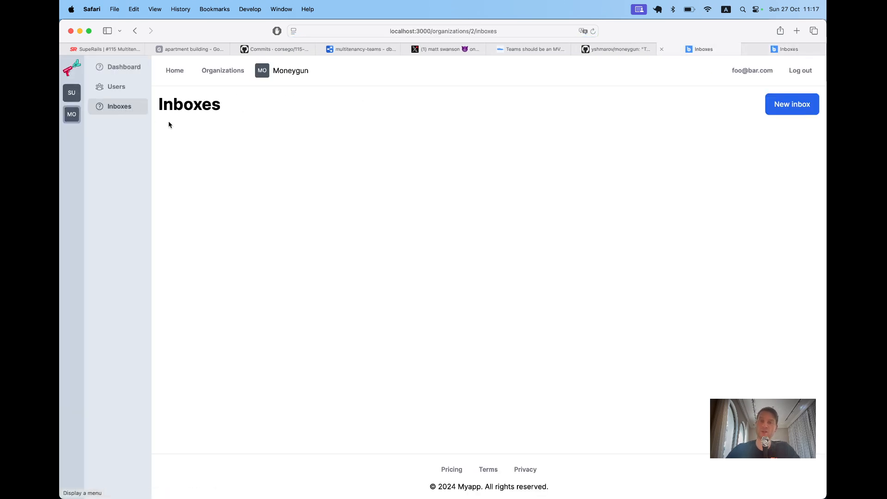
mouse_move(509, 116)
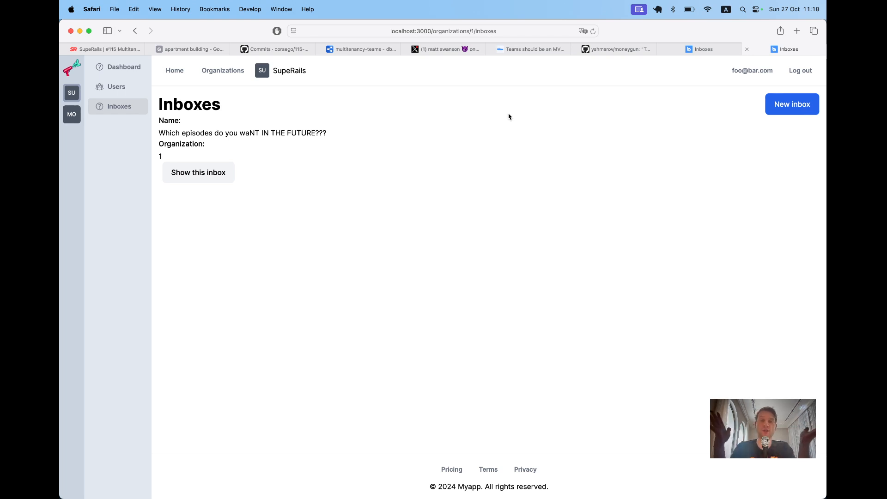
left_click(72, 114)
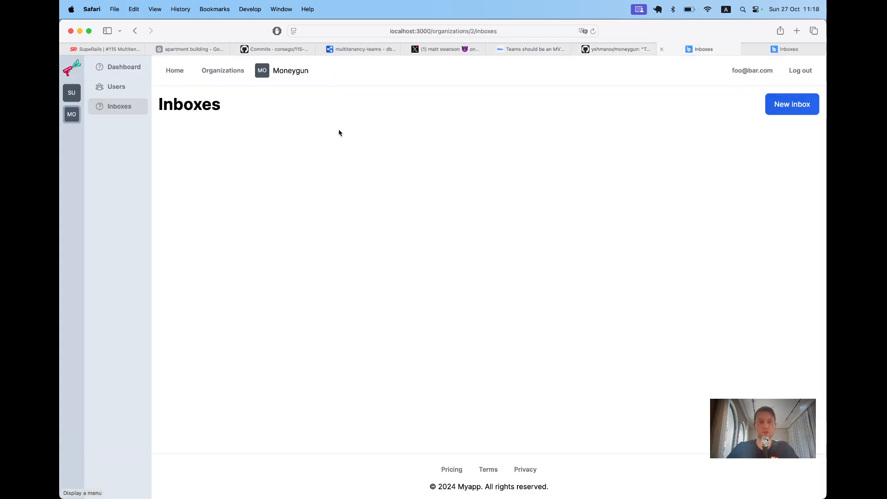
mouse_move(82, 97)
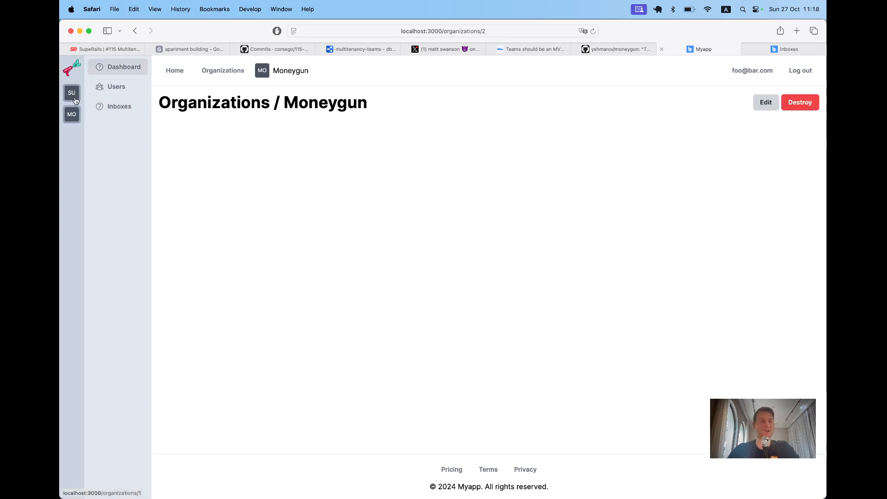
left_click(119, 106)
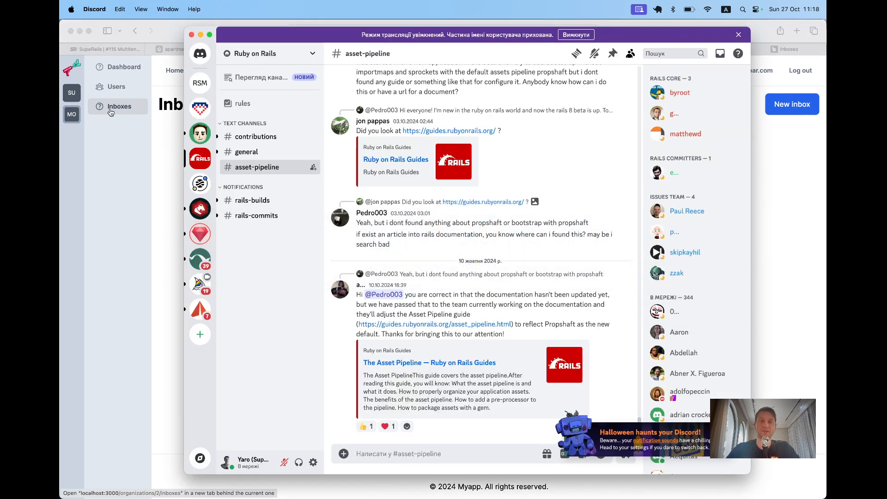
left_click(199, 133)
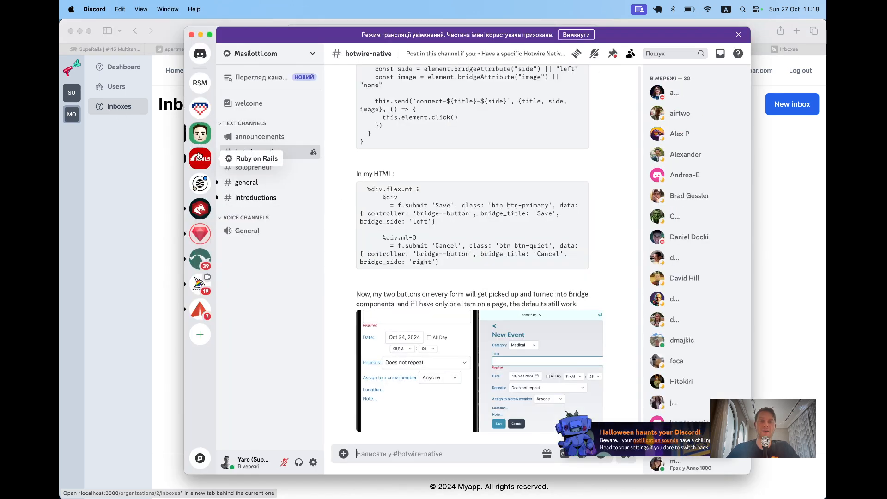
key("cmd+tab")
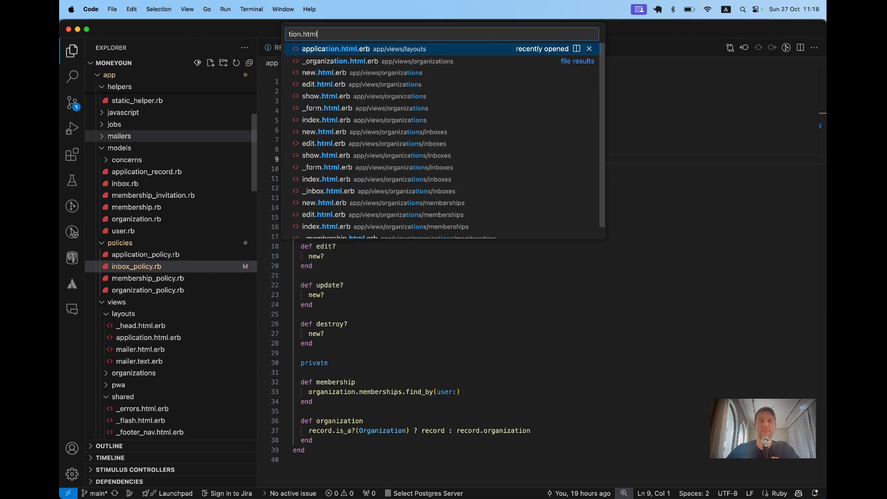
left_click(336, 49)
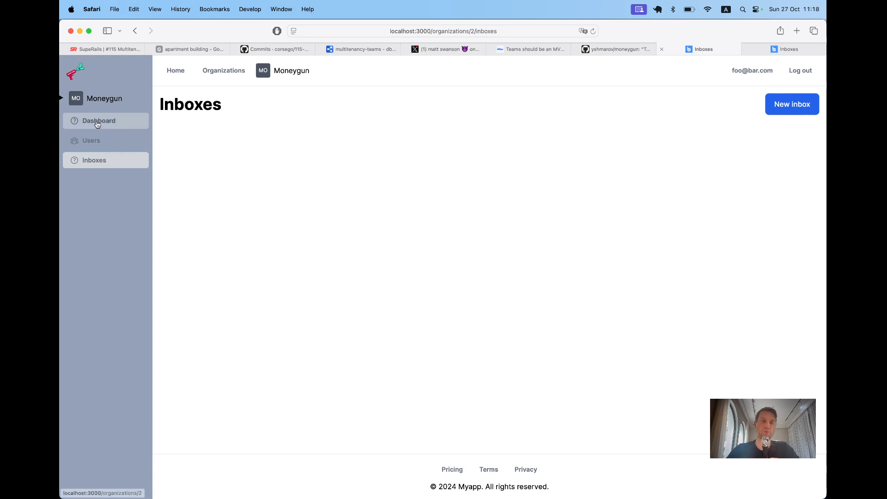
mouse_move(105, 101)
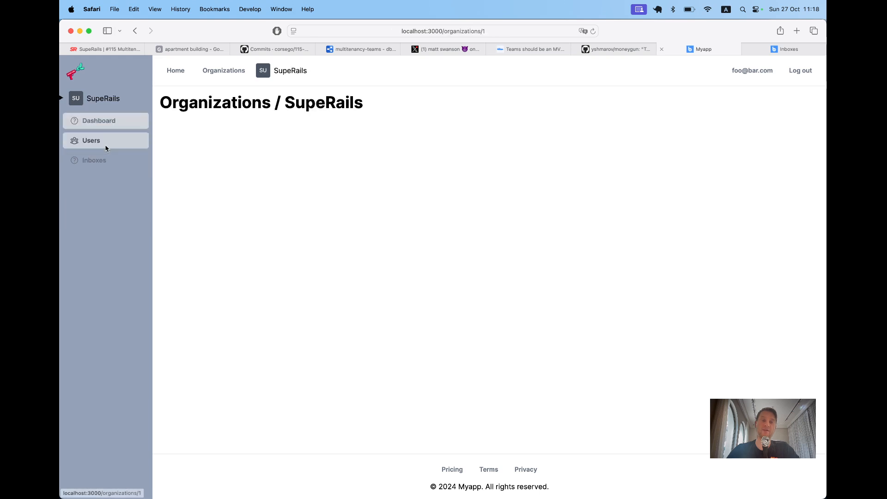
Switch to the SupeRails organization and view its Users page.
left_click(94, 161)
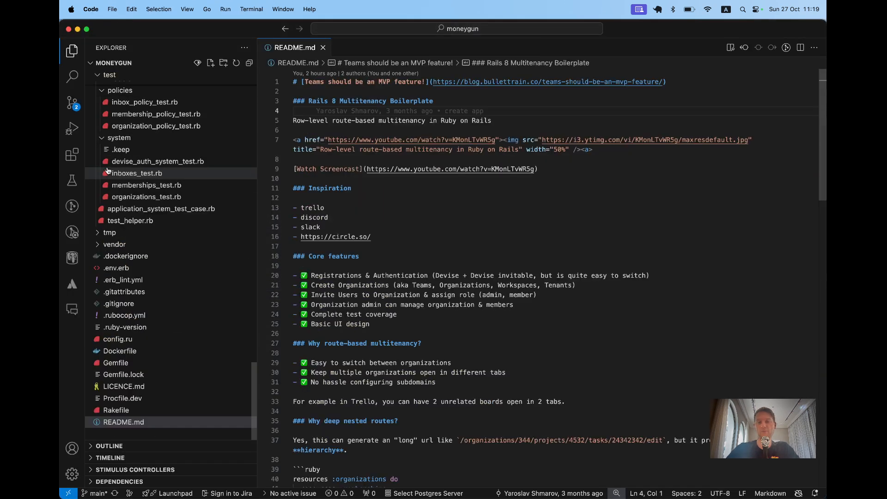
Review the devise and other gems at the Gemfile's end, then reopen SupeRails memberships.
key("Cmd+P")
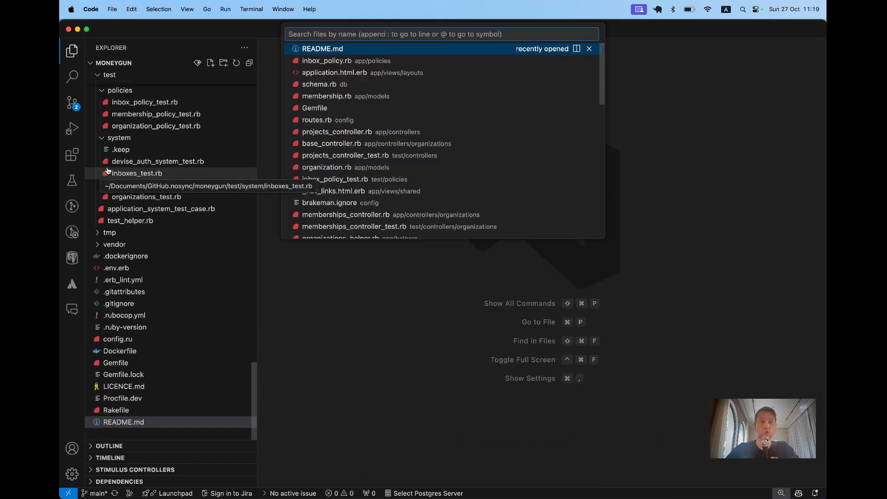
left_click(314, 107)
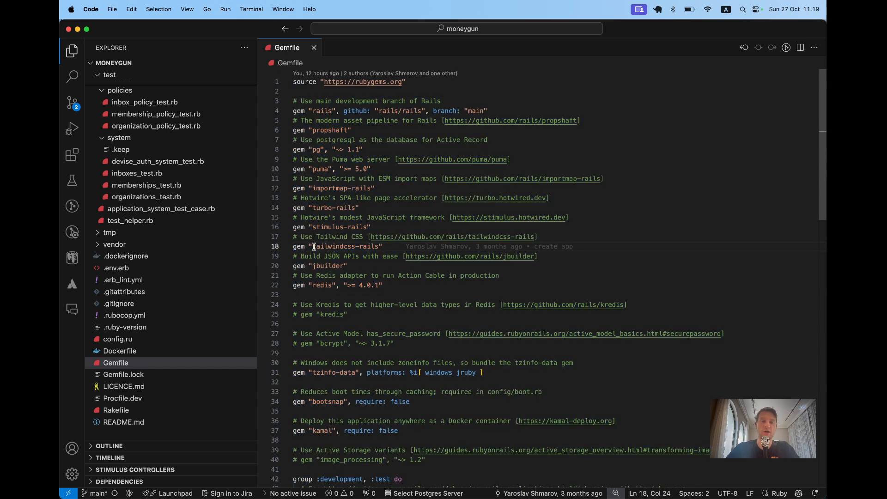
scroll("down", 3)
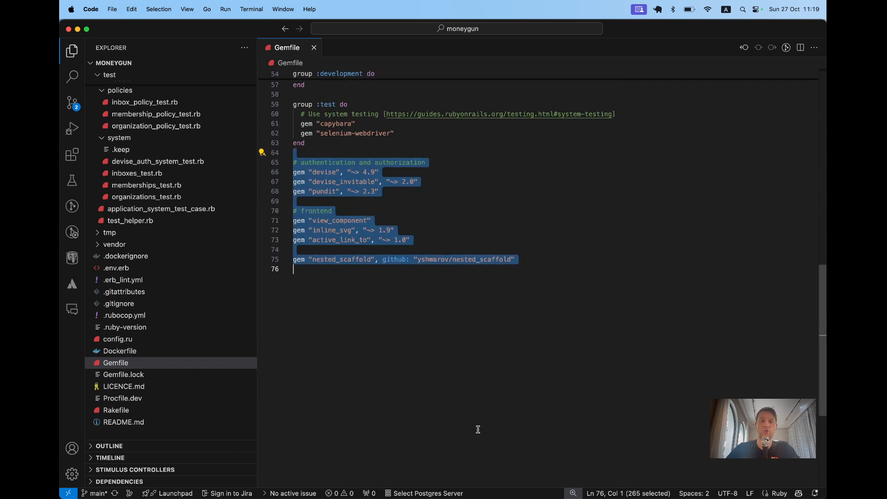
left_click(418, 182)
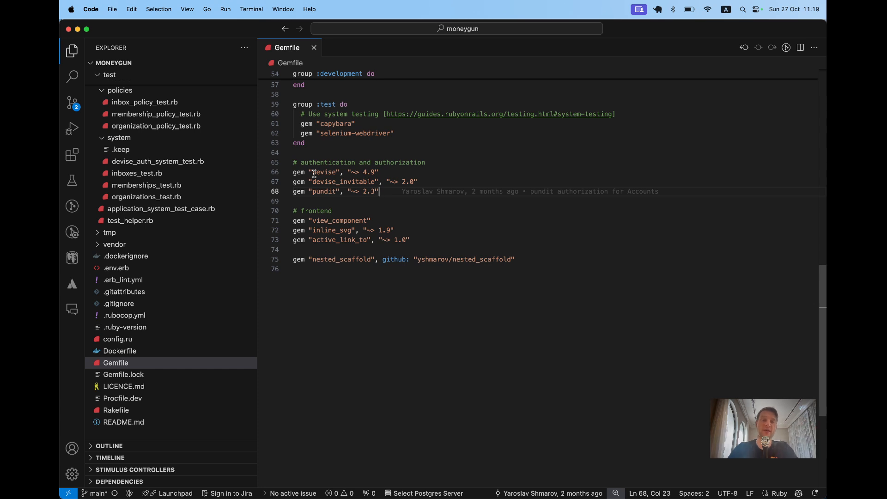
double_click(324, 191)
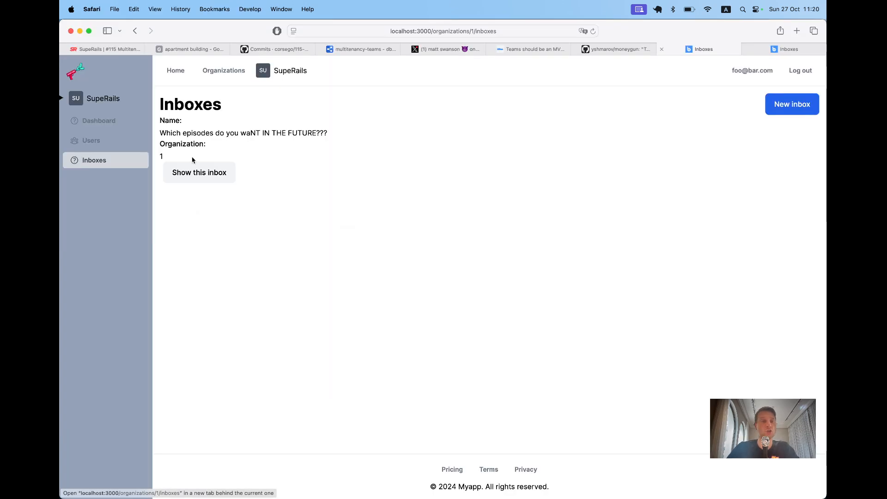
left_click(92, 140)
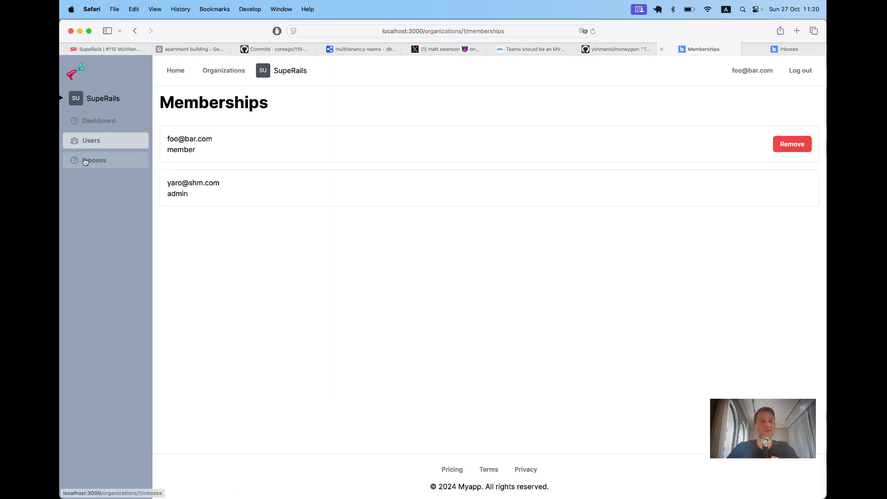
Open SupeRails' 'Which episodes do you waNT IN THE FUTURE???' inbox from the inboxes list.
left_click(94, 160)
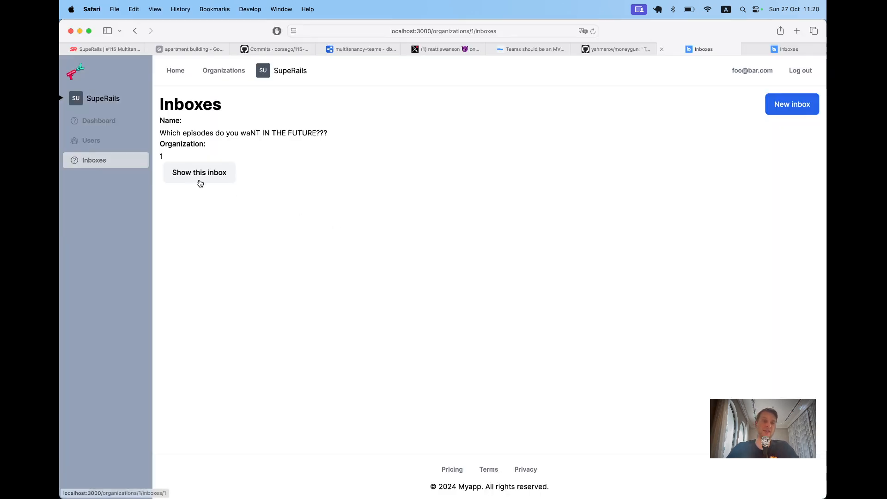
left_click(198, 172)
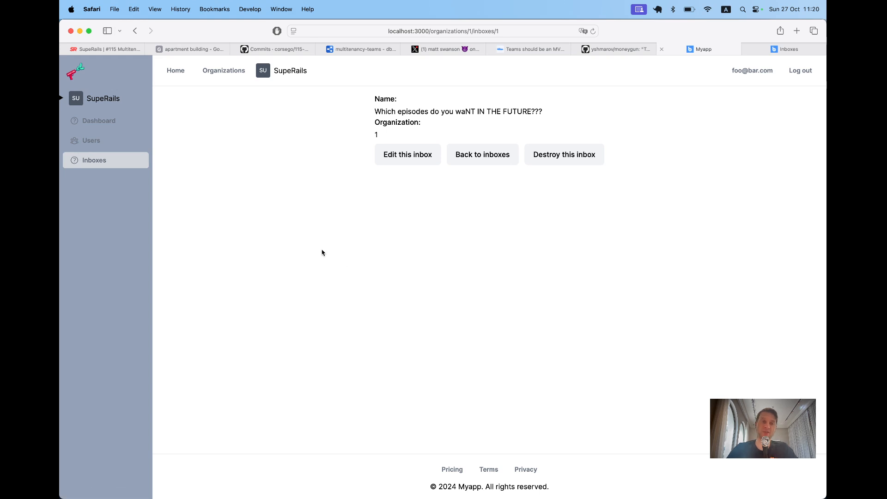
mouse_move(103, 175)
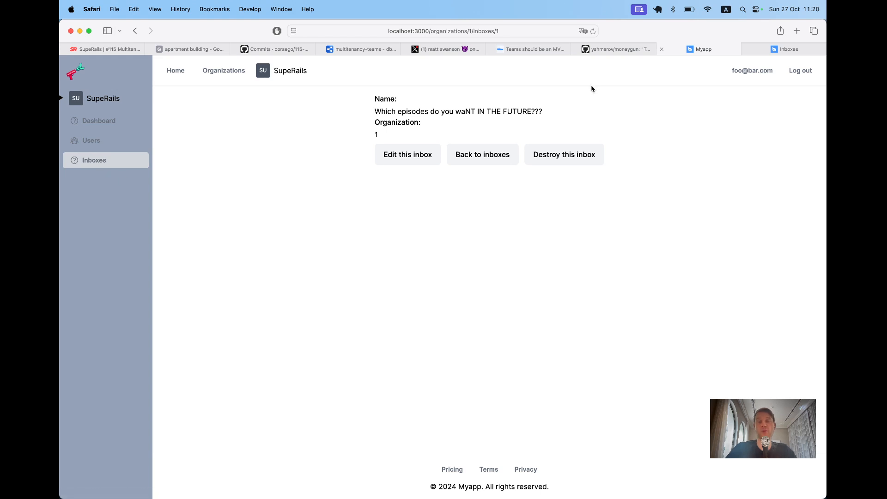
mouse_move(459, 36)
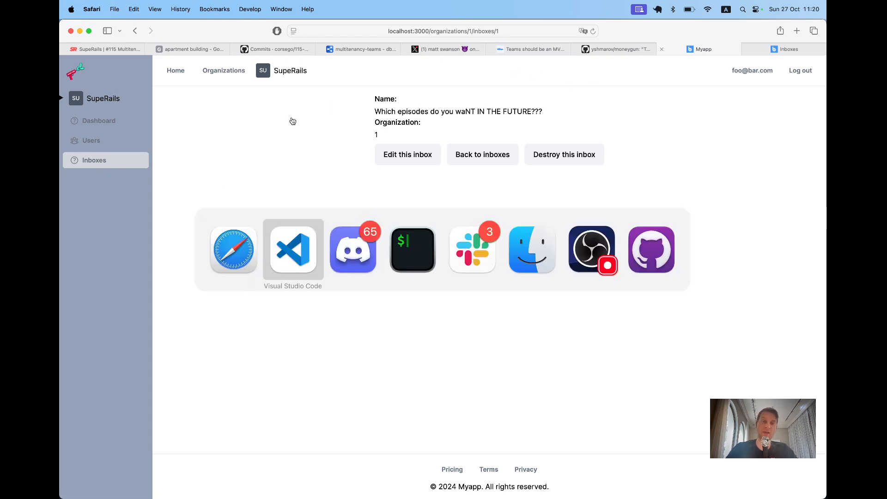
Find the nested_scaffold gem and its generator command in the README's Generators section.
left_click(293, 249)
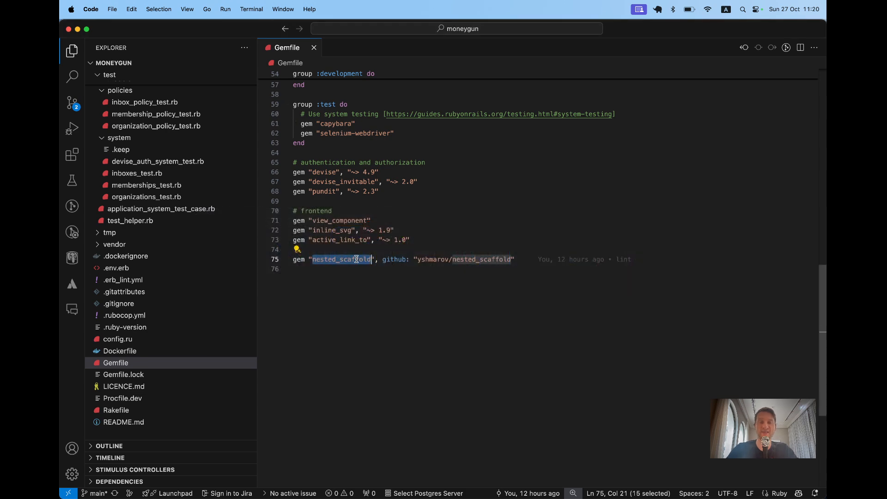
left_click(124, 422)
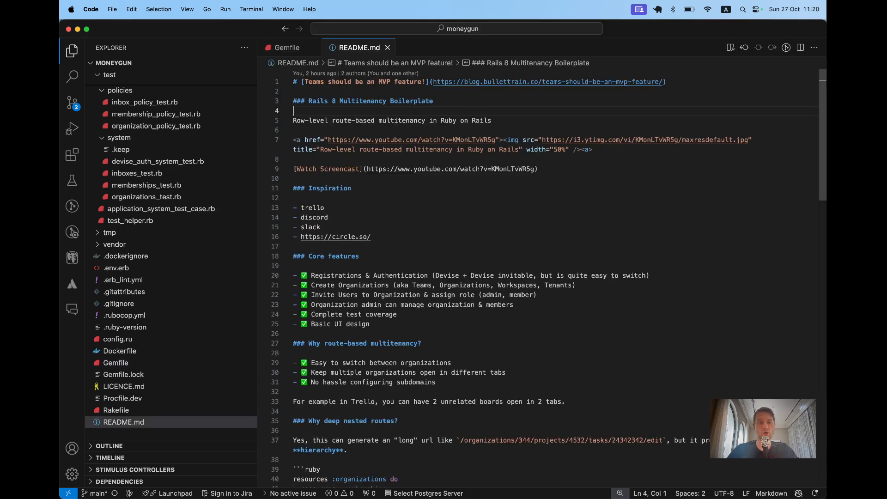
scroll("down", 3)
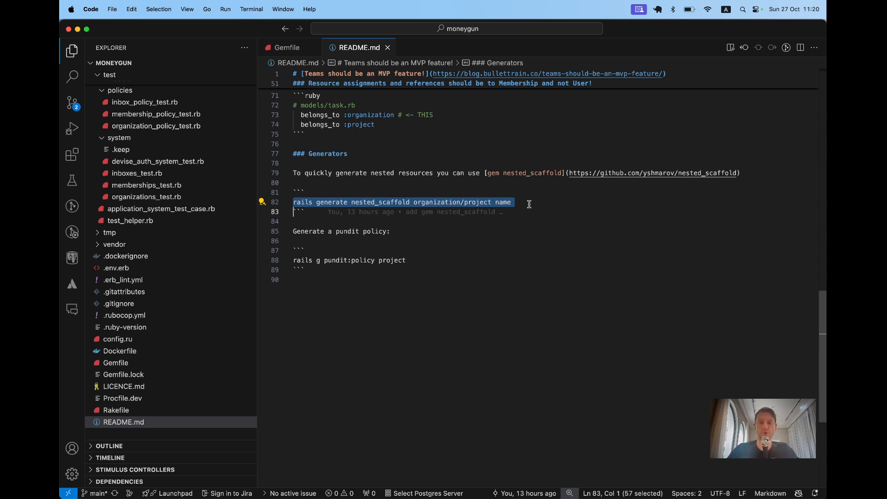
mouse_move(552, 153)
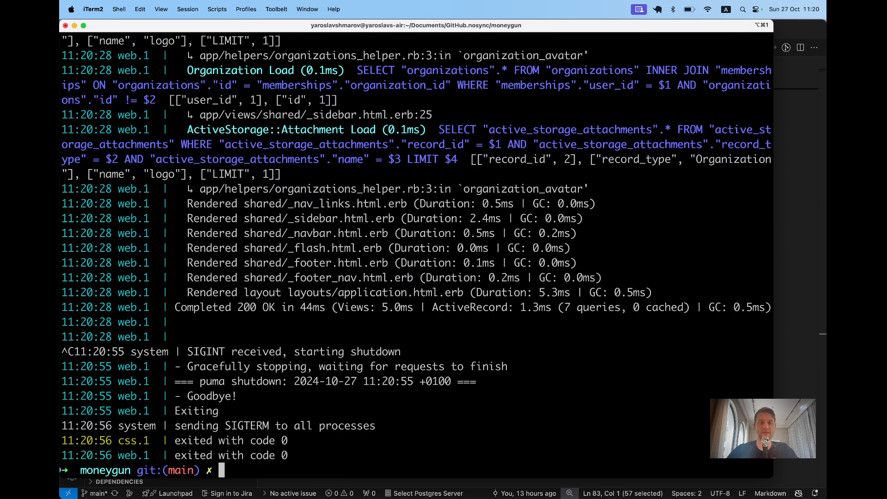
Run 'rails generate nested_scaffold organization/project name' in the terminal.
type("rails generate nested_scaffold organization/project name")
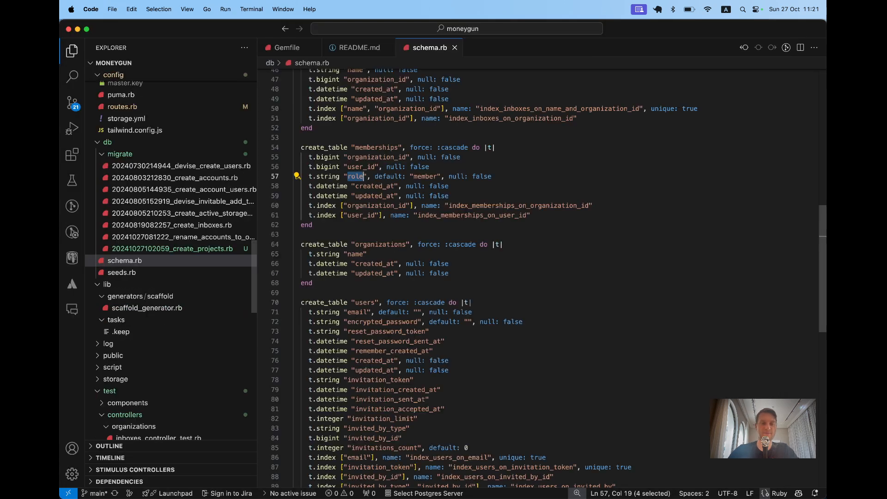
Review the create_projects migration and remove the generated project route lines from routes.rb.
left_click(172, 248)
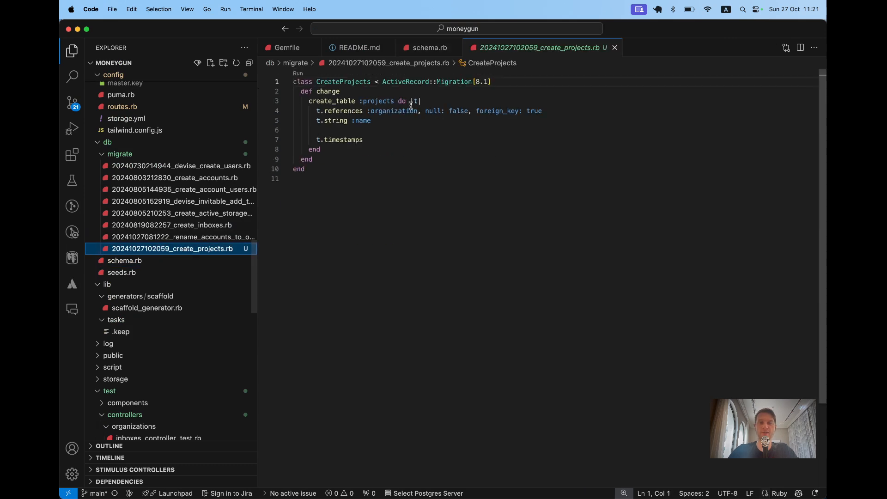
left_click_drag(330, 111, 479, 111)
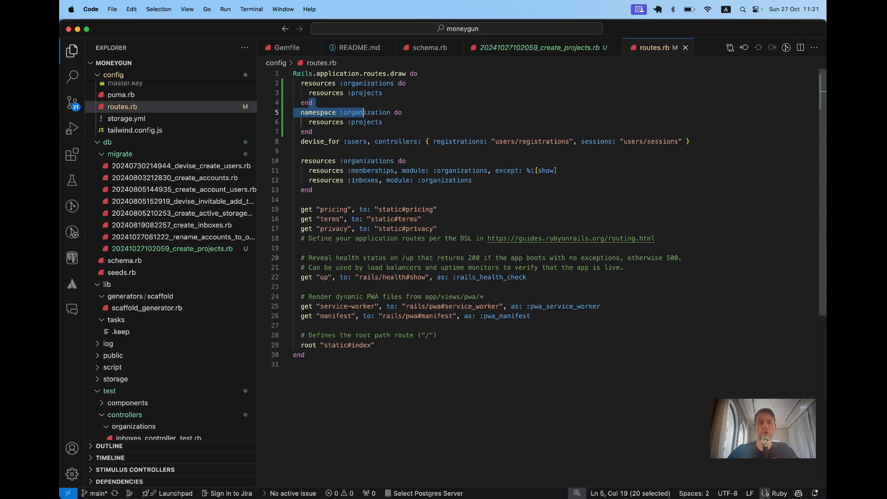
left_click(358, 48)
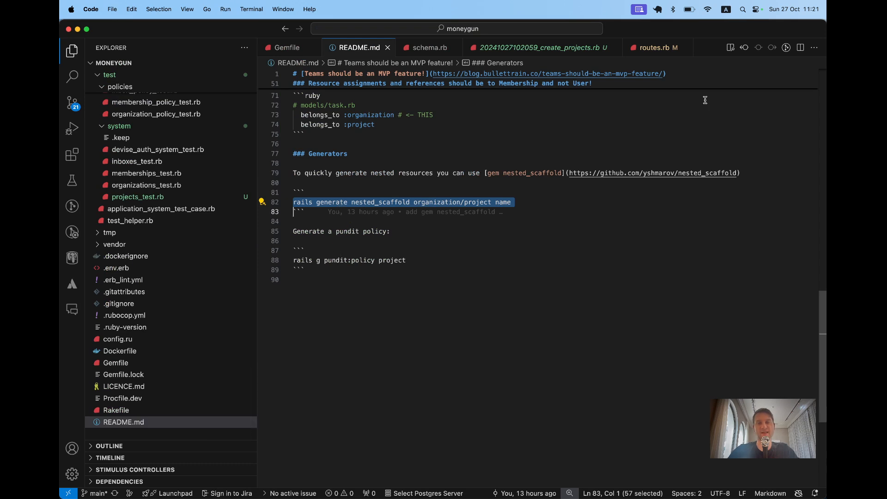
left_click(657, 47)
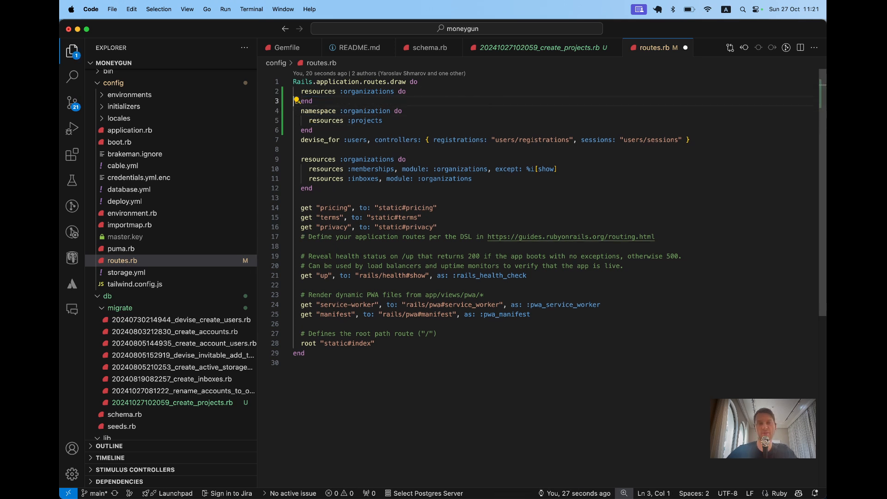
left_click_drag(300, 91, 300, 139)
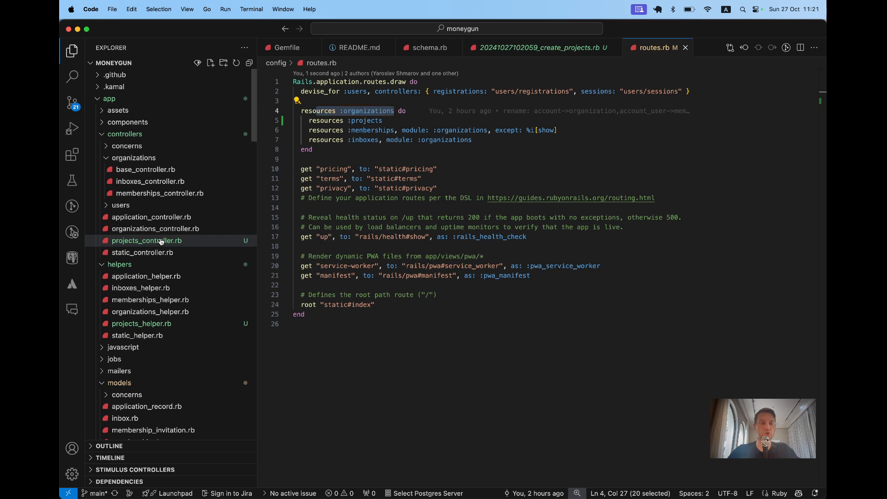
Review how ProjectsController's index and set_organization load the organization's projects.
left_click(147, 241)
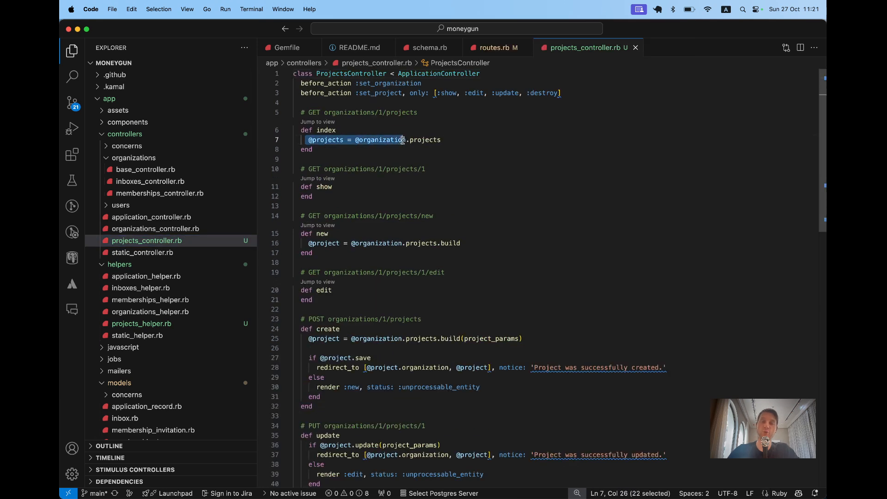
scroll("down", 3)
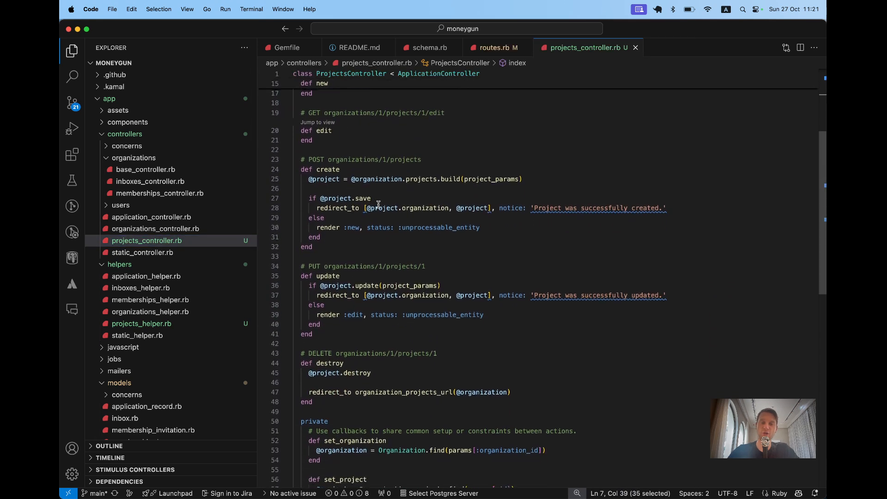
scroll("down", 3)
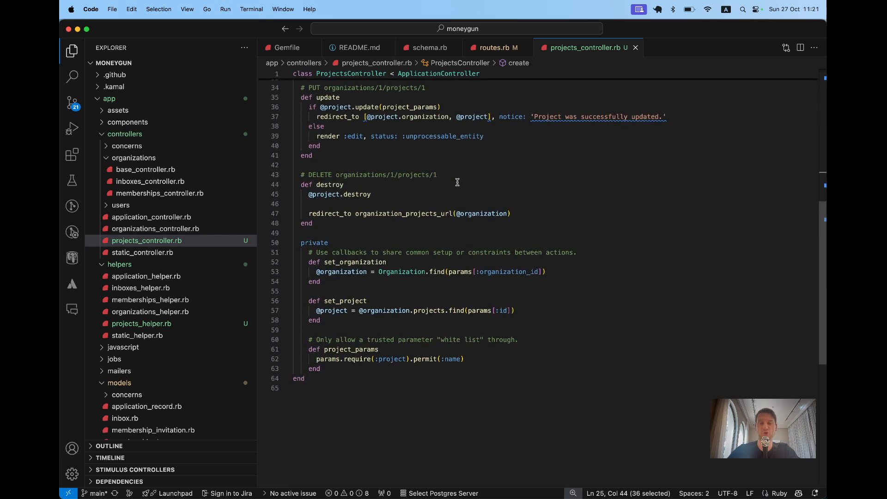
double_click(401, 272)
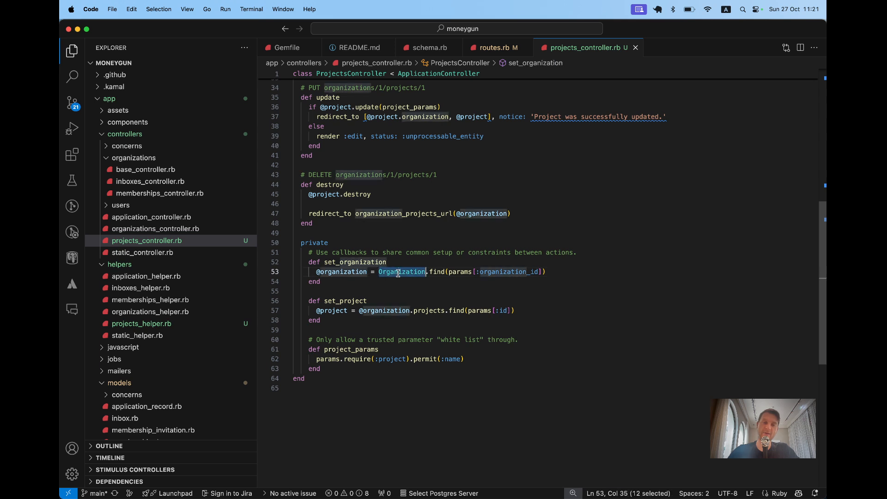
mouse_move(398, 272)
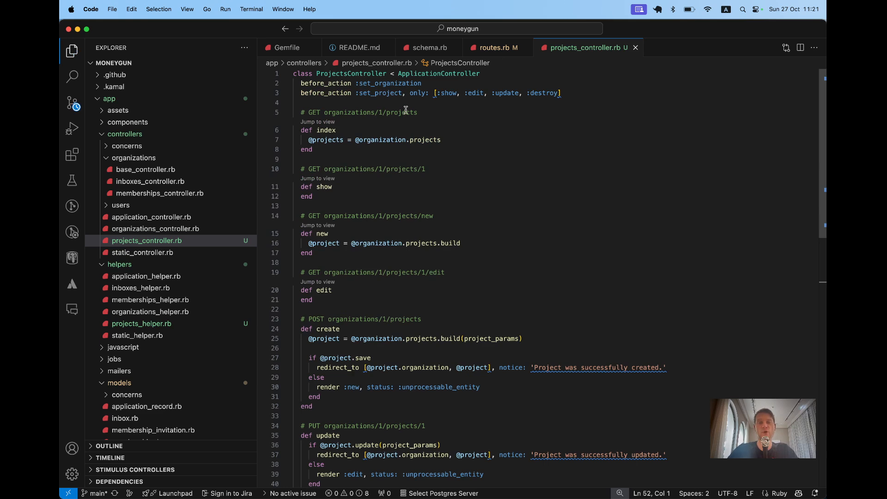
Replace ProjectsController's ApplicationController parent with Organizations::BaseController.
double_click(438, 73)
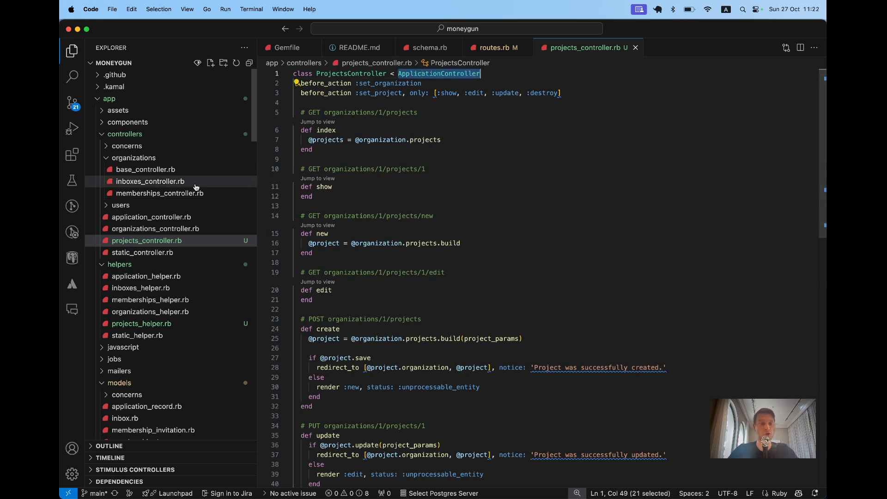
left_click(145, 170)
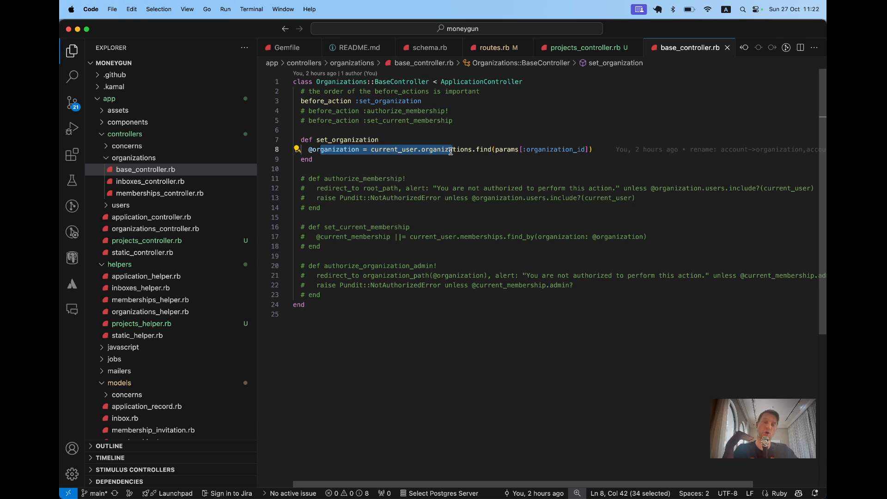
left_click(586, 47)
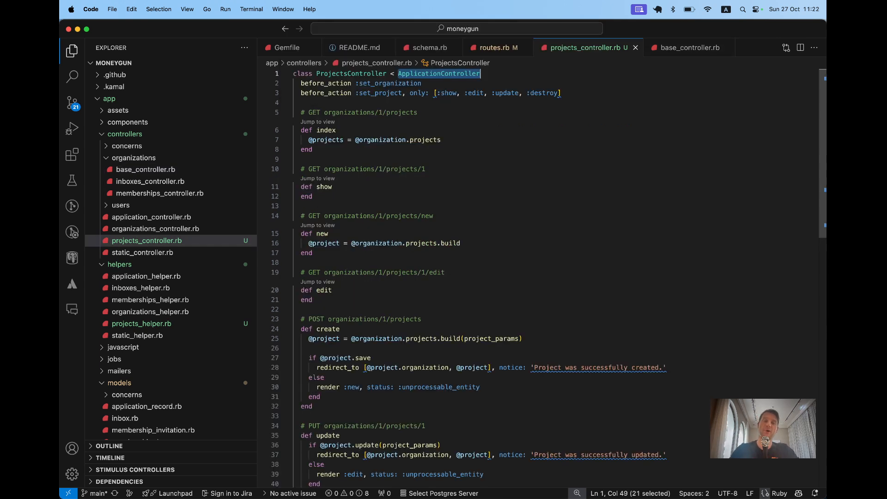
type("Organizations::BaseController")
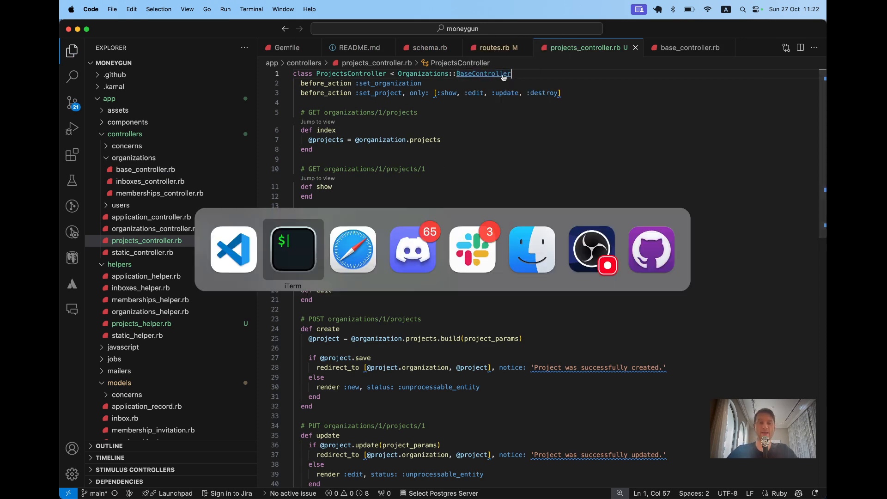
Run rails db:migrate in the terminal to apply the projects migration.
left_click(293, 250)
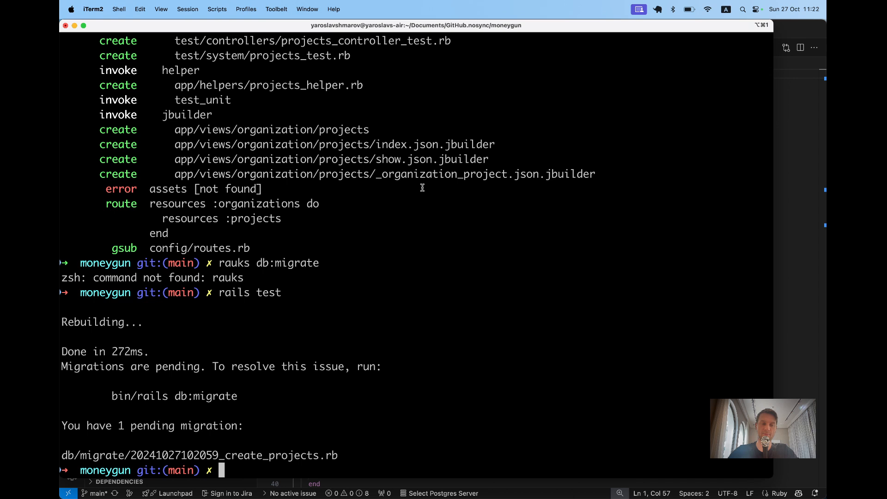
type("rails db:mig")
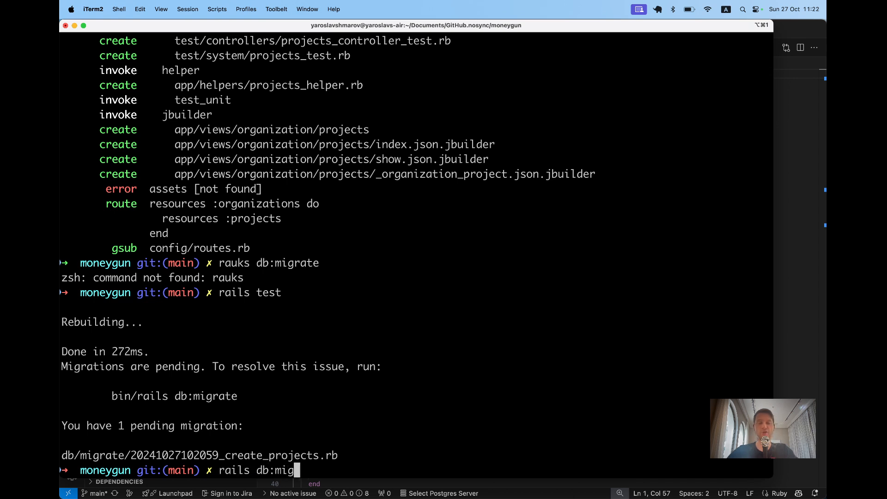
key("Return")
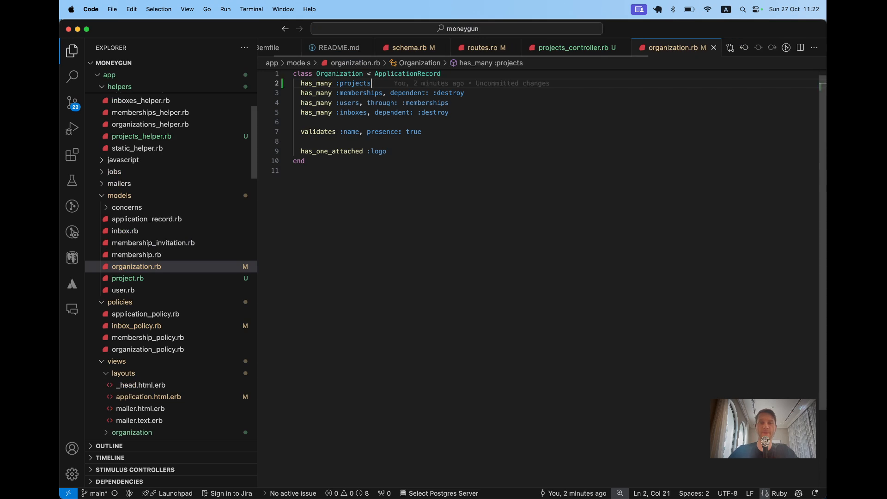
Append ', dependent: :destroy' to the has_many :projects line in organization.rb.
type(", dependent: :destroy")
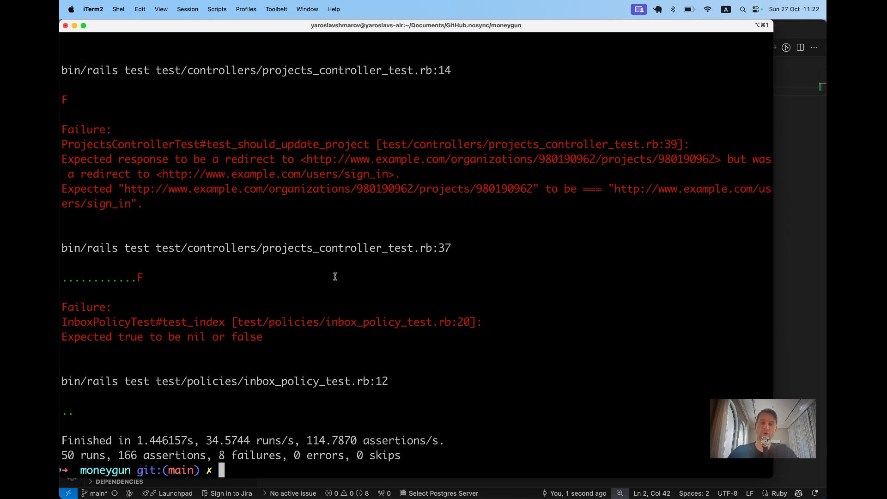
Switch to the terminal and review the earlier projects controller test failures.
key("Cmd+Tab")
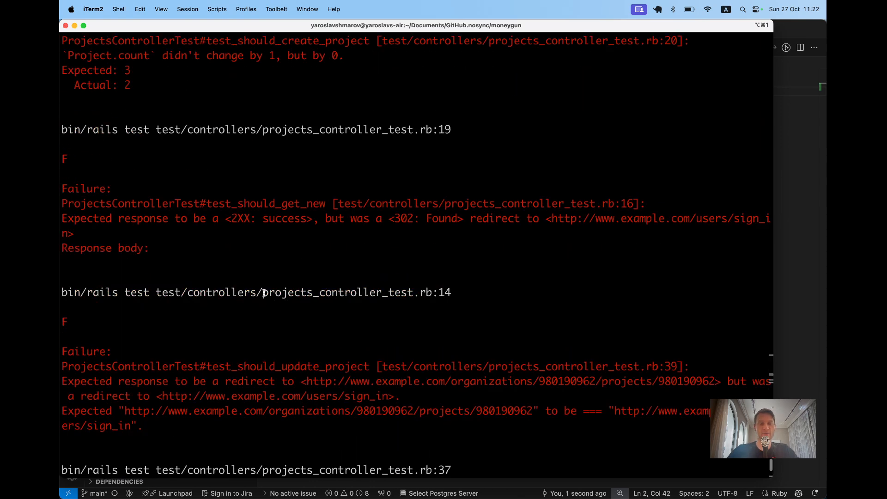
key("Cmd+Tab")
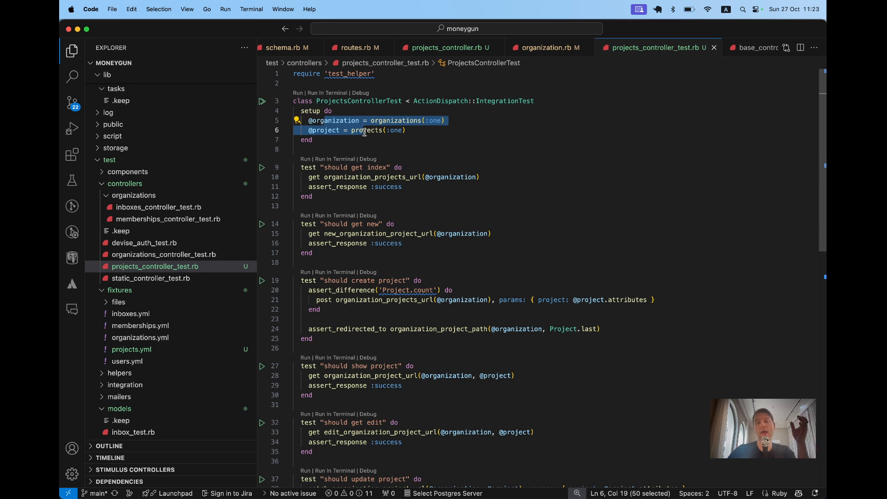
Add lines to the projects controller test setup block, then open inbox_policy.rb.
left_click(333, 111)
type("inbo")
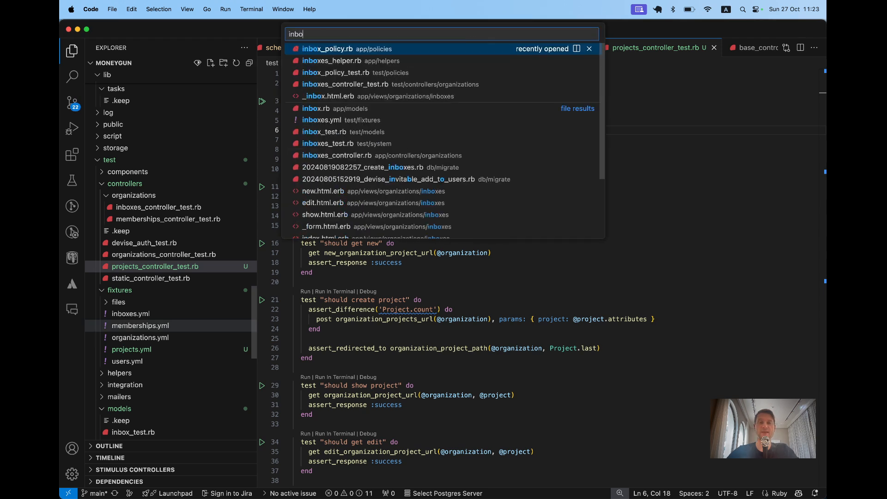
left_click(327, 49)
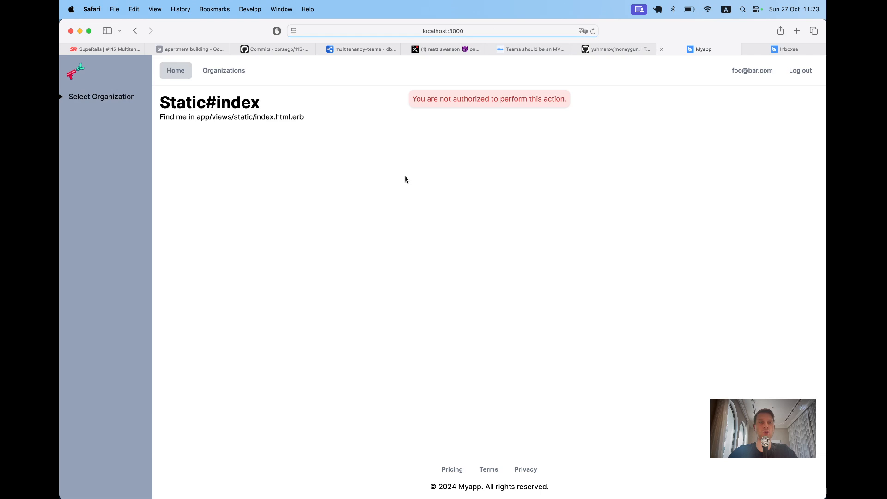
mouse_move(407, 210)
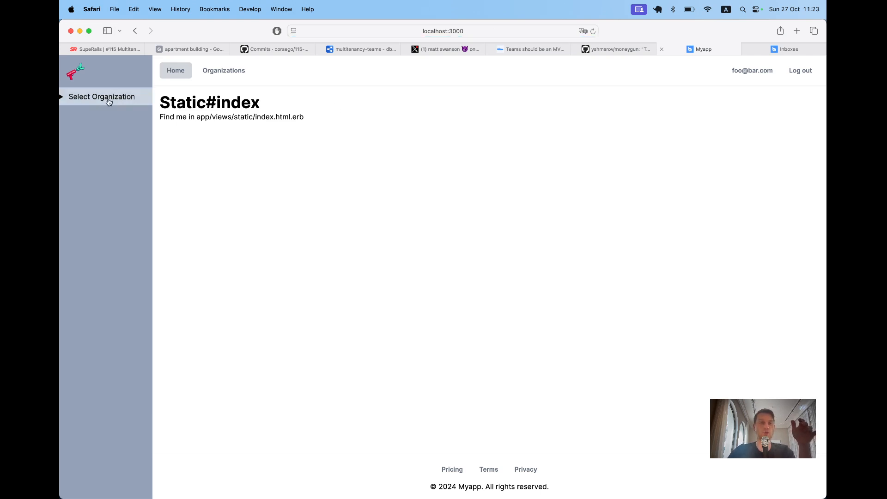
Choose Select Organization in the localhost:3000 sidebar.
left_click(100, 97)
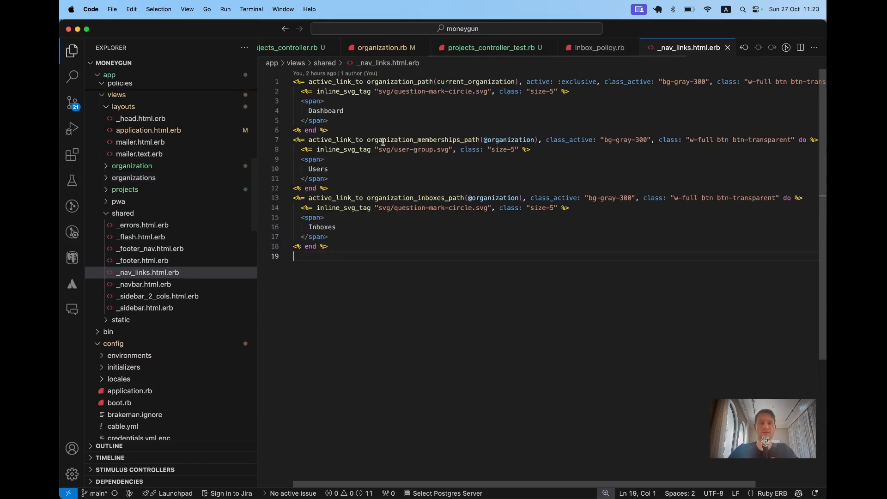
mouse_move(374, 269)
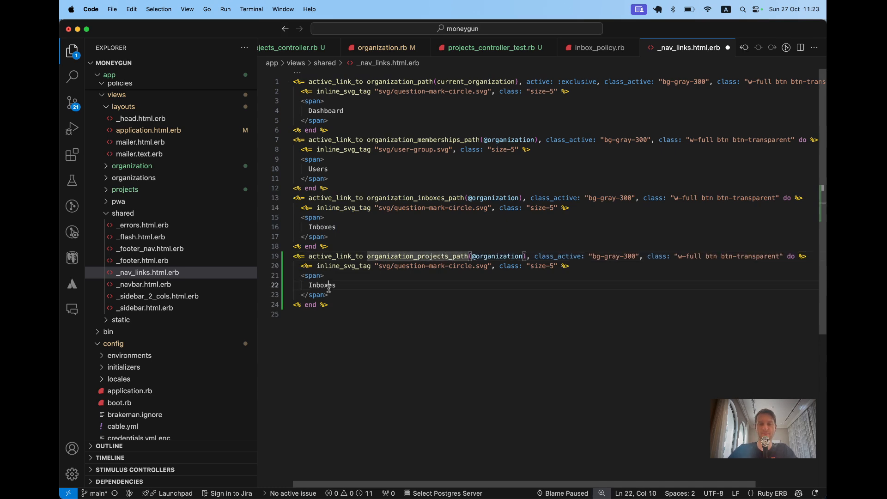
Label the duplicated nav link 'Projects', pointing at organization_projects_path.
type("Projects")
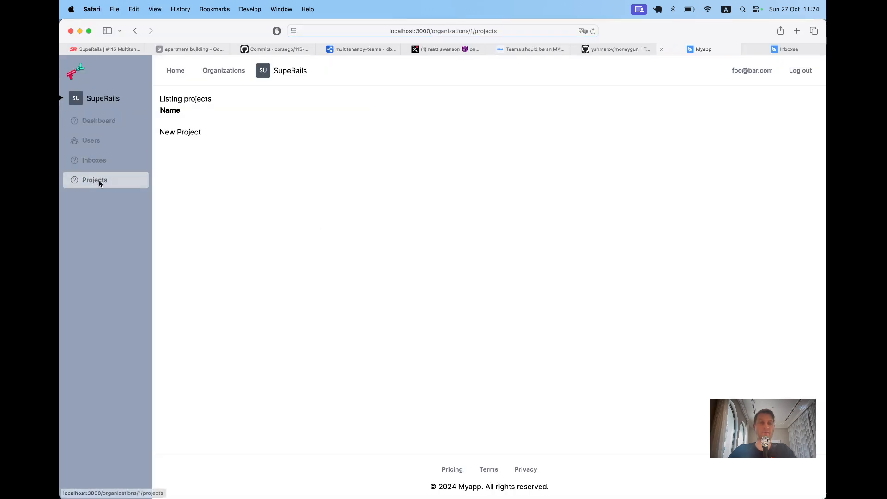
mouse_move(142, 137)
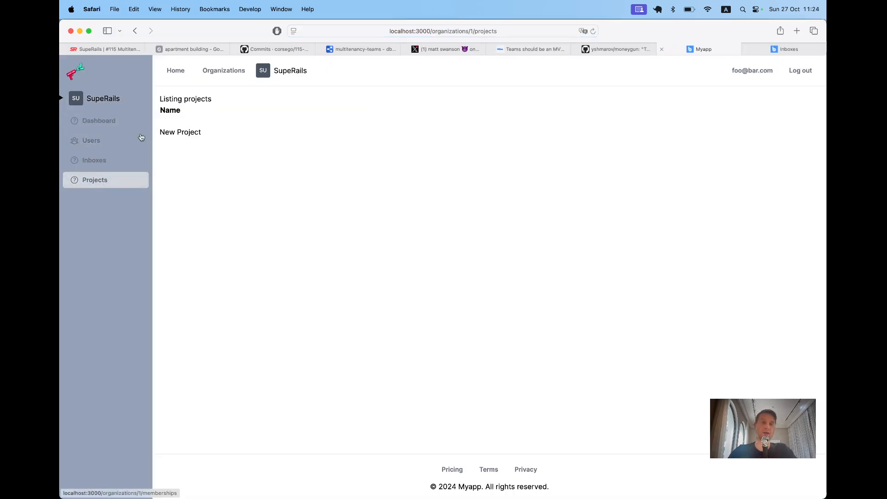
Create a project named 'sprains proj' in the current organization.
left_click(179, 132)
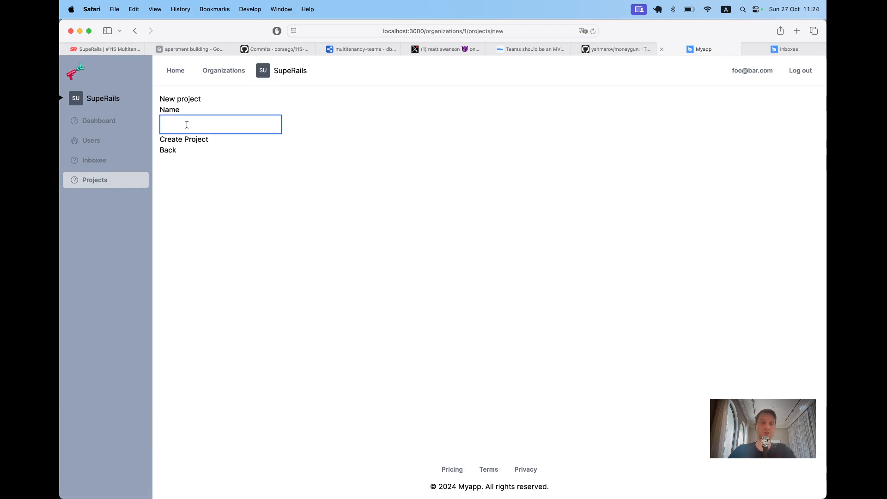
type("sprains proj")
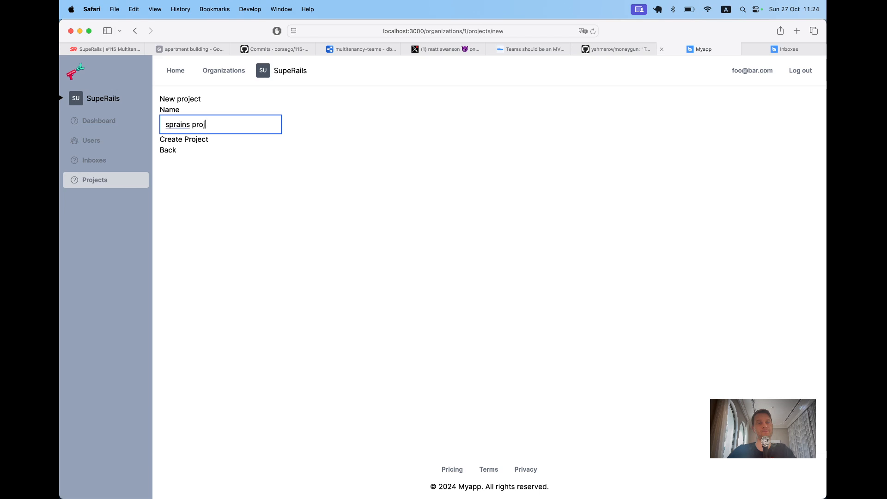
left_click(184, 139)
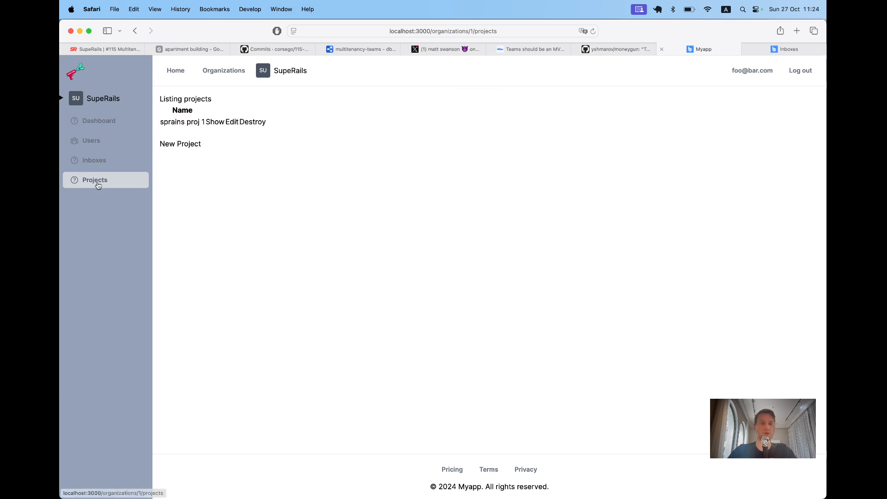
Switch to Moneygun, open its Projects list, and start a new project.
double_click(180, 122)
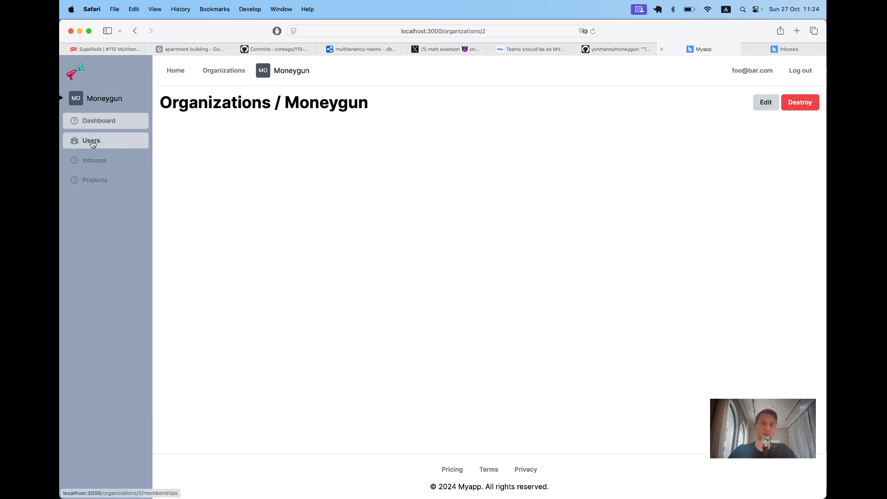
left_click(95, 179)
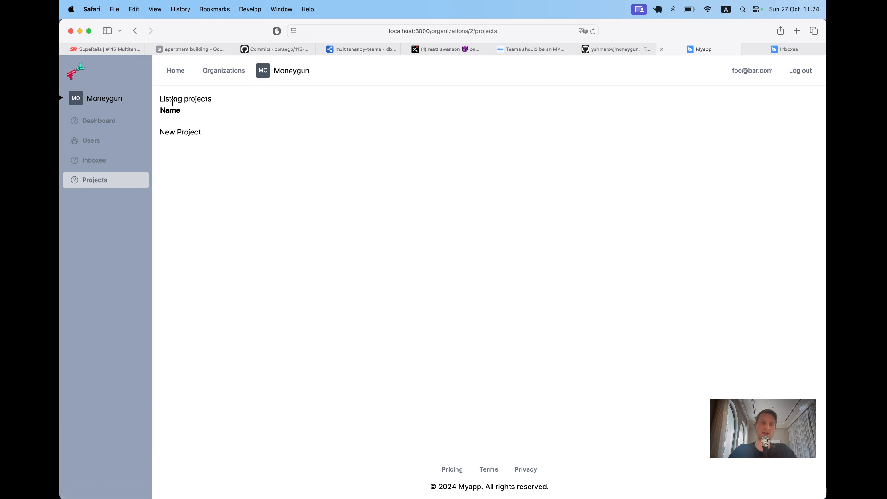
left_click(180, 132)
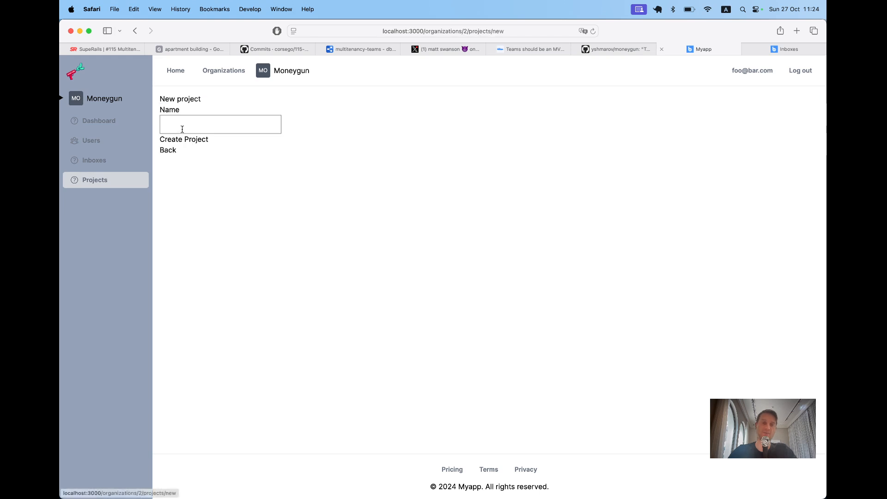
left_click(184, 139)
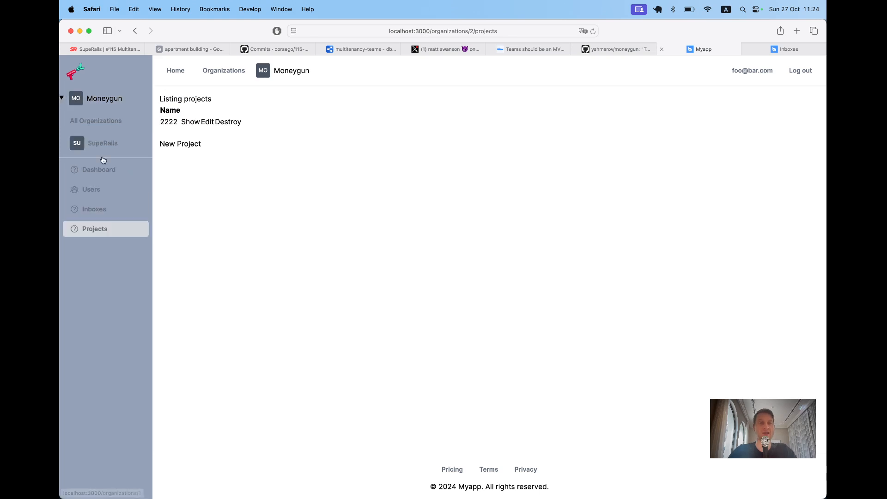
Check SupeRails' projects, then open SupeRails from the Organizations list.
left_click(103, 143)
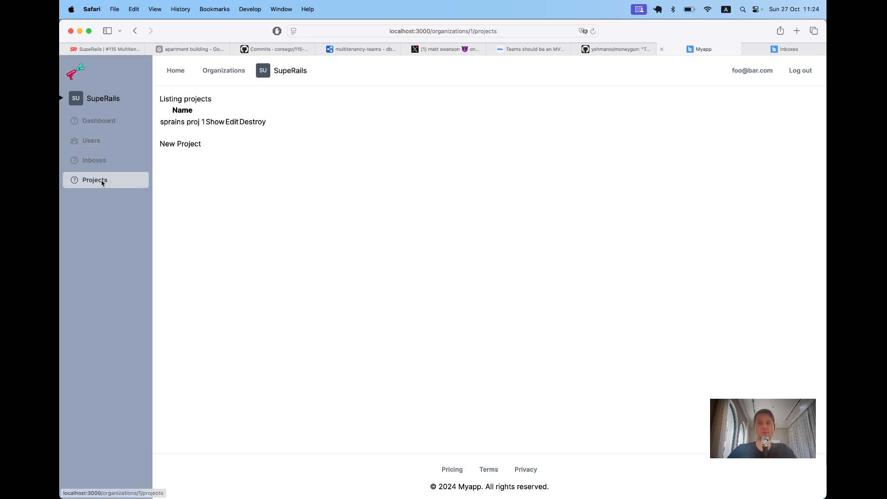
mouse_move(101, 184)
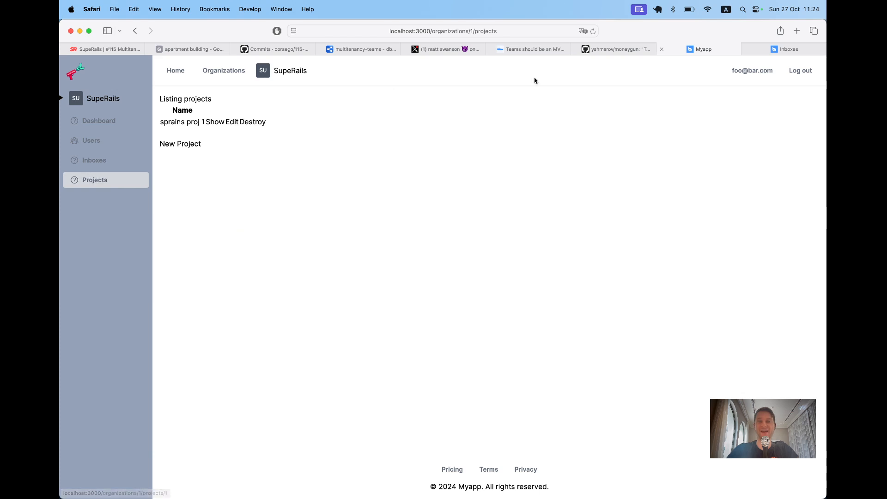
left_click(223, 70)
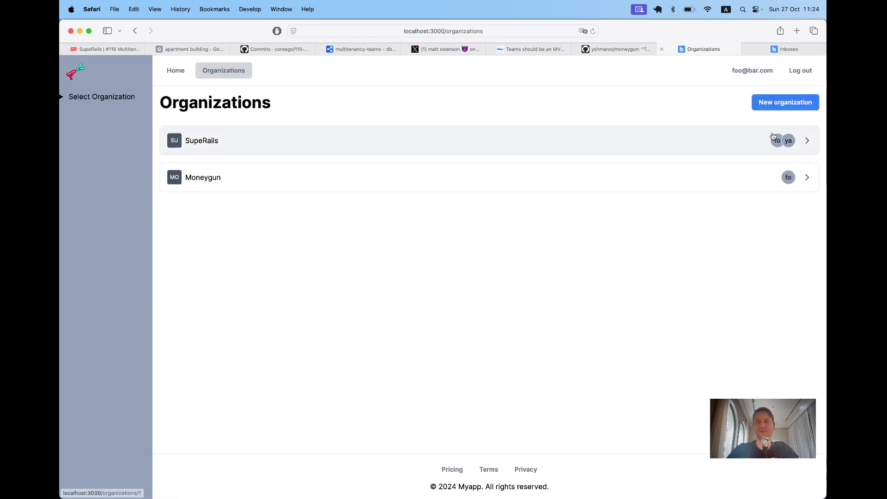
left_click(201, 140)
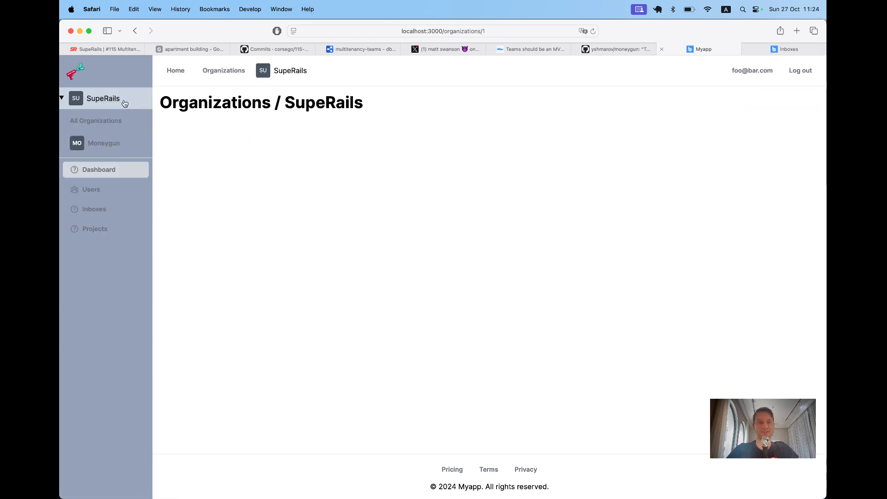
mouse_move(109, 144)
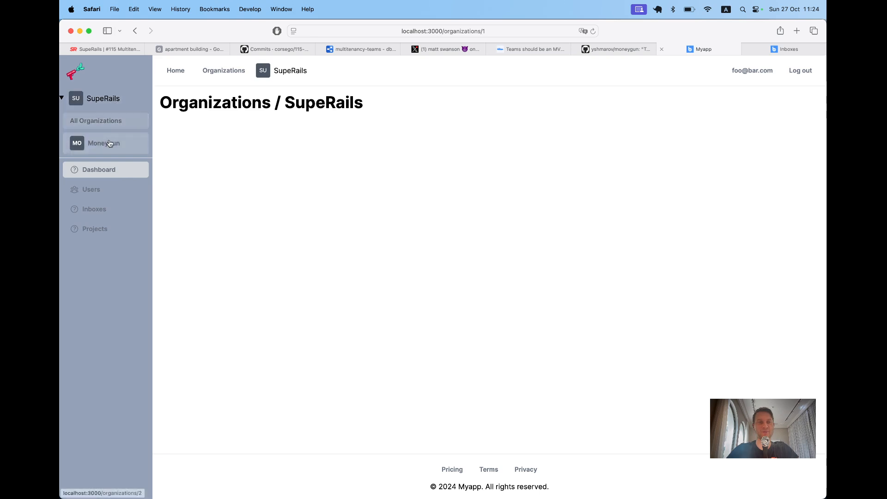
left_click(106, 143)
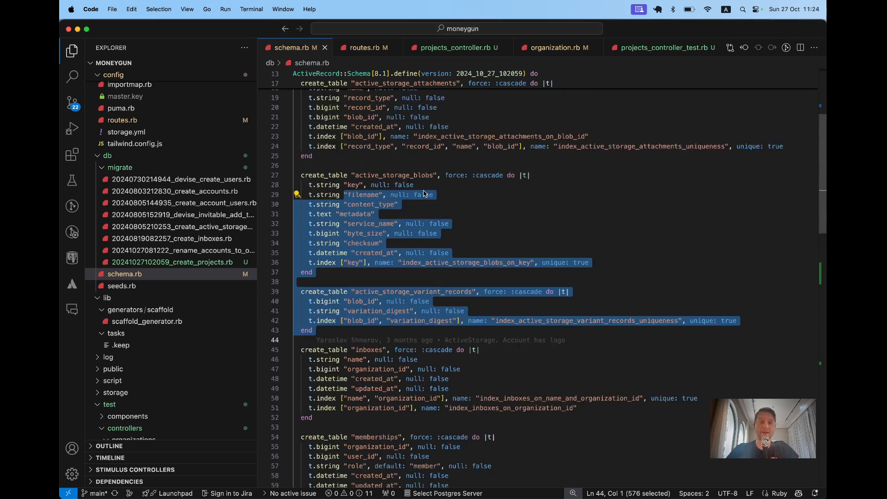
Review the organization_id-keyed projects table in schema.rb, then view nested project routes in routes.rb.
scroll("down", 3)
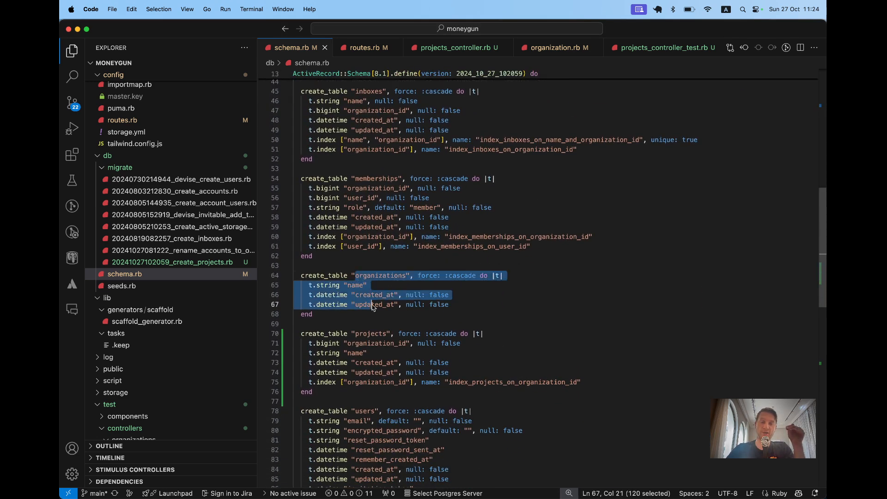
scroll("down", 3)
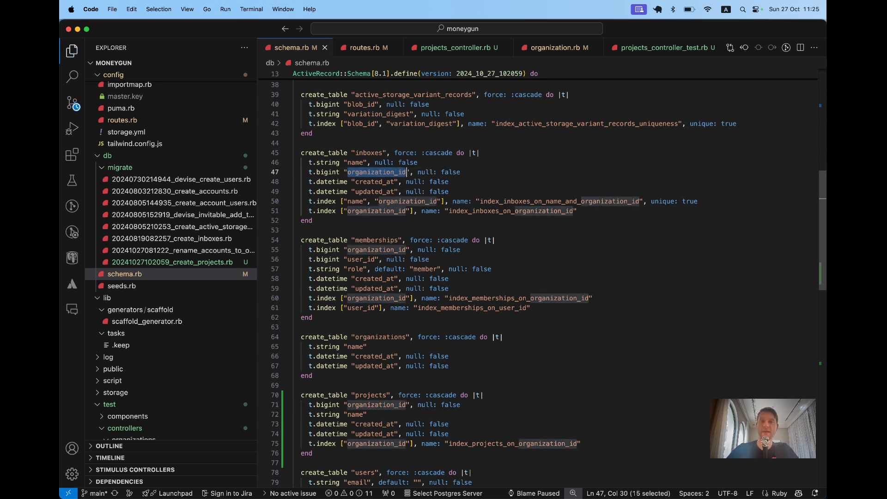
left_click(364, 48)
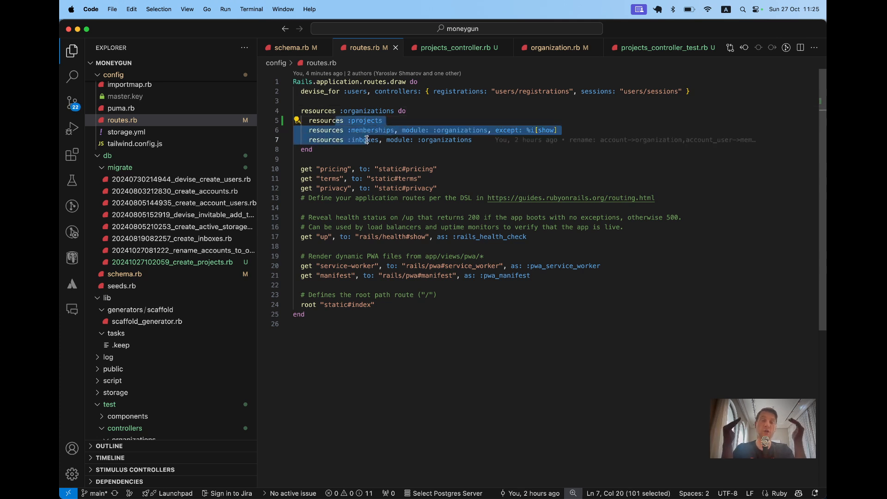
key("Cmd+Tab")
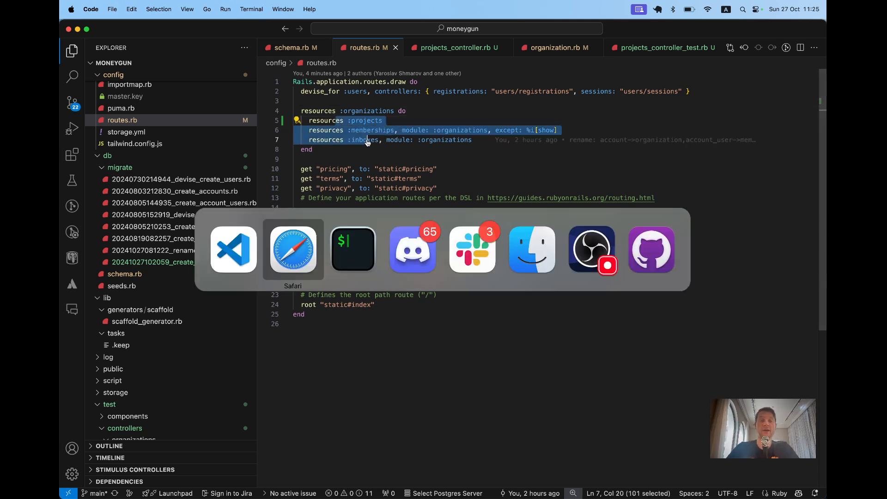
Bring Safari forward and show the yshmarov/moneygun GitHub repository.
left_click(293, 249)
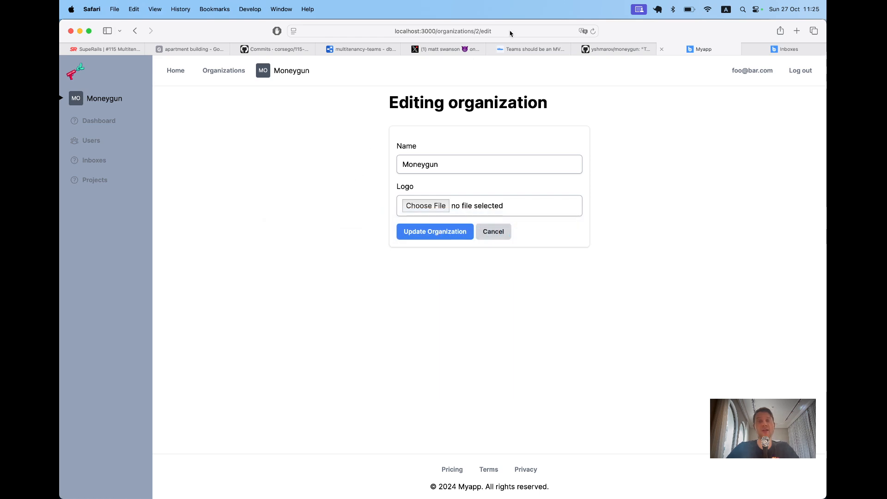
mouse_move(480, 36)
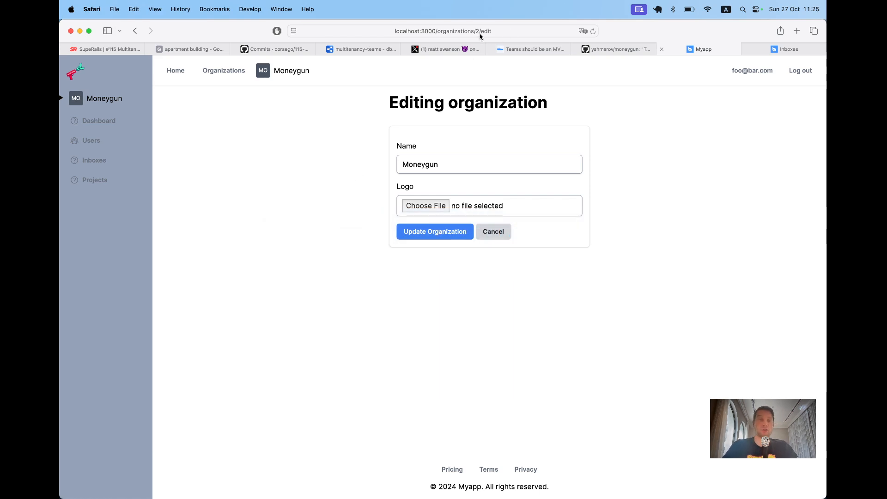
left_click(619, 49)
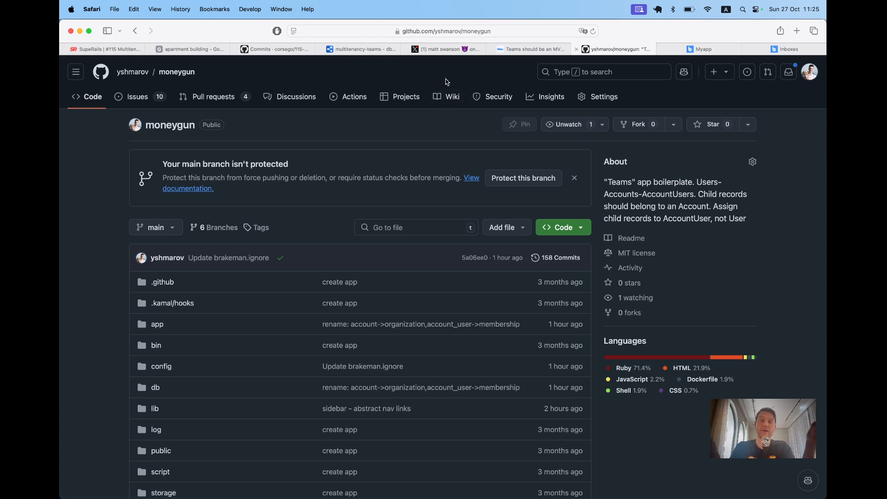
View the multitenancy-teams diagram and the join-table tweet, then return to Moneygun's edit page.
left_click(701, 49)
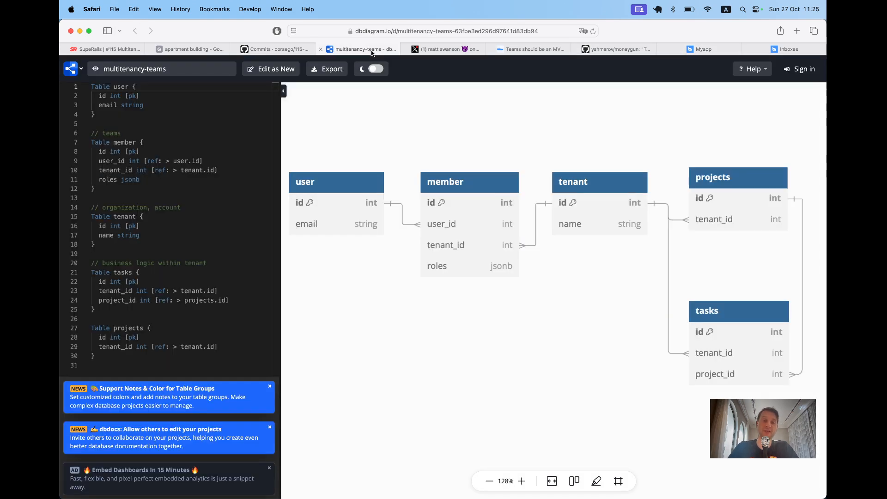
left_click(444, 49)
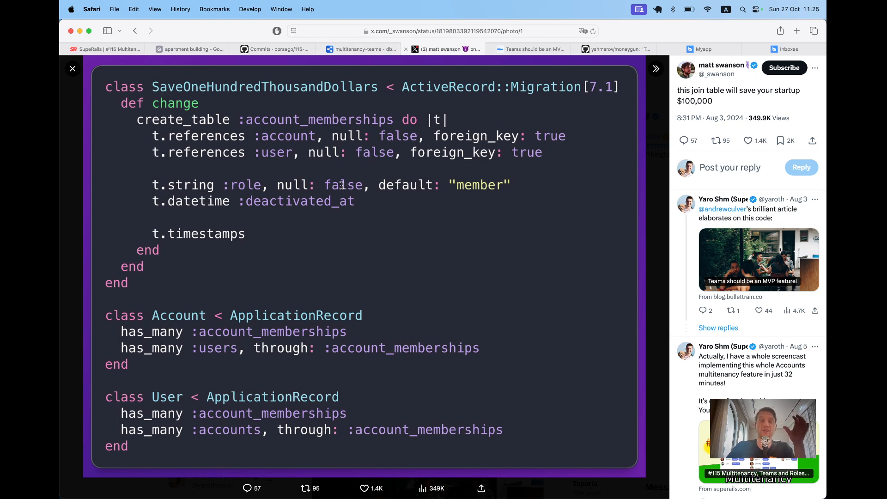
left_click(702, 49)
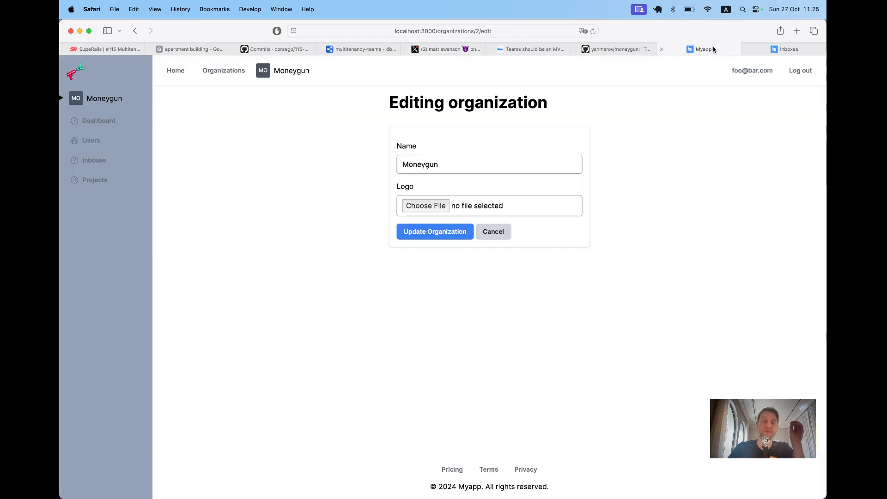
mouse_move(686, 189)
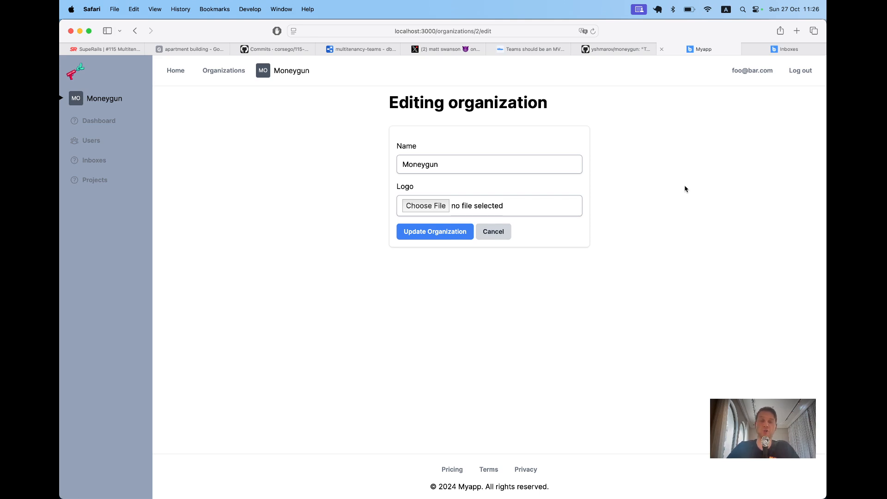
Check Moneygun's single-admin Memberships list, then show the yshmarov/moneygun repository again.
left_click(614, 49)
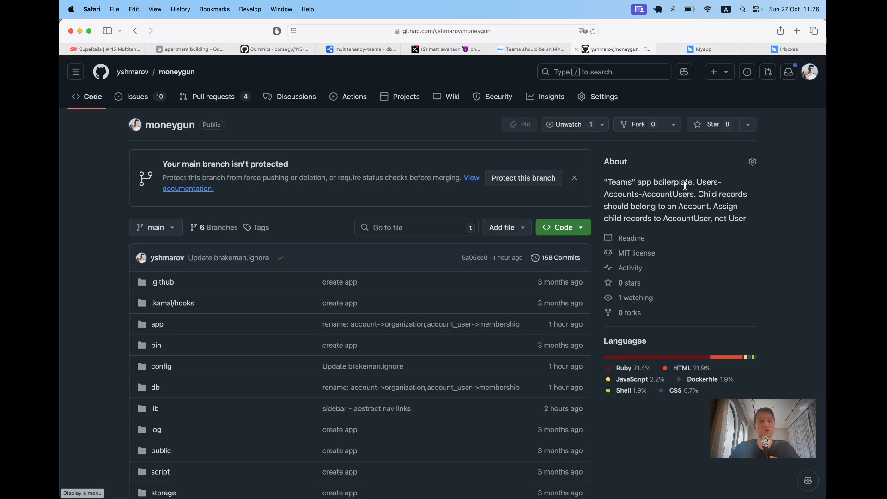
mouse_move(406, 132)
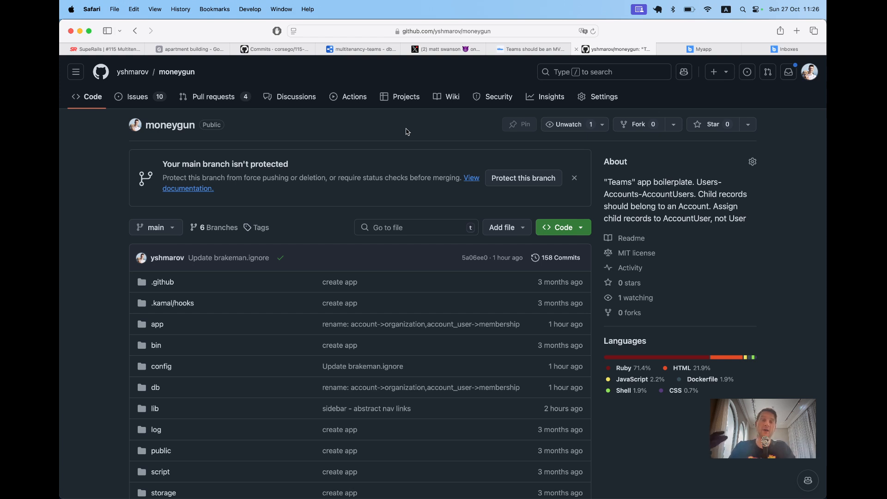
left_click(444, 49)
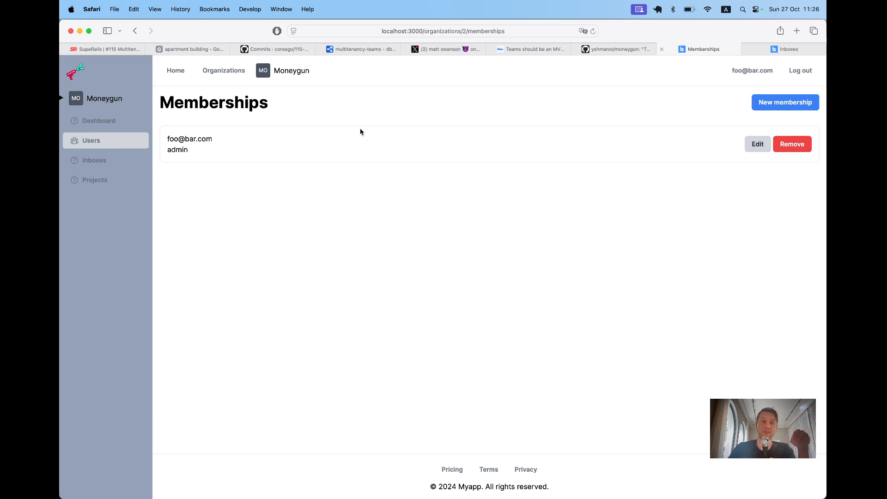
mouse_move(356, 118)
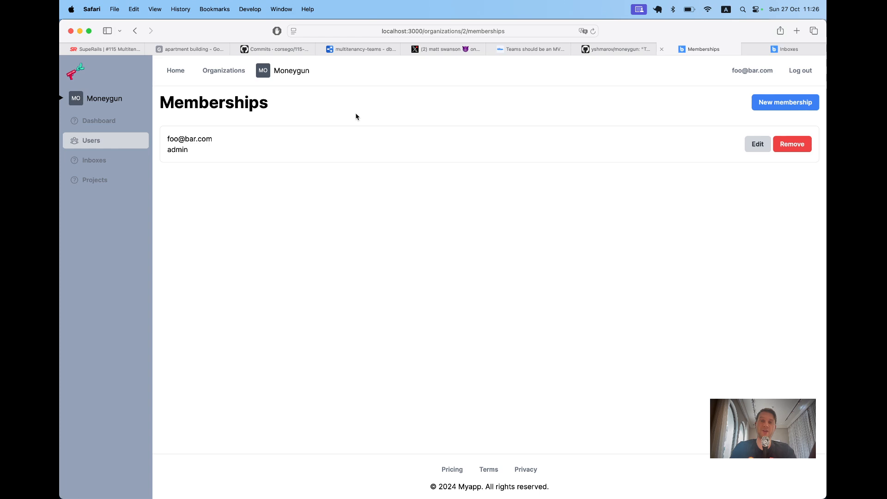
left_click(619, 48)
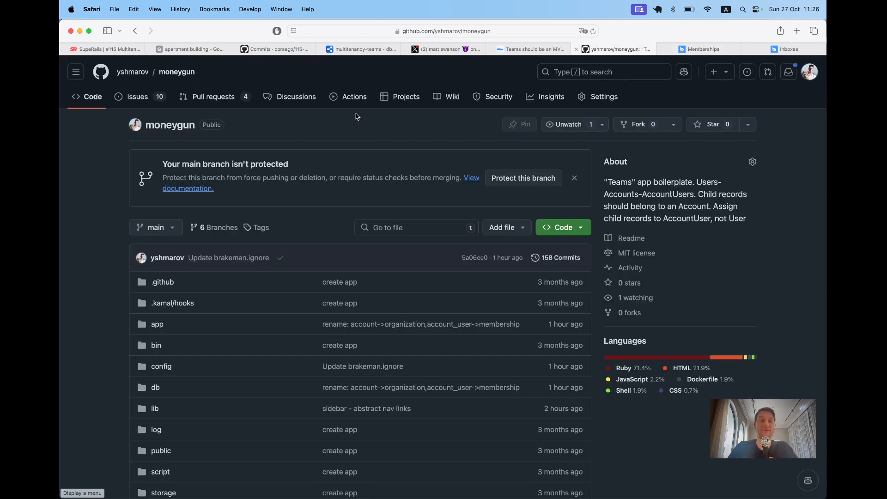